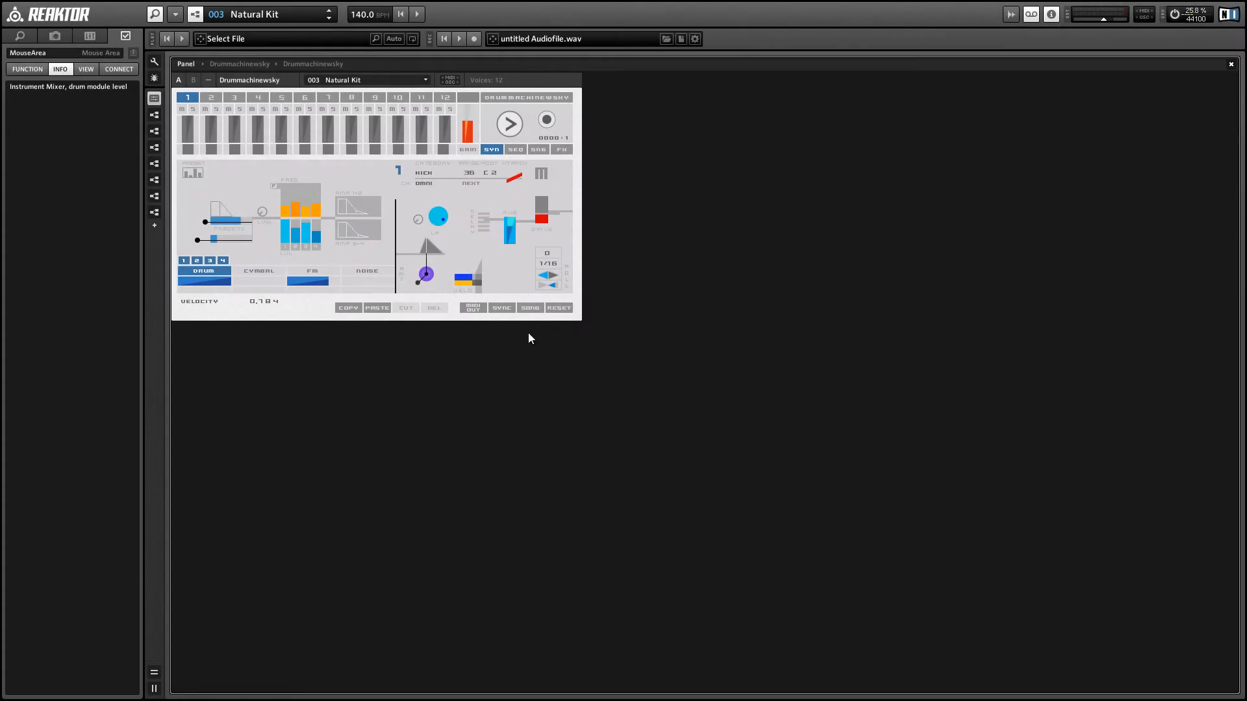
mouse_move(600, 243)
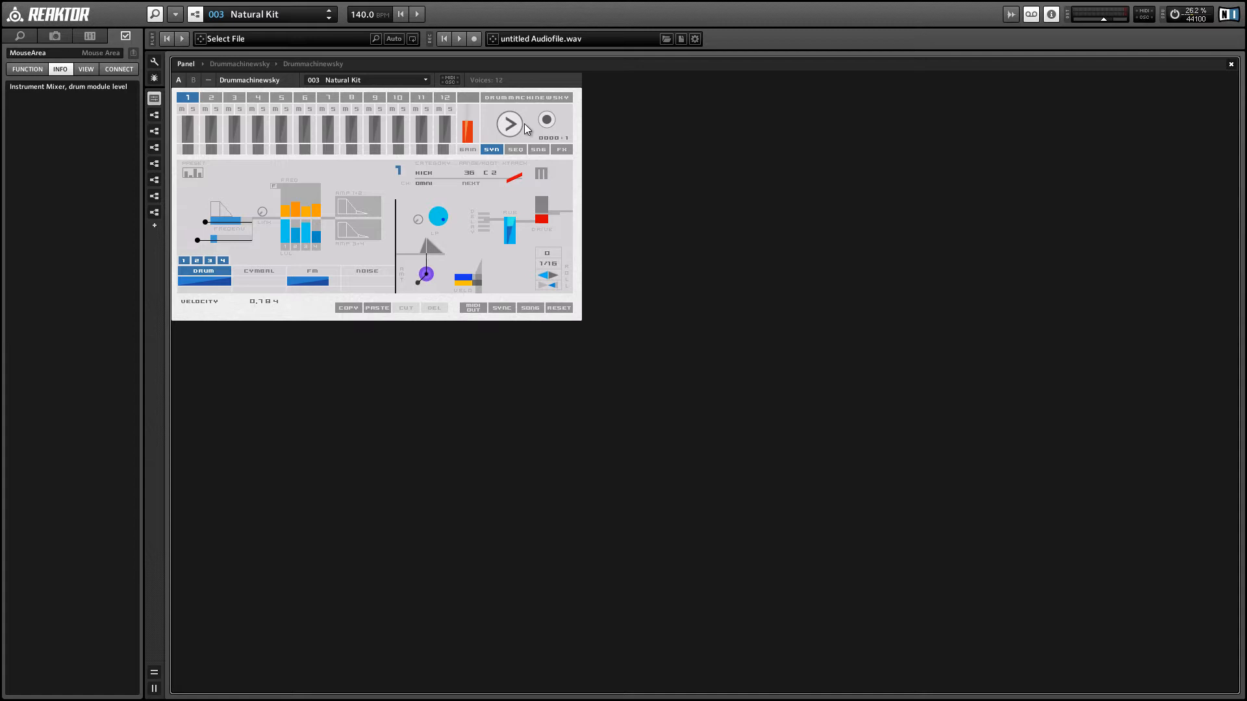
- Start the step sequencer playing the Natural Kit pattern
click(509, 124)
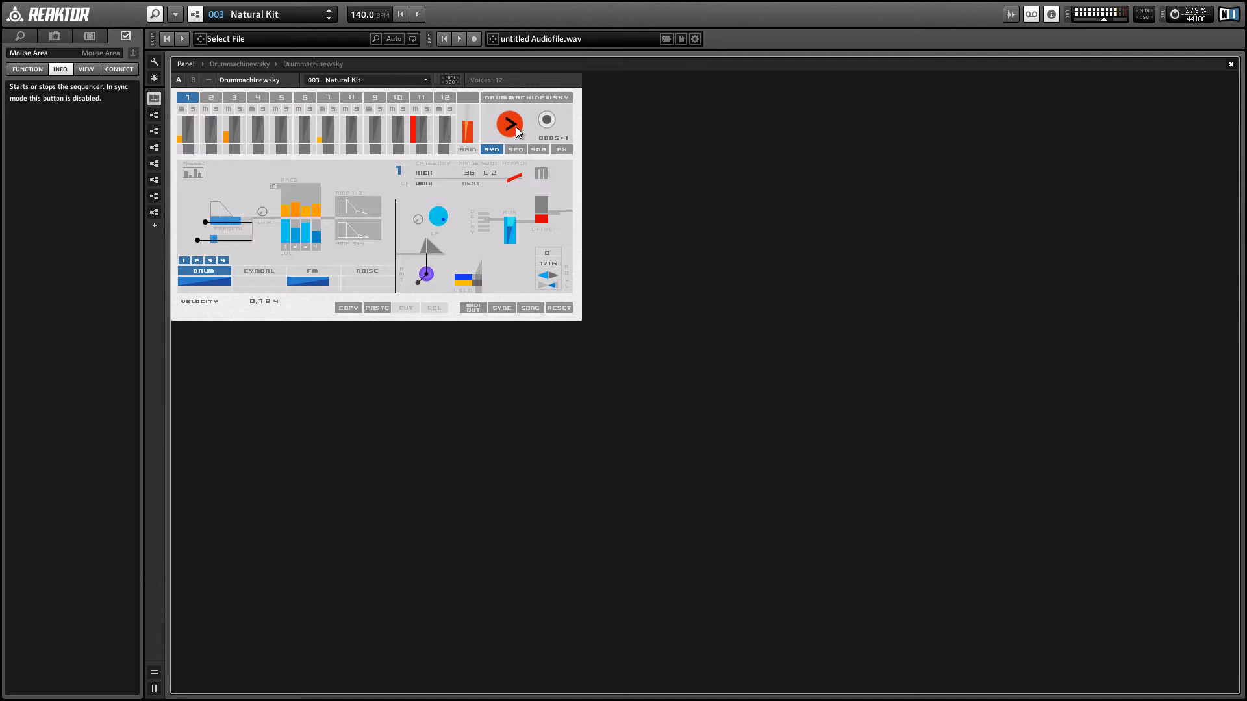
mouse_move(509, 127)
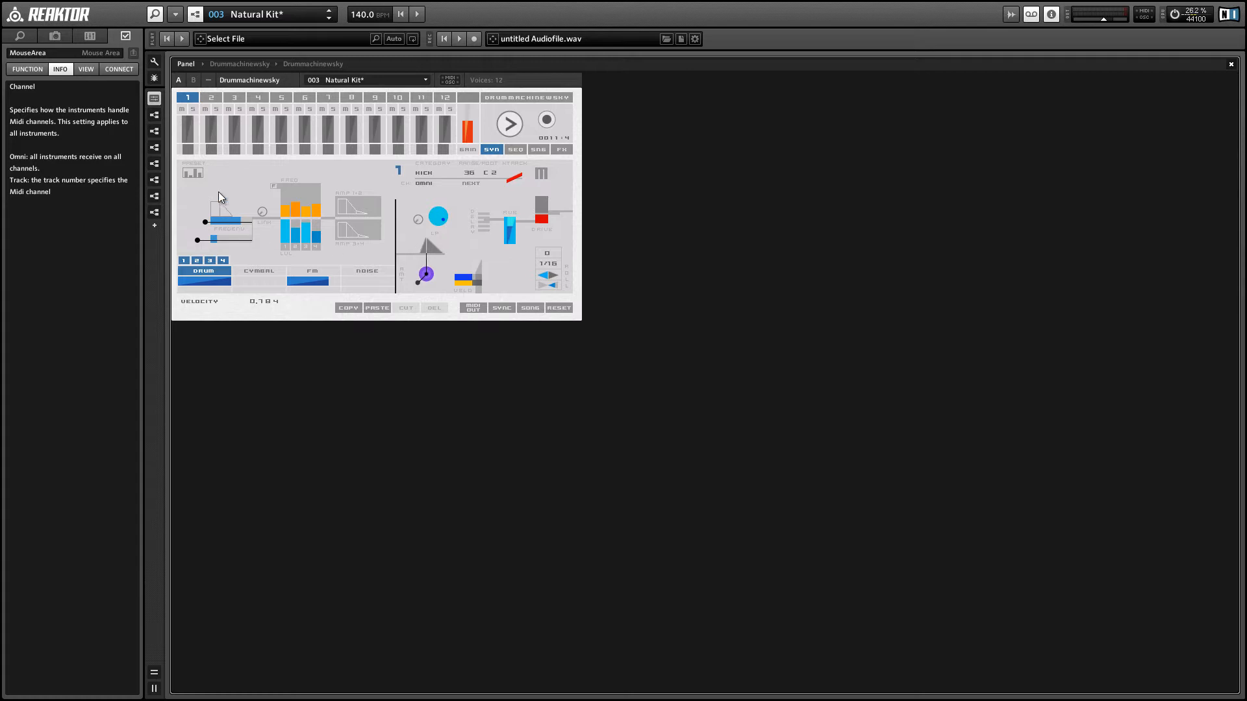
mouse_move(296, 165)
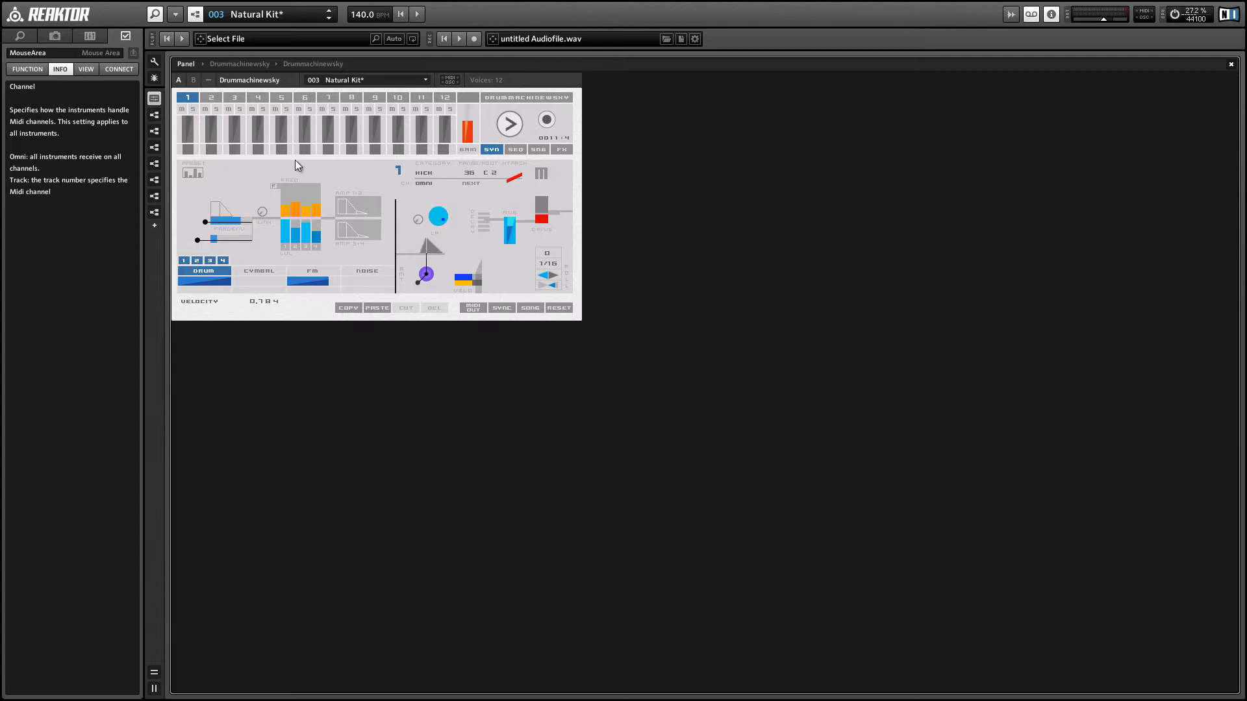
mouse_move(178, 211)
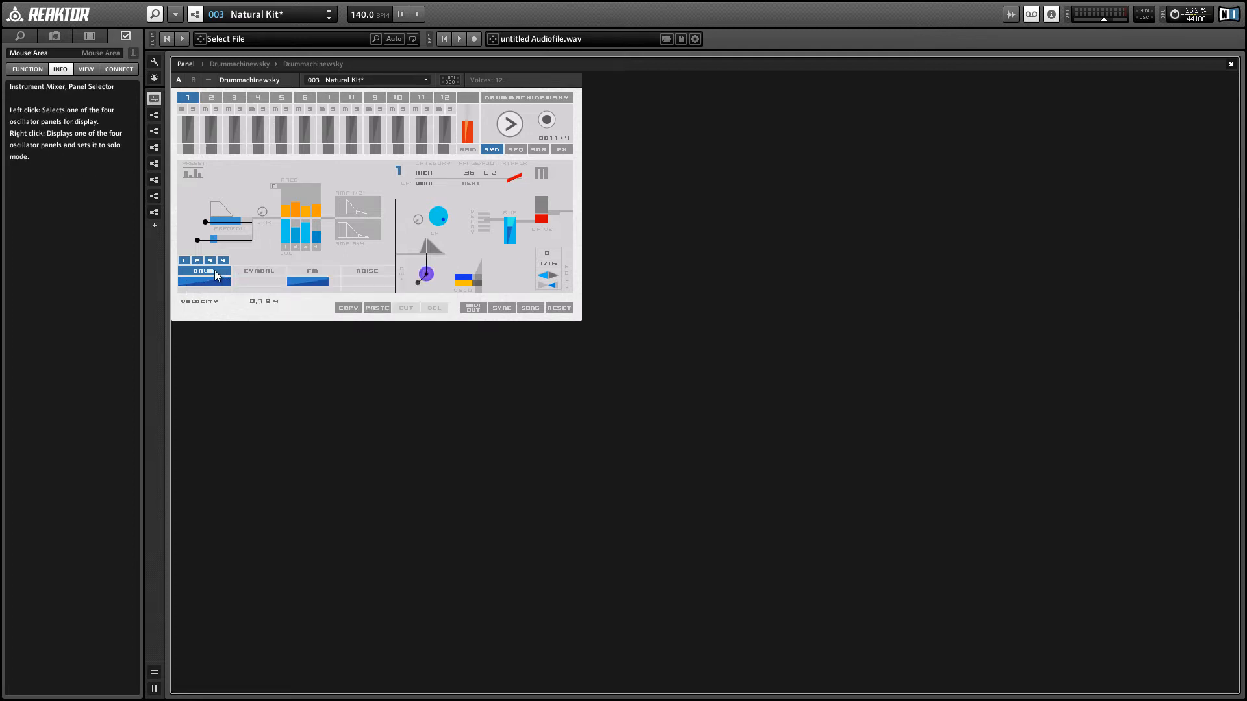
- Raise the DRUM level to 0 dB and FM level to about 2 dB, then show the NOISE panel
click(313, 270)
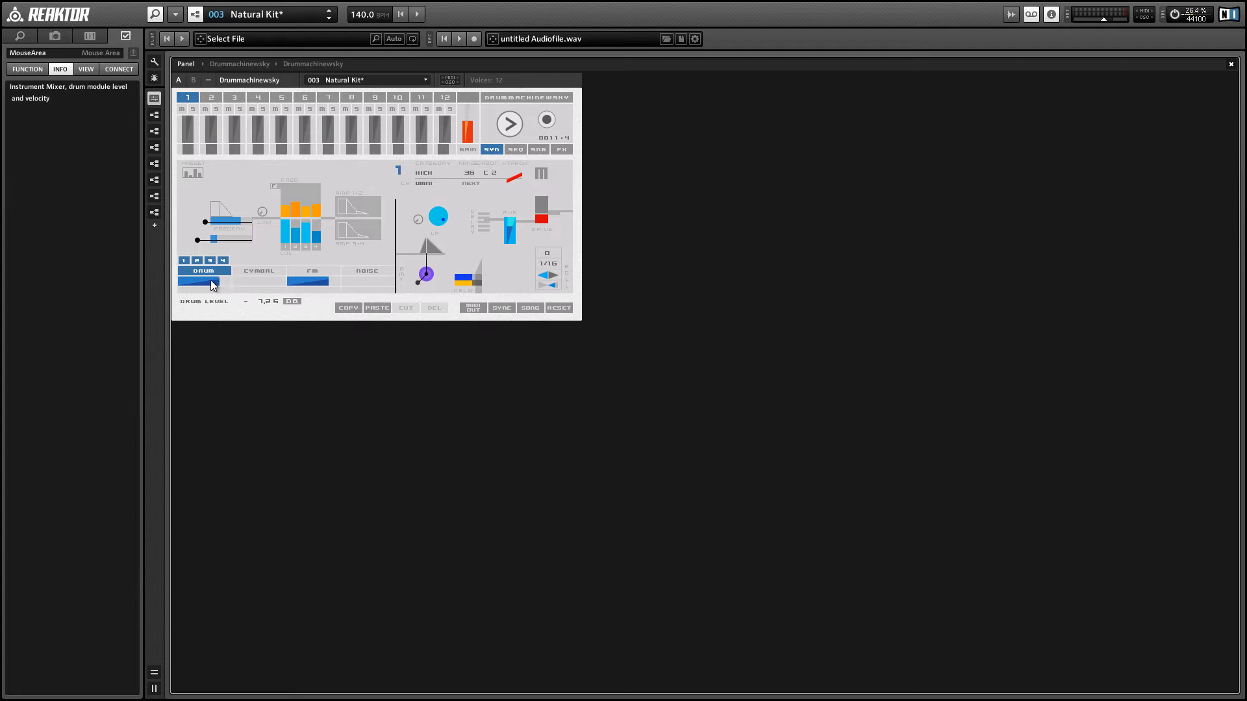
drag(205, 280, 309, 281)
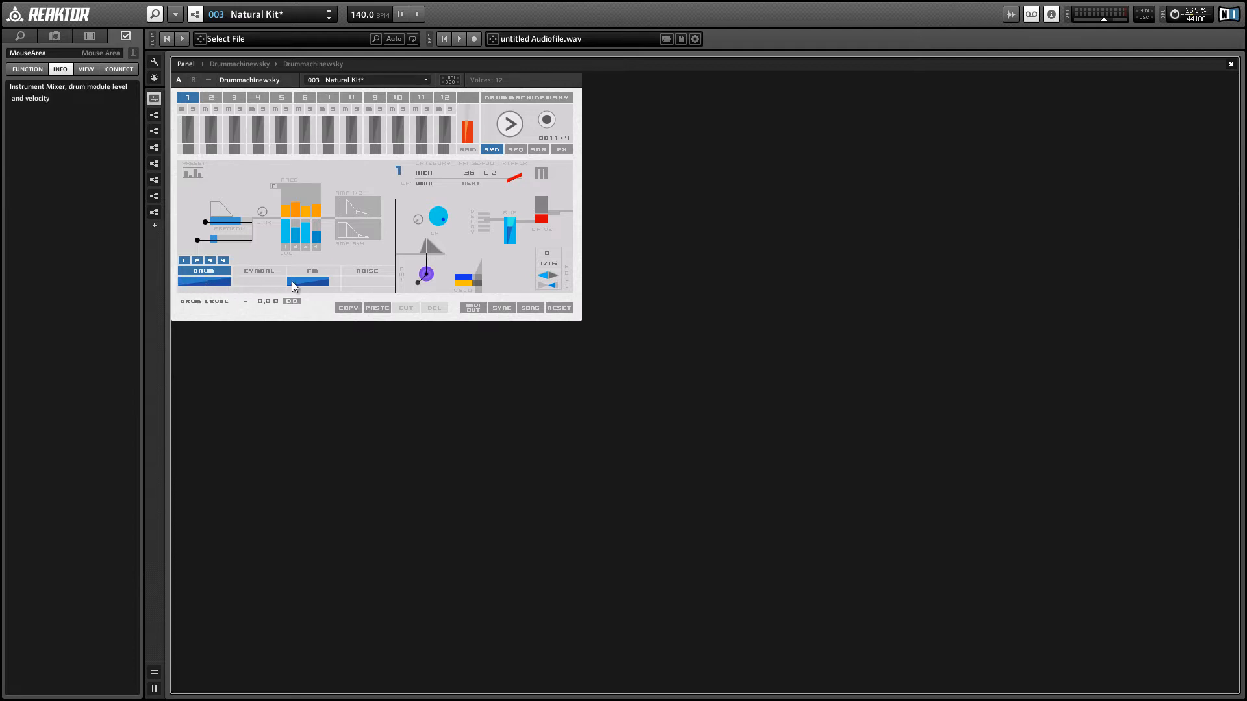
click(312, 280)
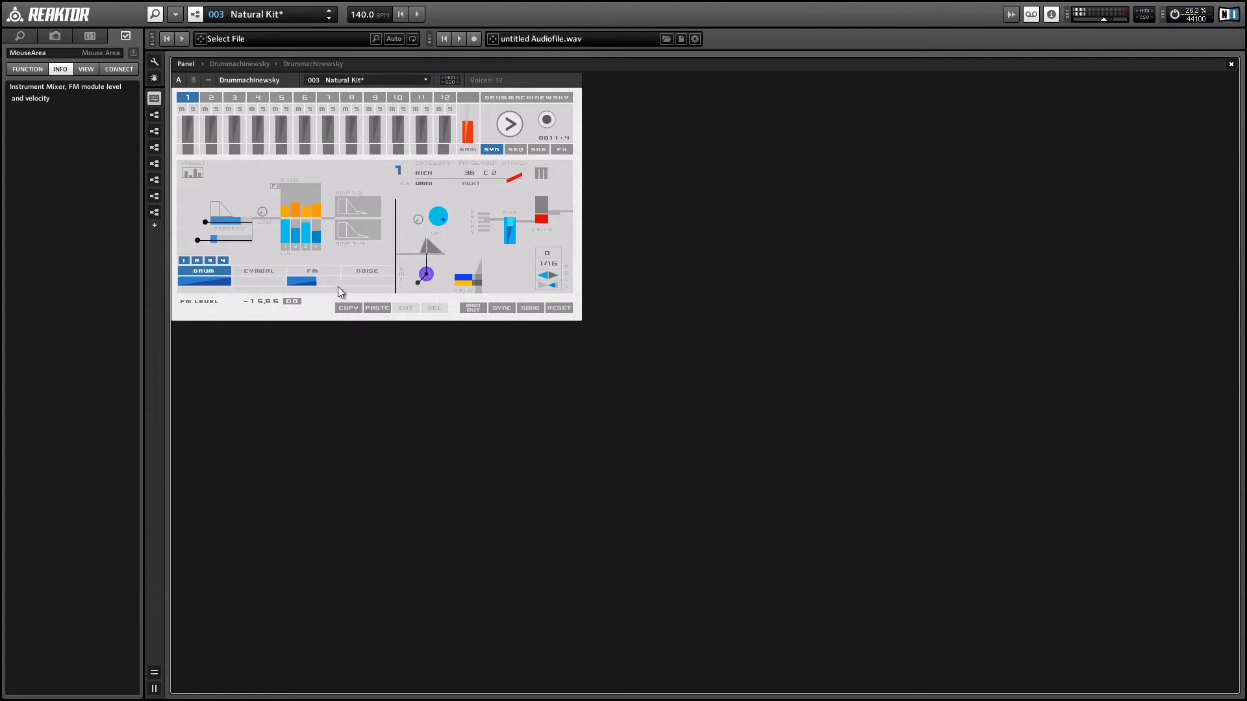
drag(302, 282, 334, 282)
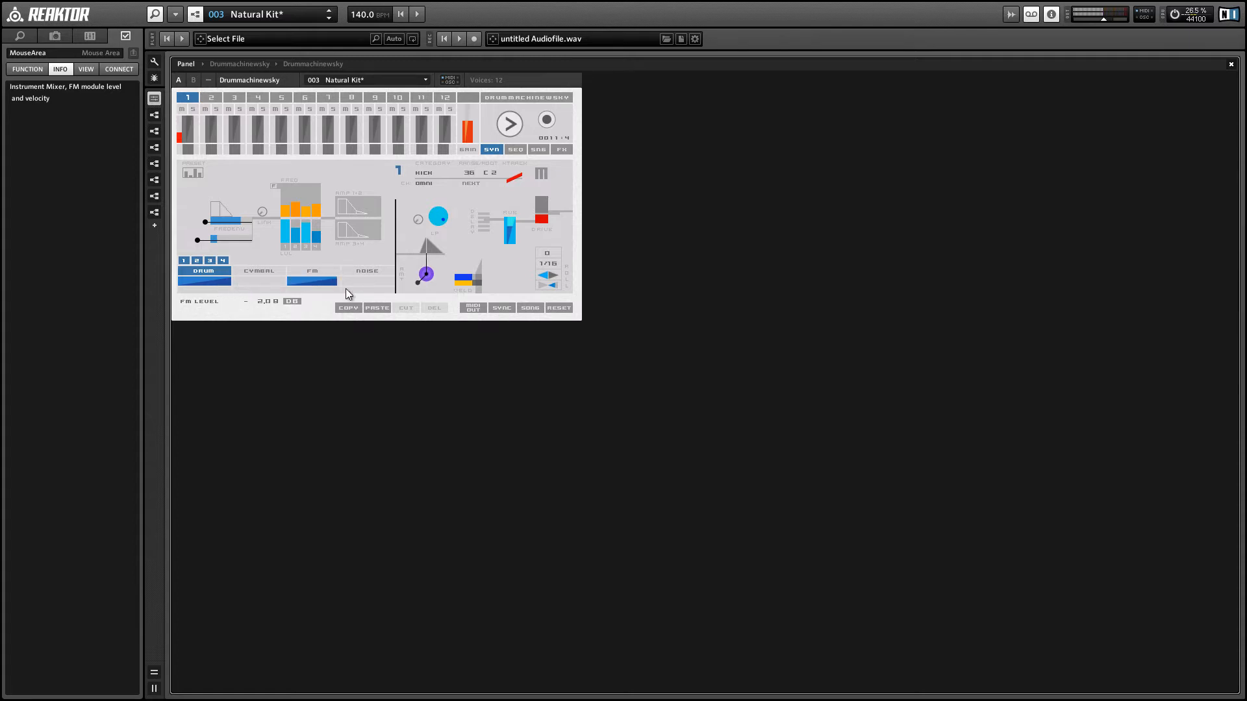
click(254, 280)
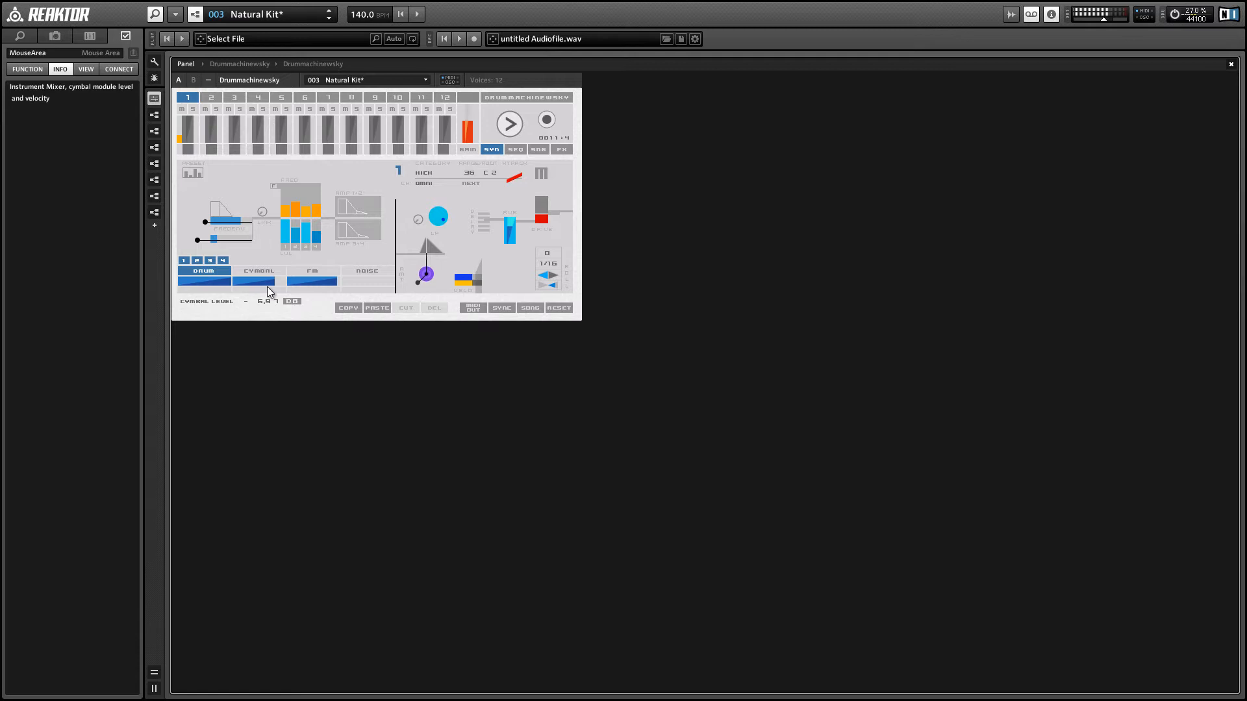
click(365, 270)
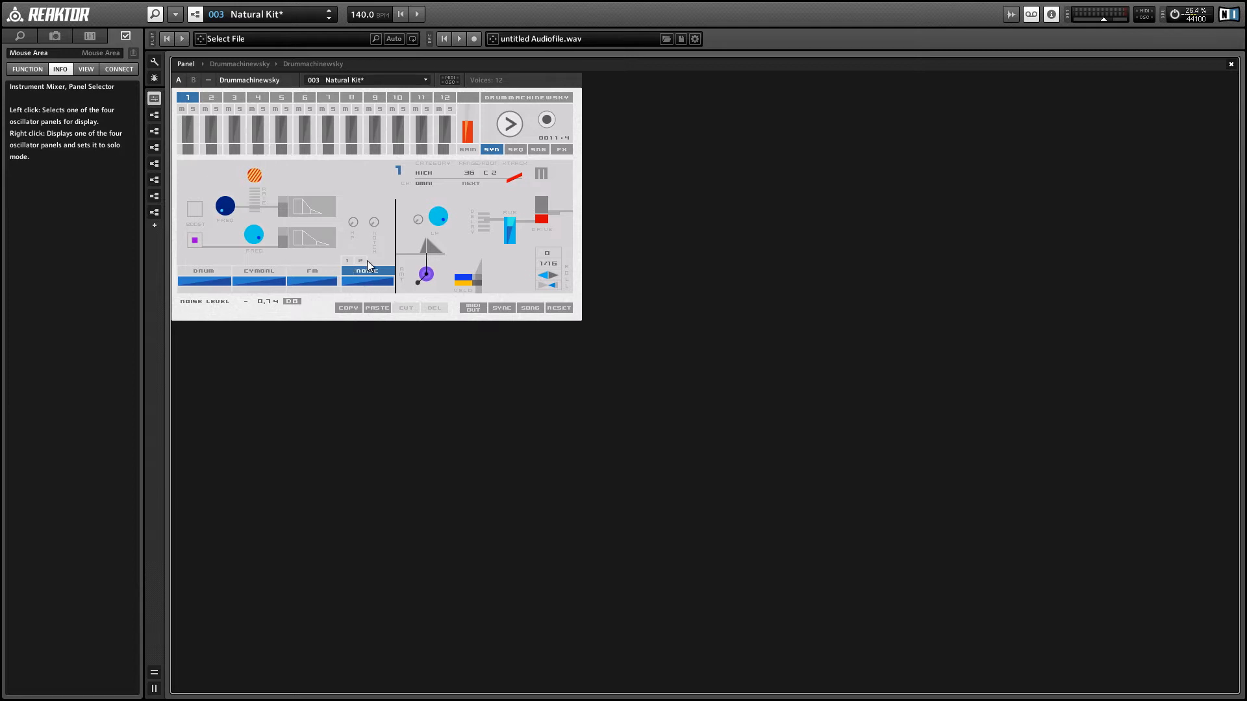
- Return to the DRUM panel, toggle a sub-oscillator, then show the FM oscillator panel
click(204, 270)
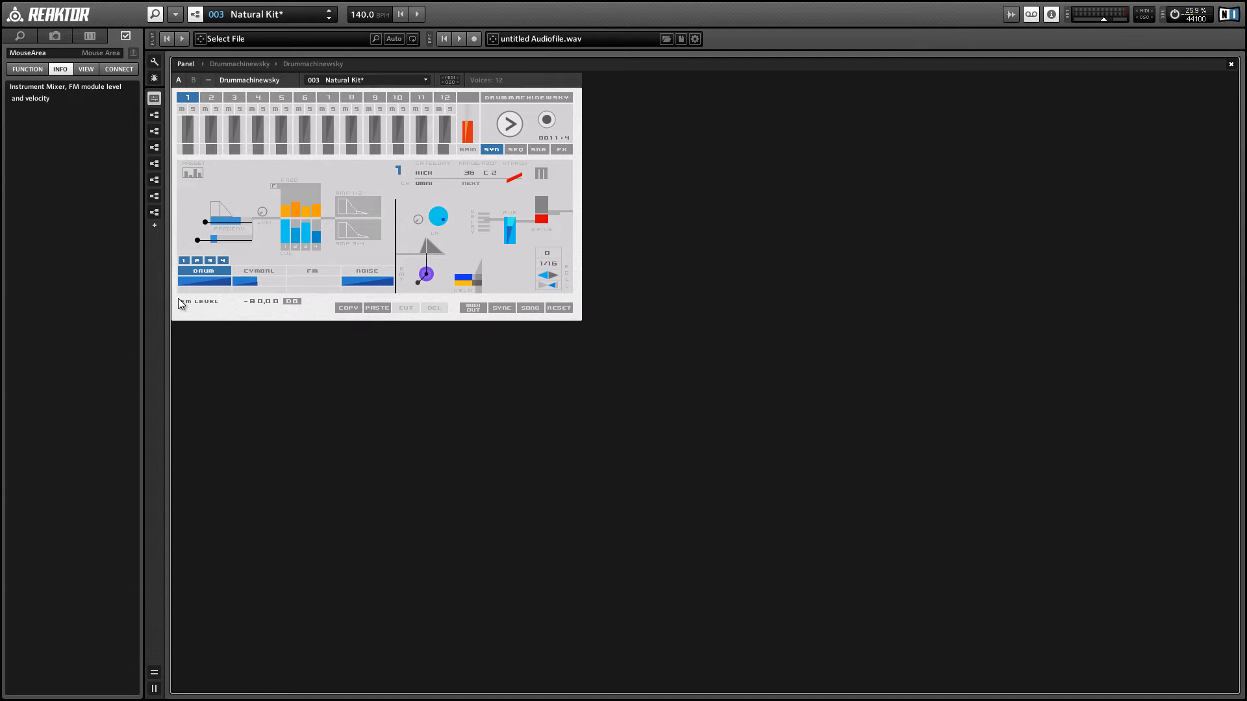
click(204, 270)
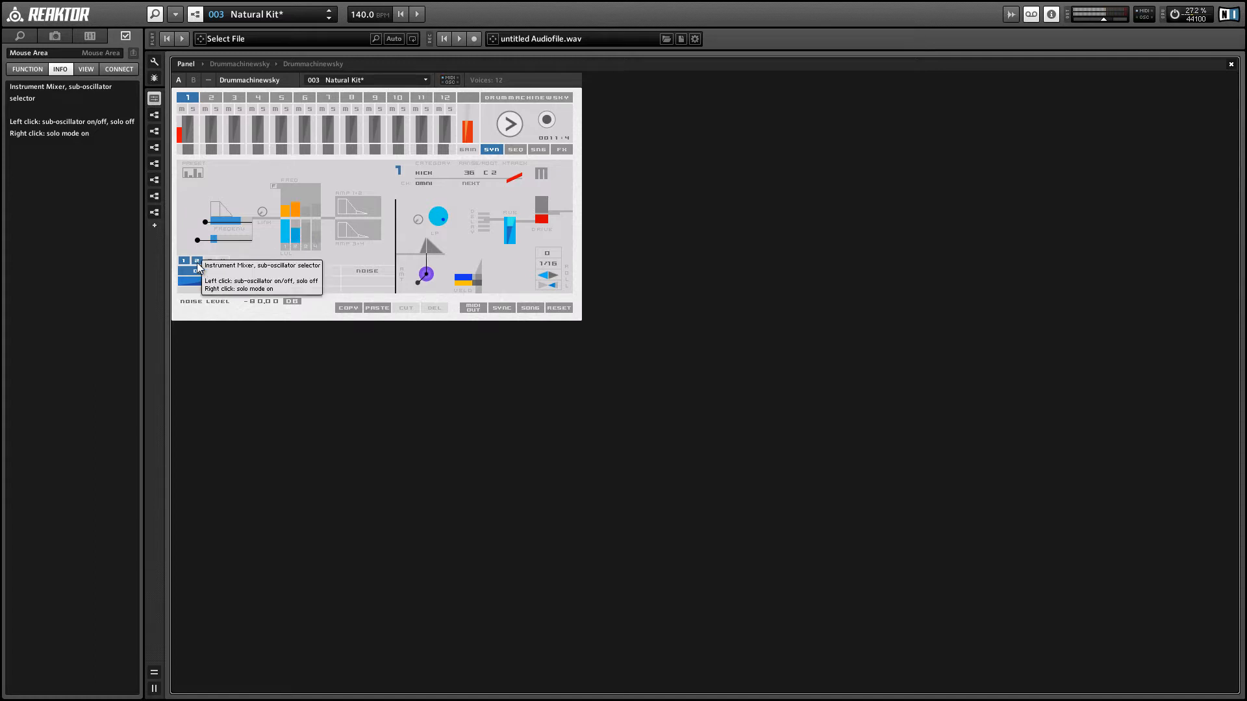
click(221, 261)
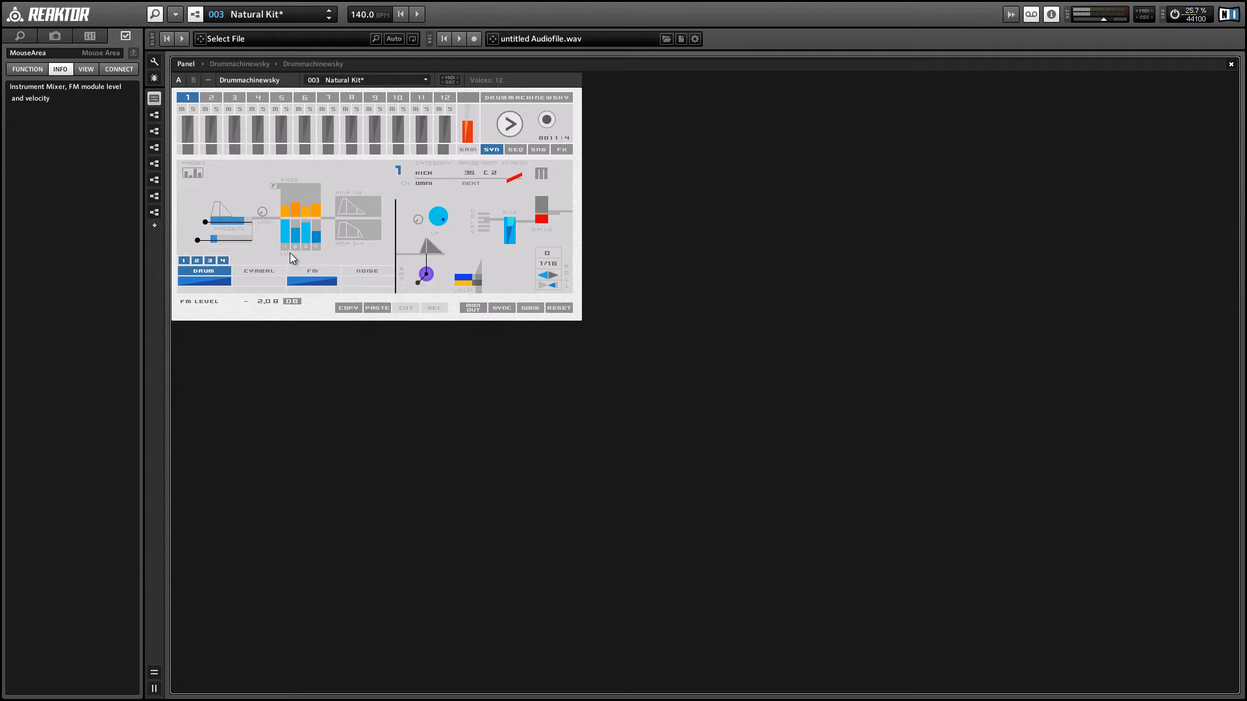
click(312, 272)
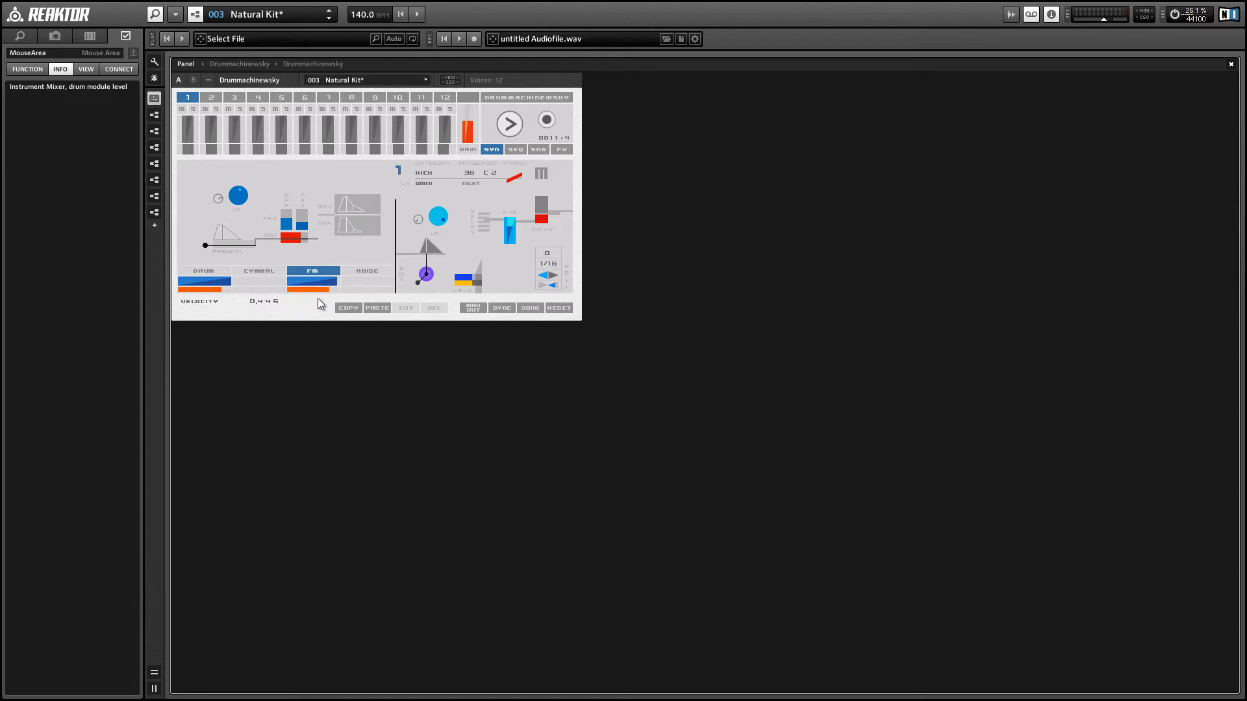
- Lower the FM oscillator's velocity amount to about 0.024
drag(465, 278, 481, 278)
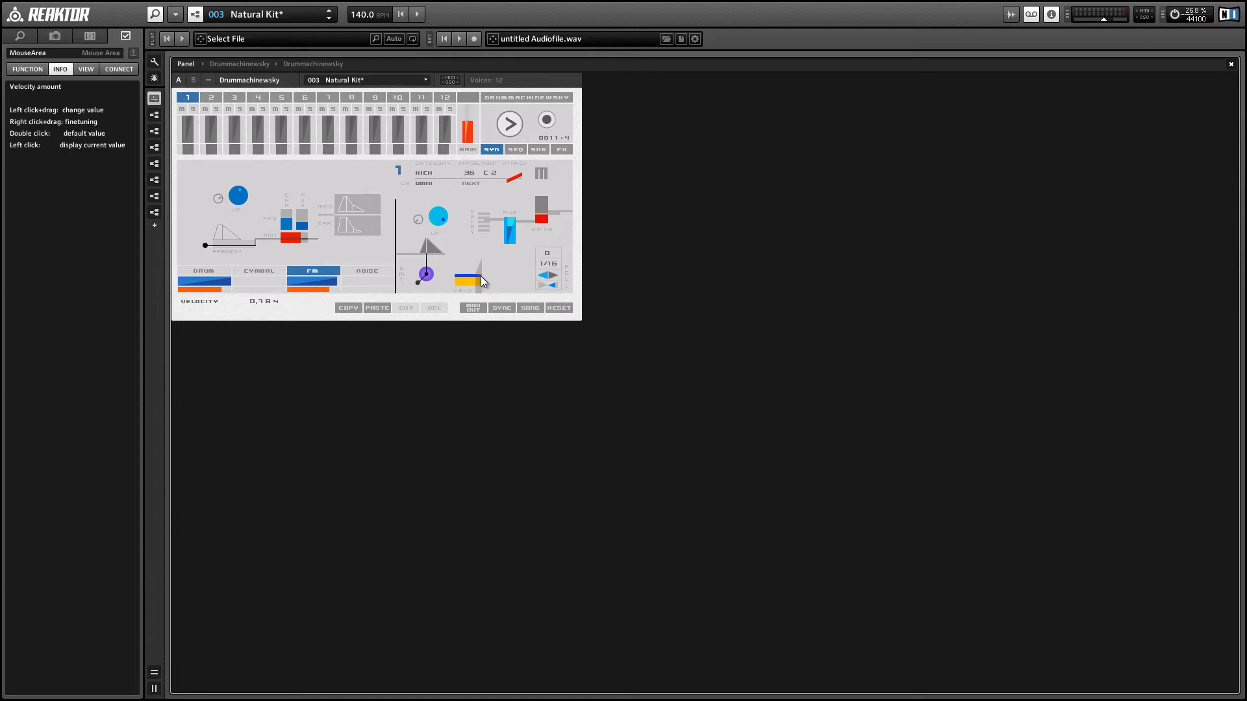
drag(477, 278, 458, 285)
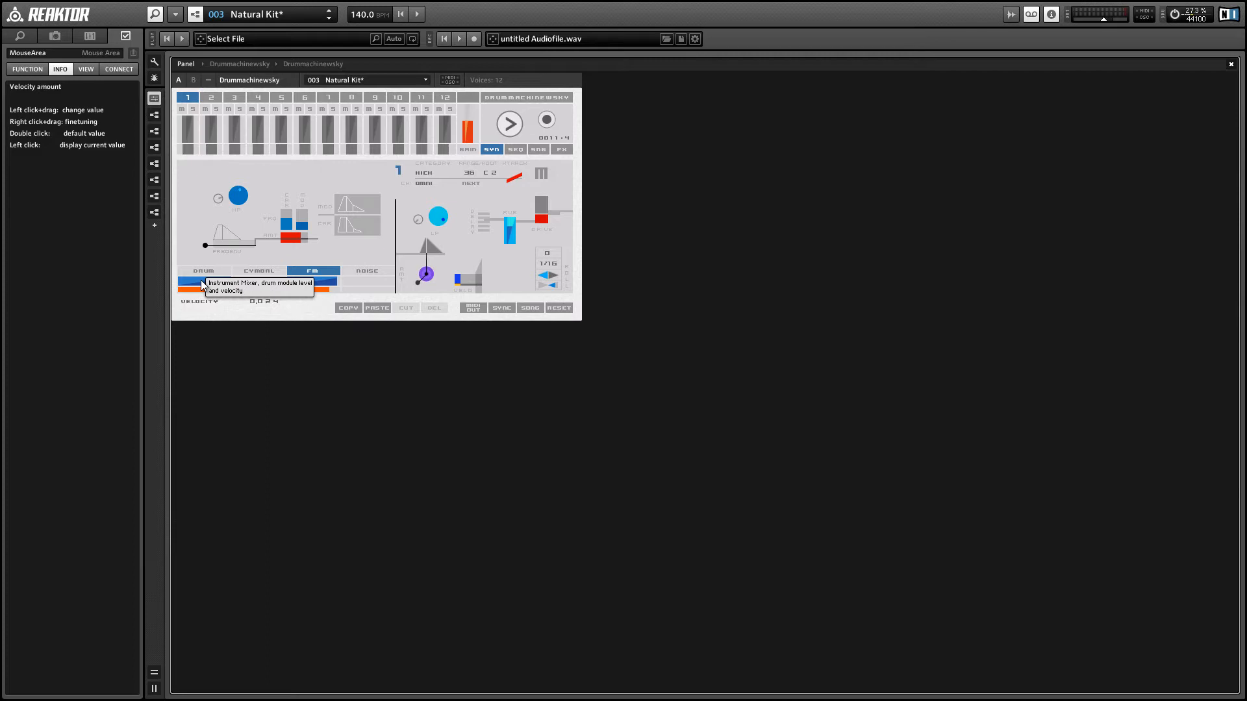
- Select drum instrument slot 2 and show its noise oscillator panel
click(234, 98)
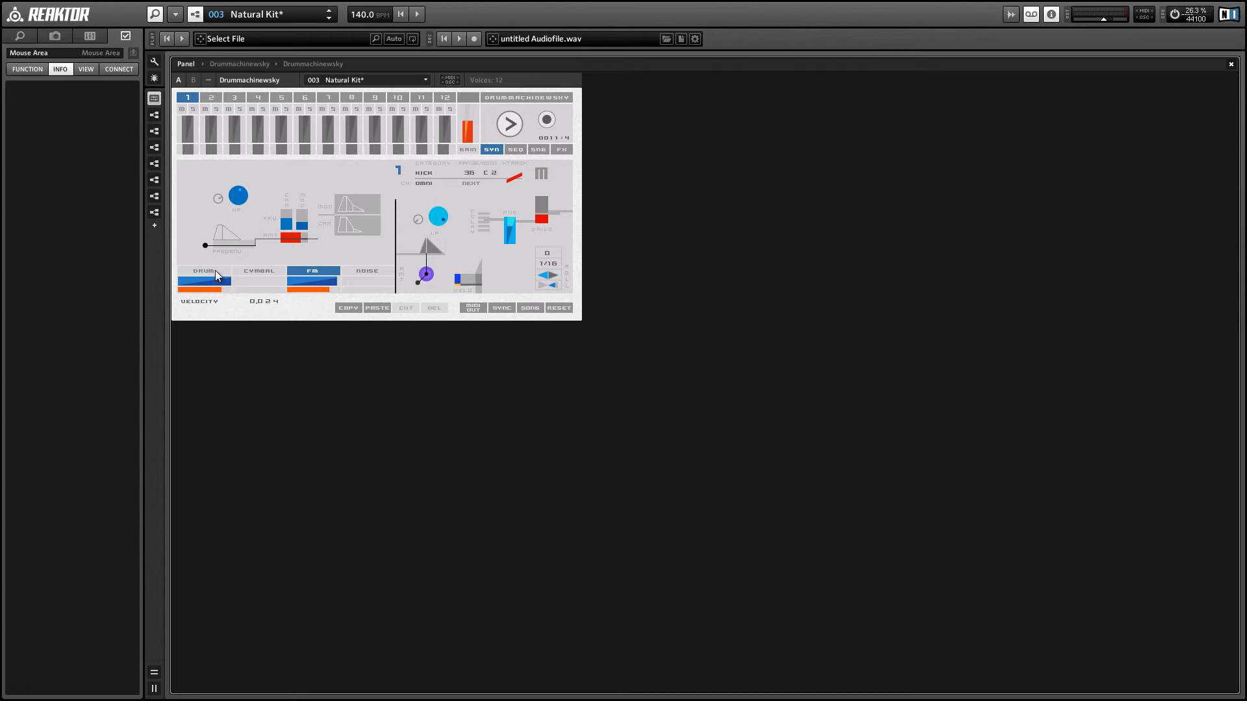
click(366, 271)
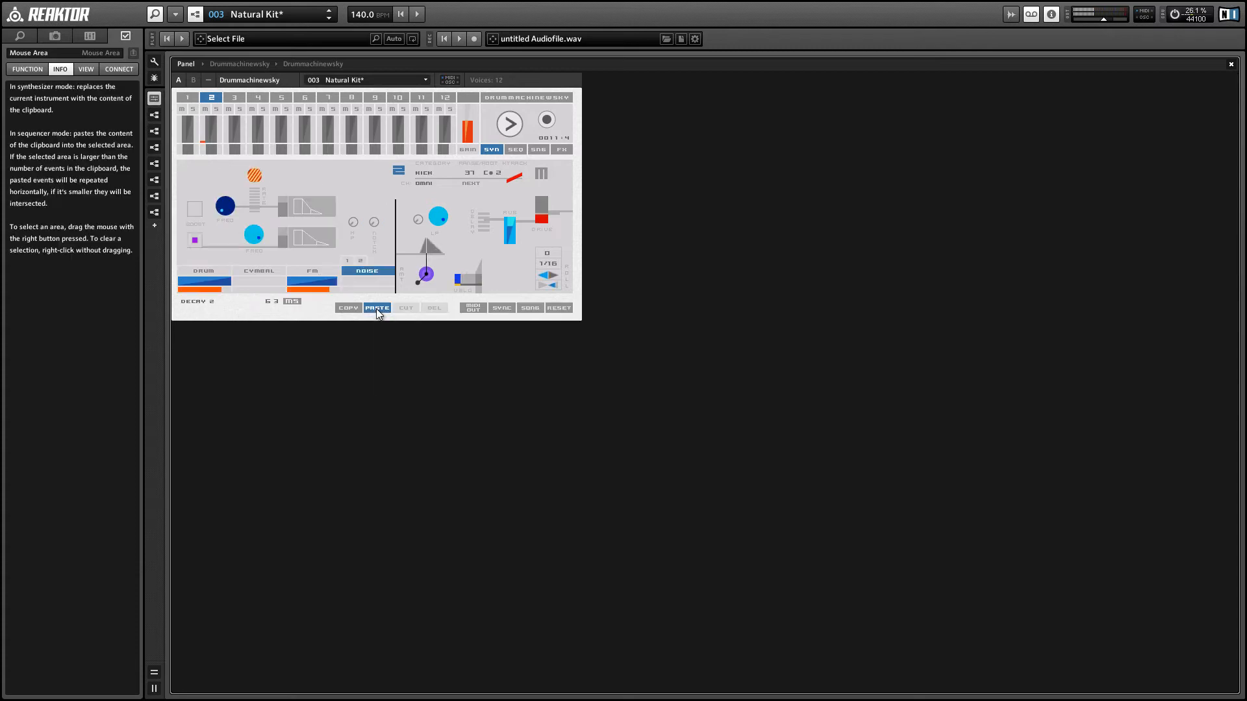
mouse_move(378, 308)
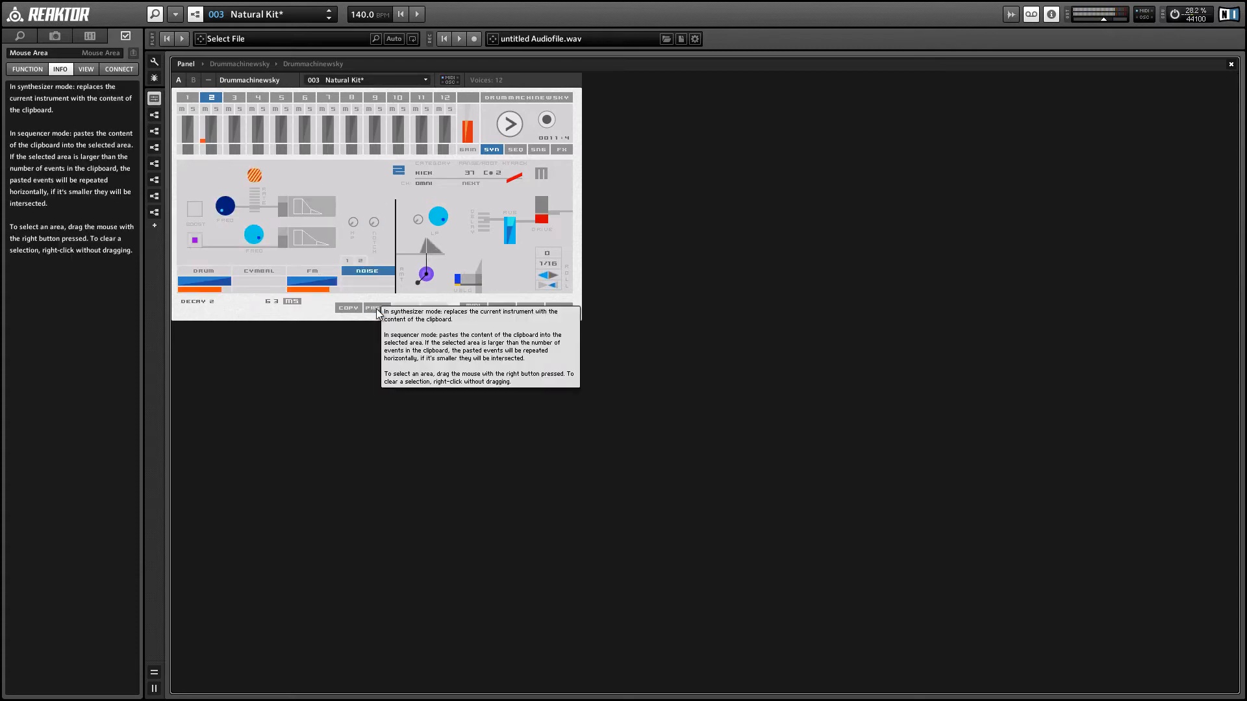
mouse_move(168, 288)
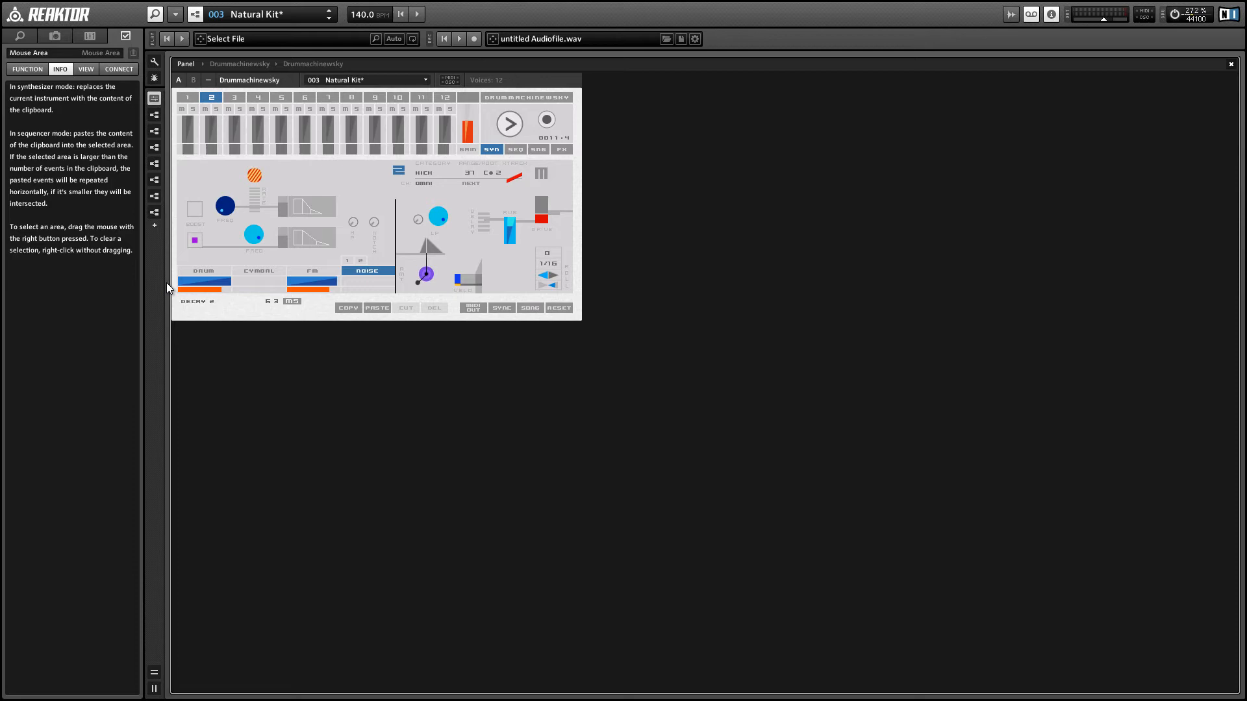
mouse_move(321, 86)
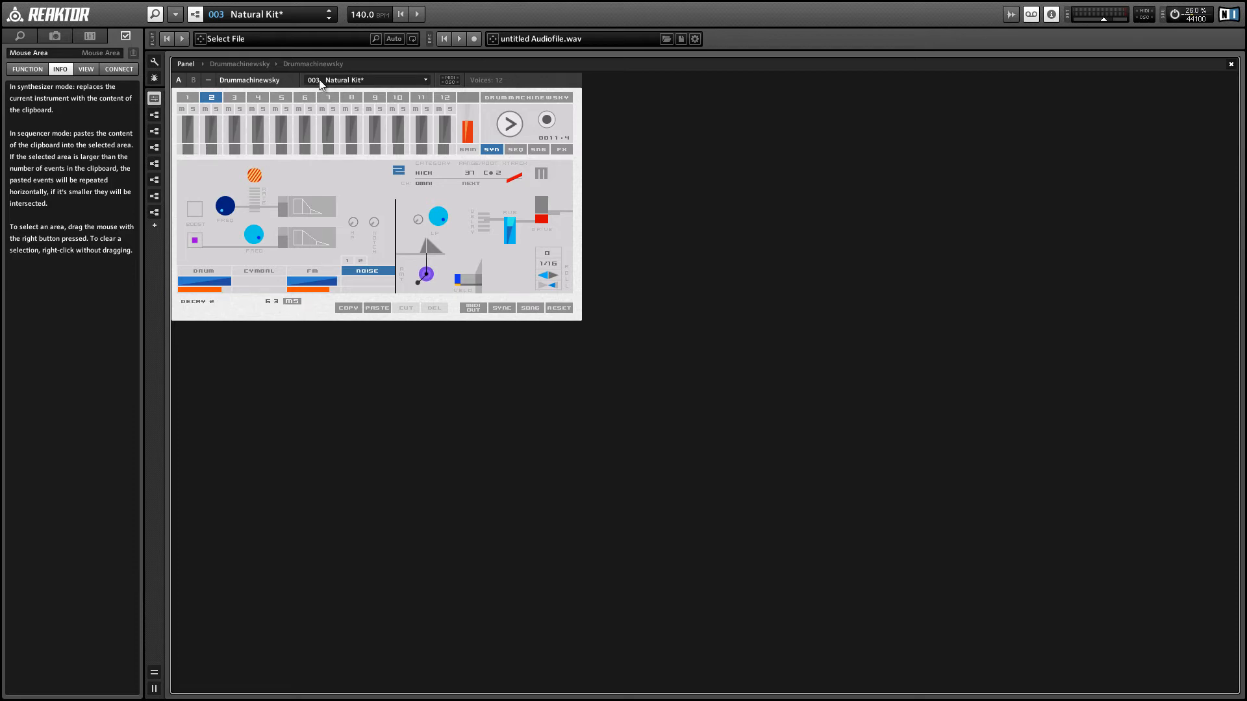
- Reload the 2:3 - Natural Kit snapshot and switch to the FM oscillator panel
click(271, 13)
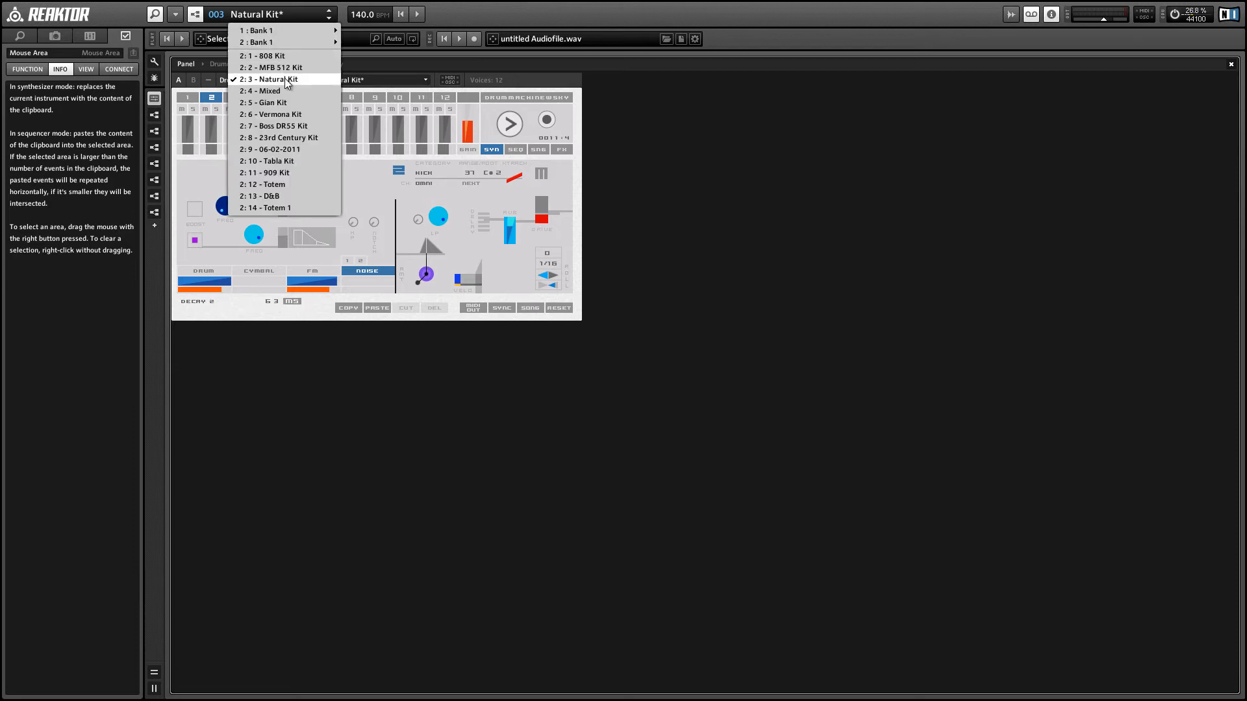
click(269, 79)
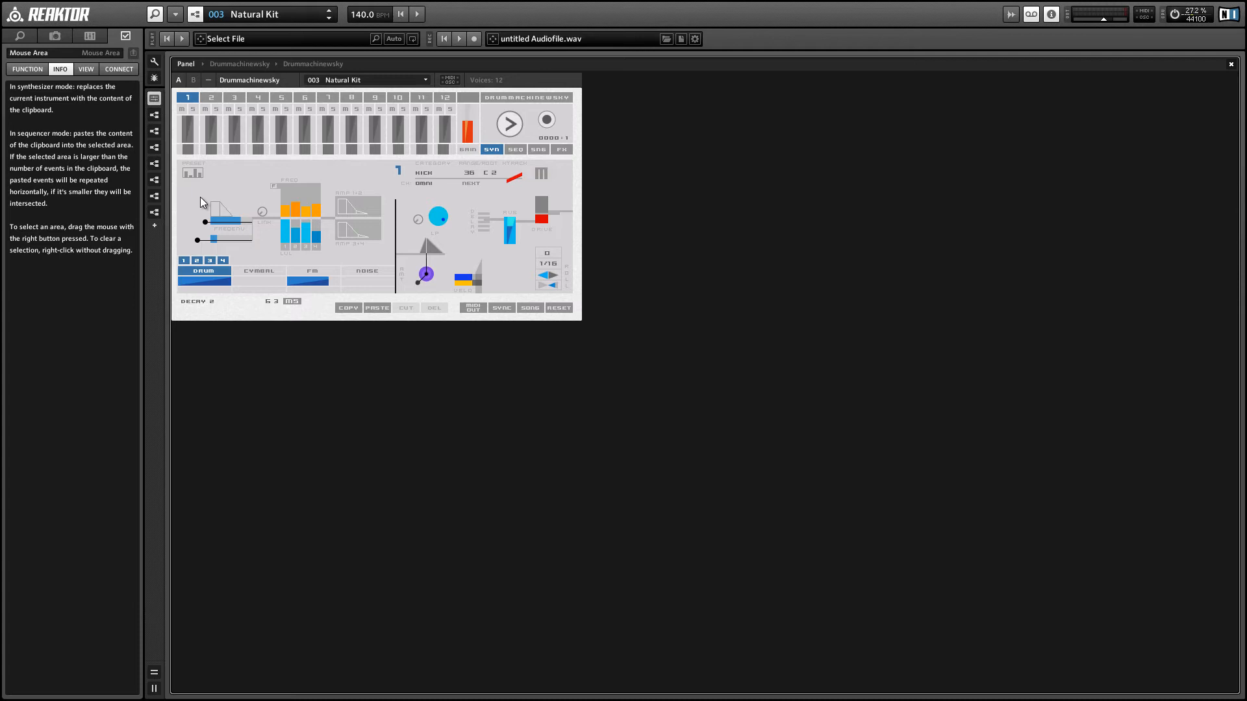
mouse_move(239, 214)
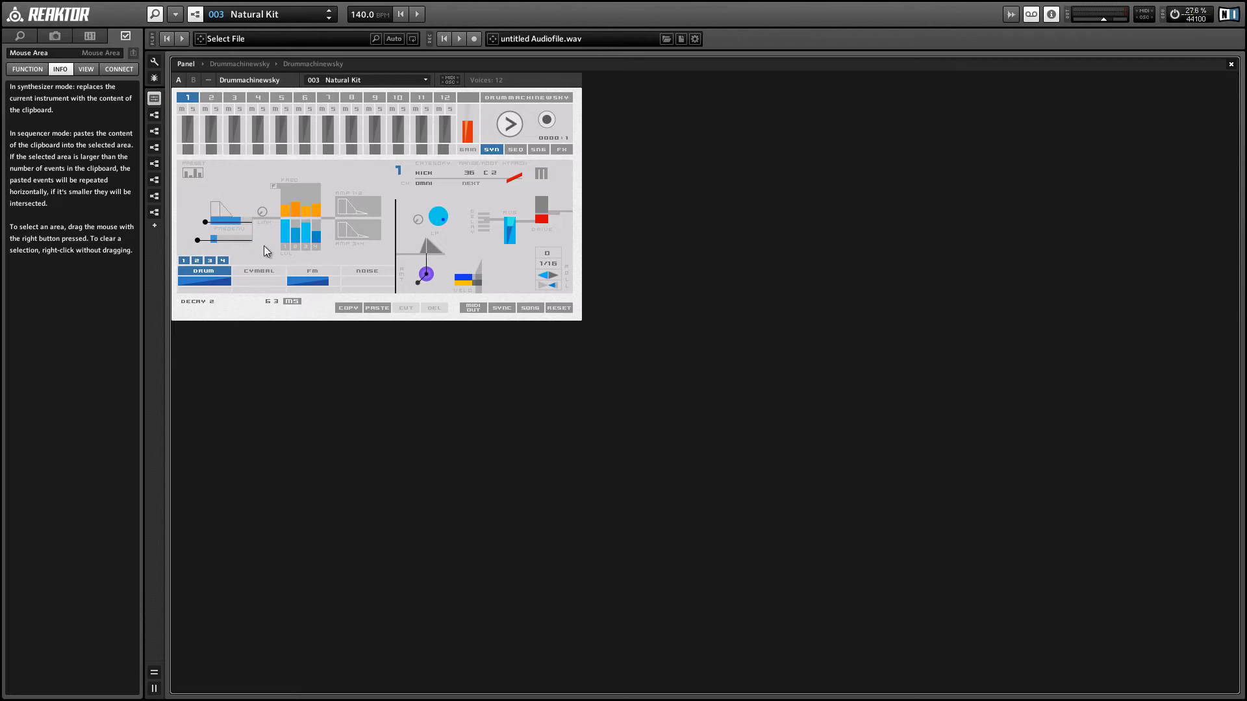
mouse_move(214, 277)
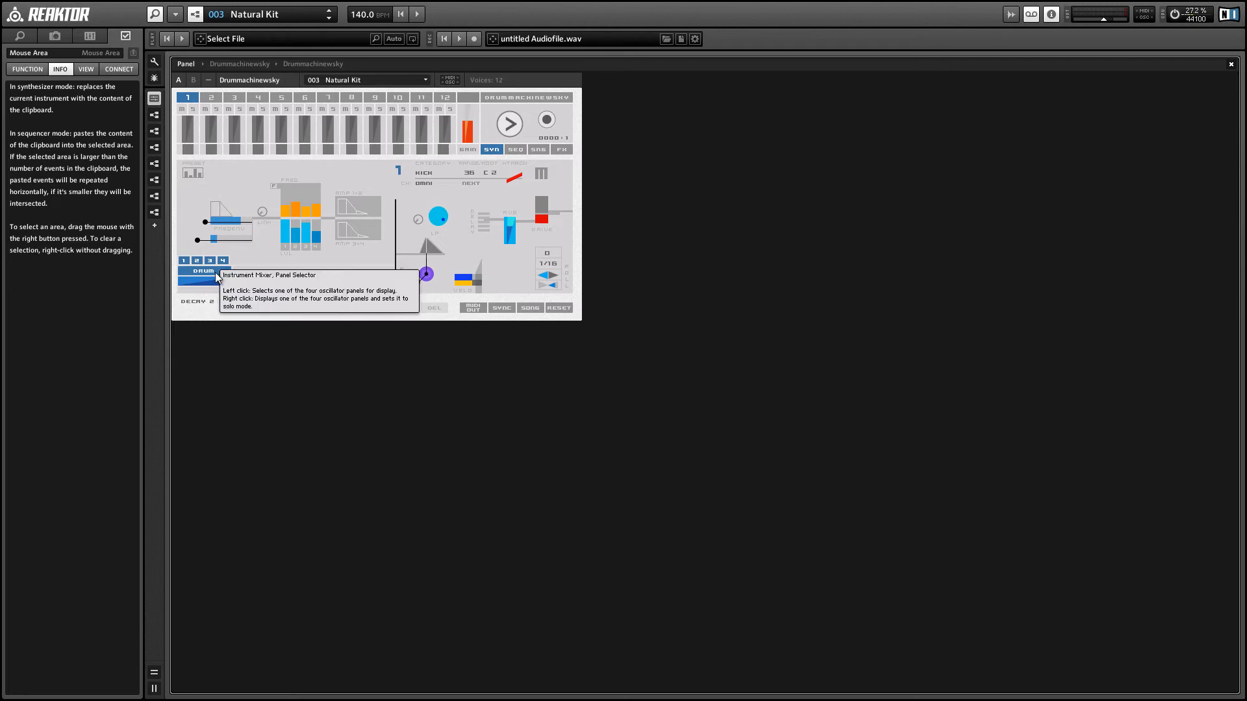
click(195, 173)
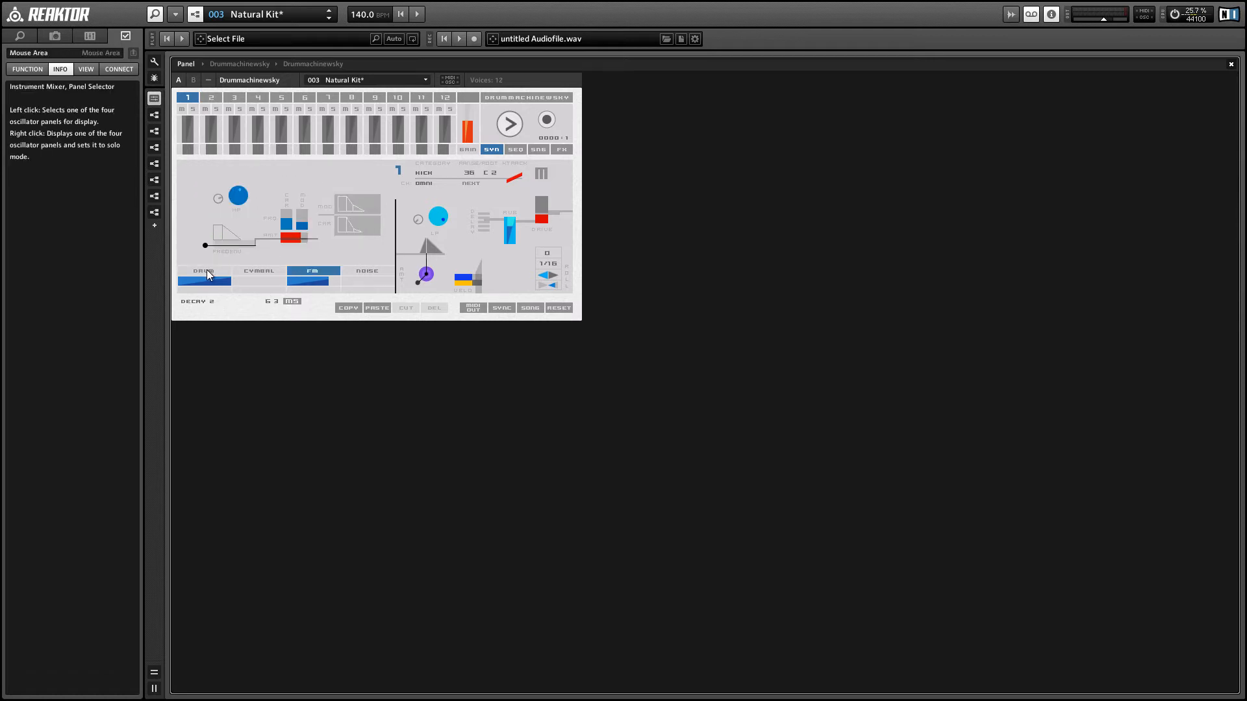
- Apply a frequency preset to the drum oscillator, raising its sub-oscillator frequencies
click(204, 274)
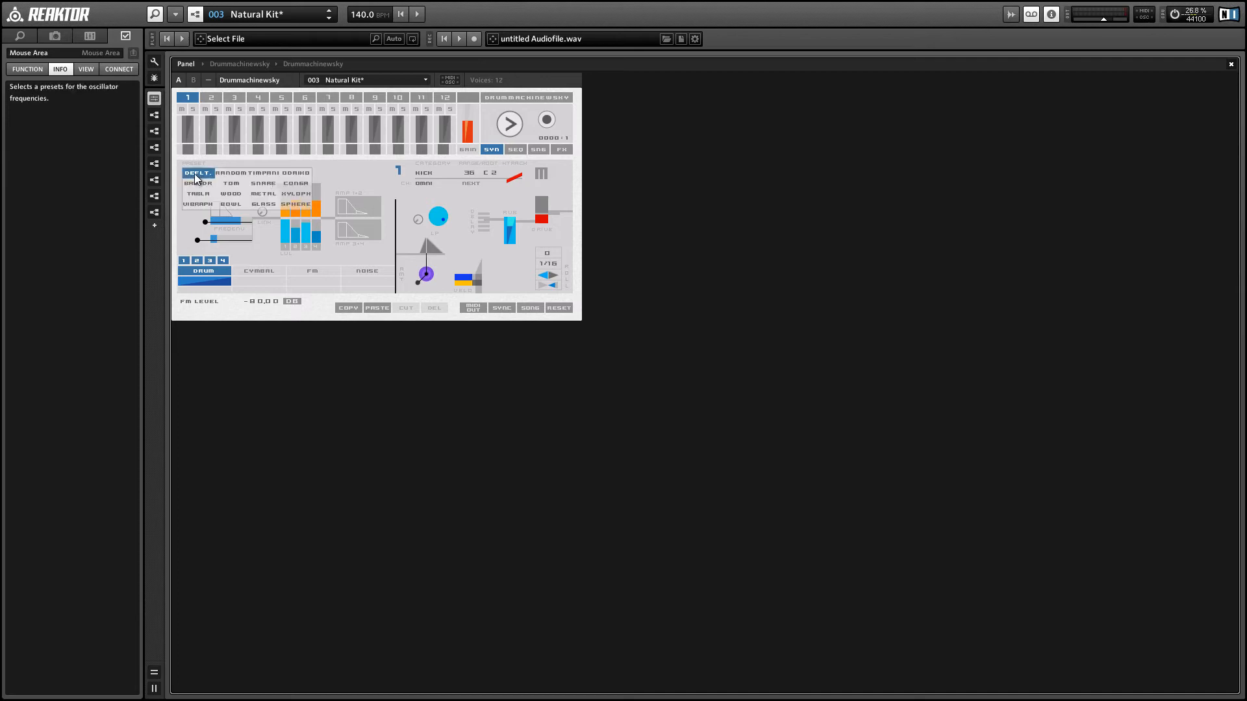
click(197, 173)
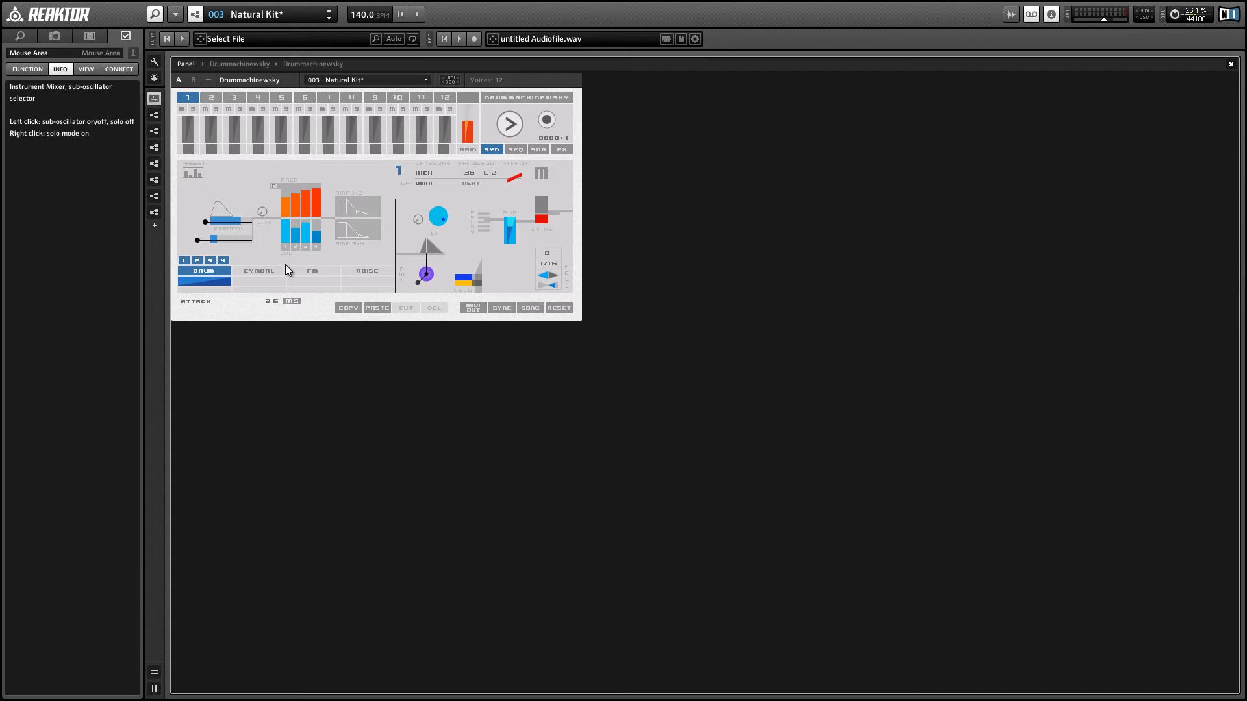
mouse_move(238, 331)
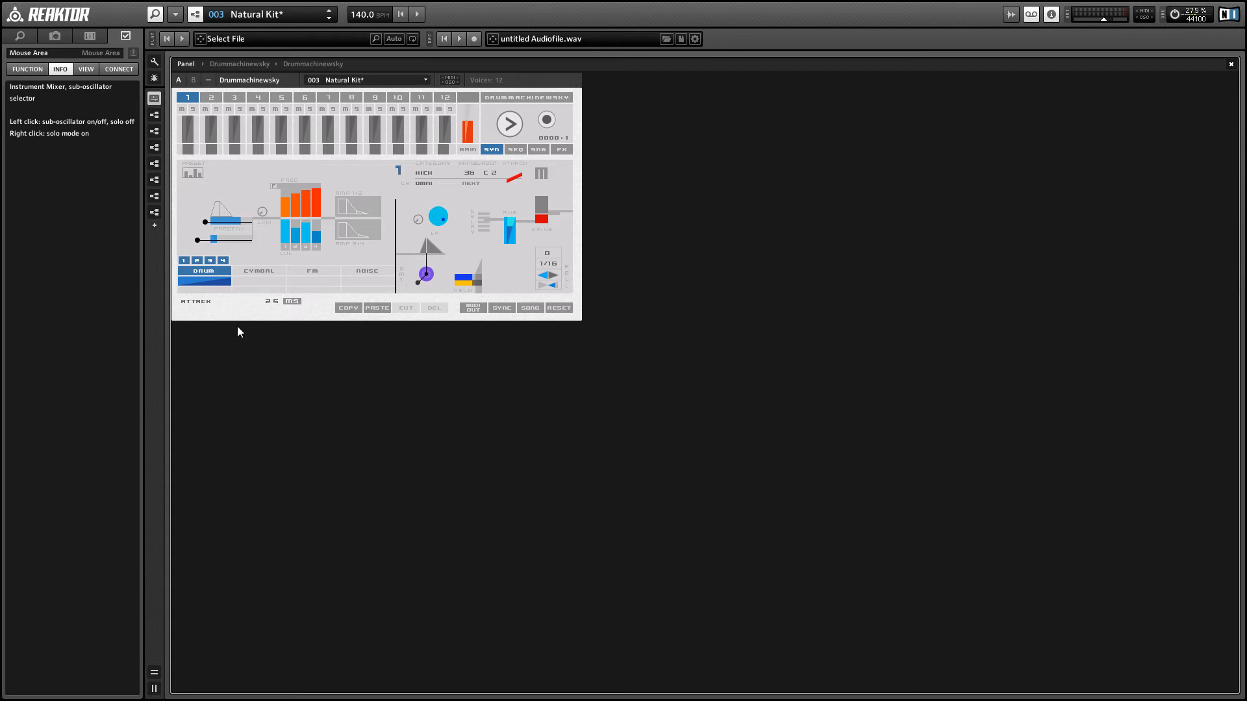
- Show the CYMBAL then NOISE oscillator settings and raise the kick's reverb/overdrive to about 5 dB
click(257, 271)
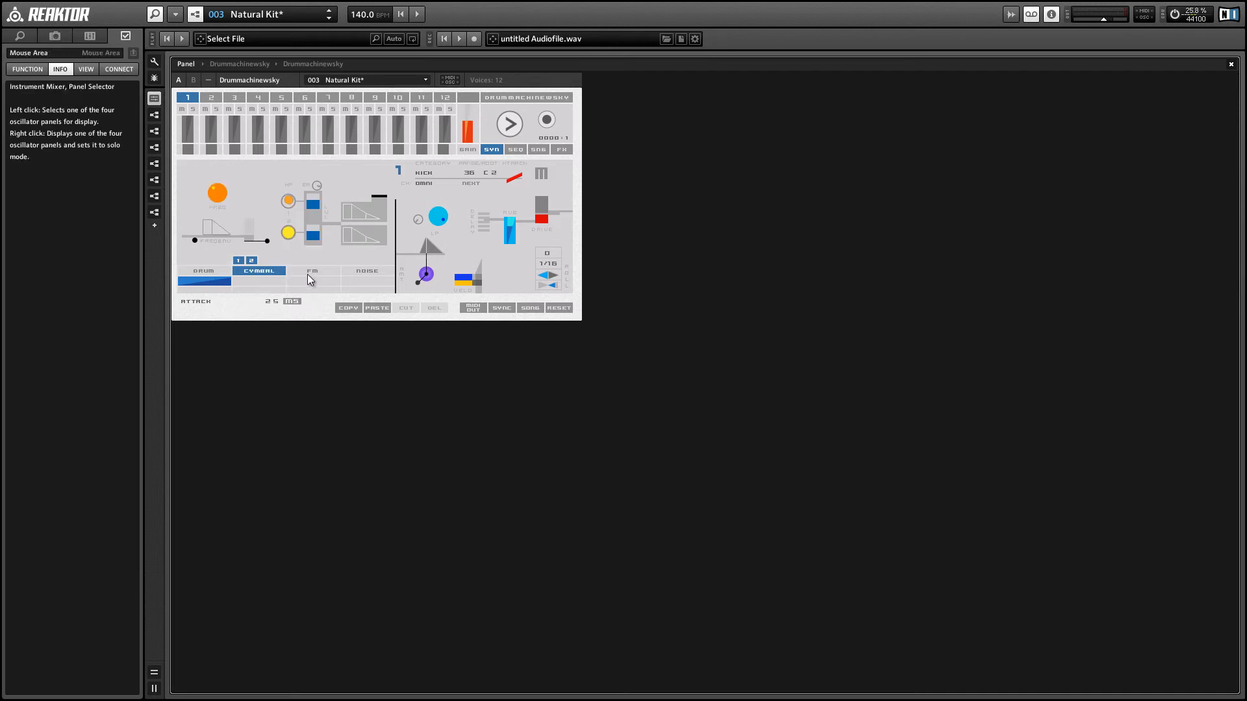
click(367, 270)
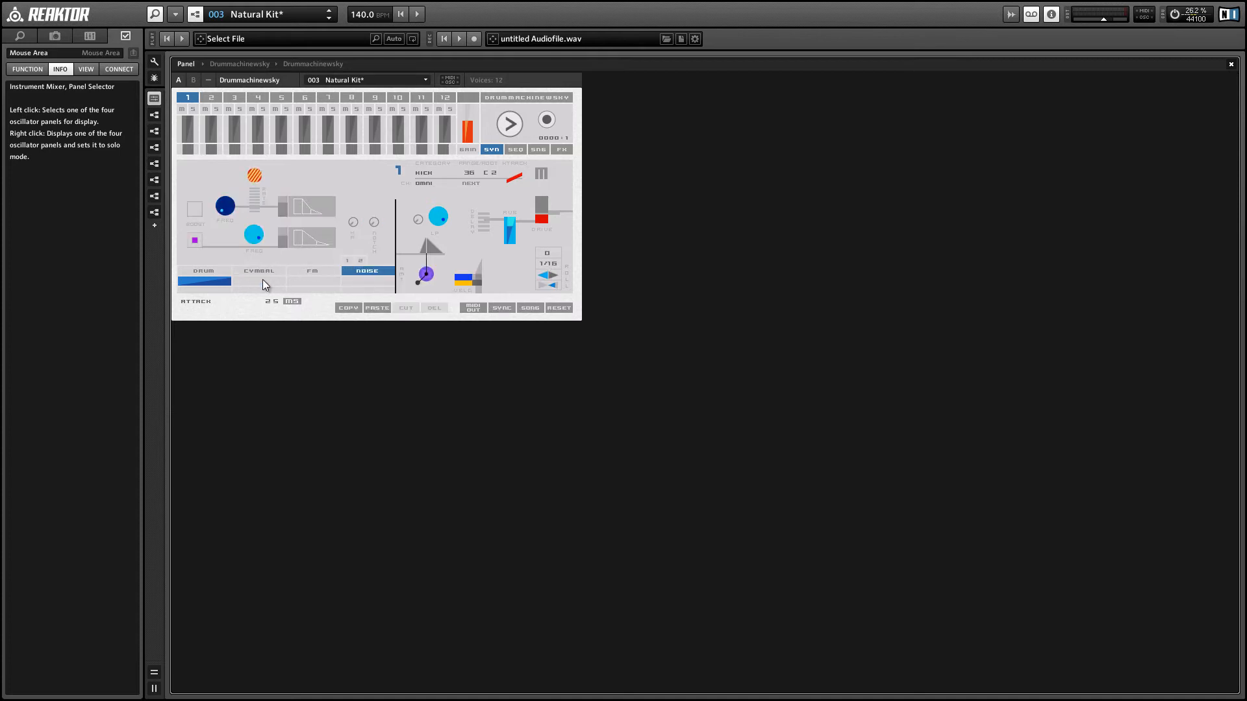
mouse_move(264, 267)
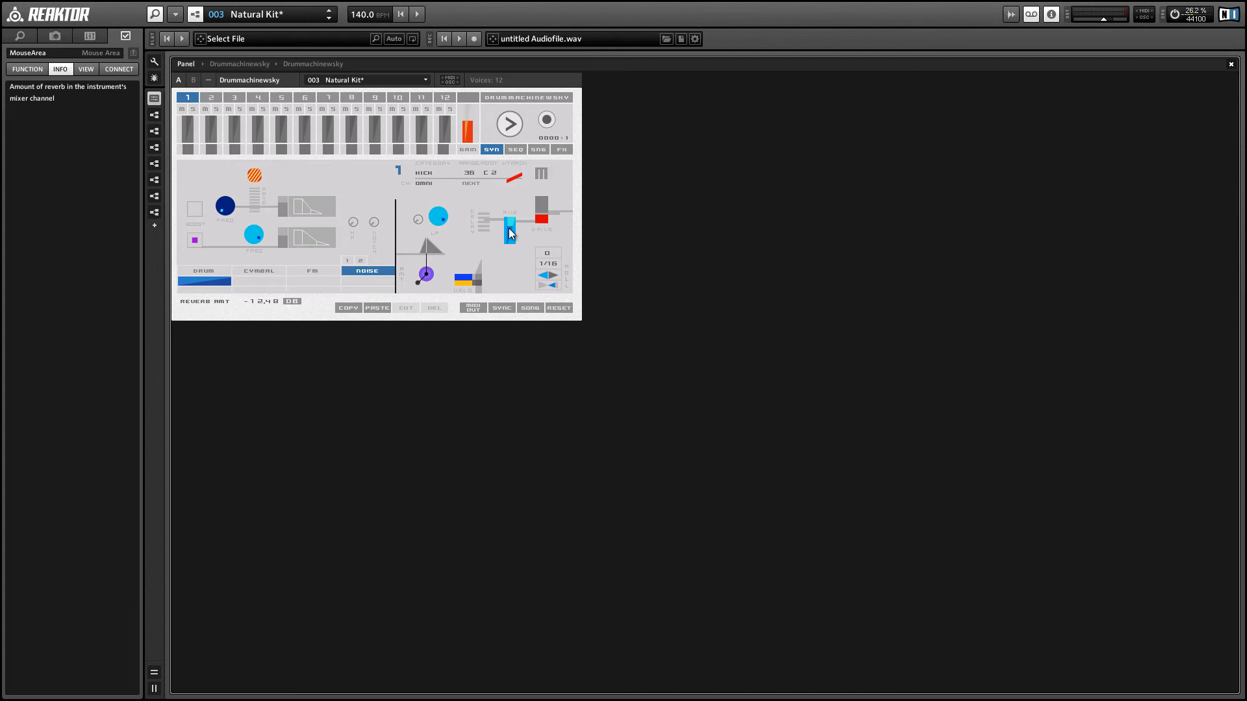
drag(509, 232, 509, 221)
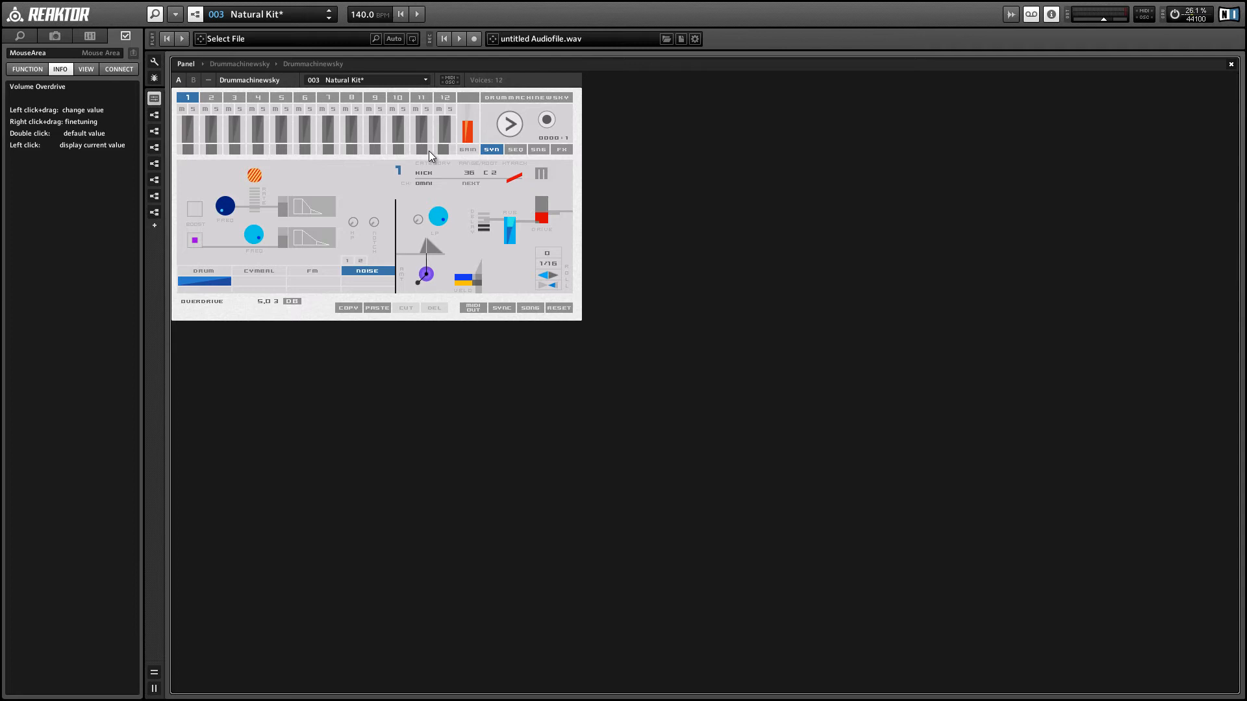
mouse_move(502, 125)
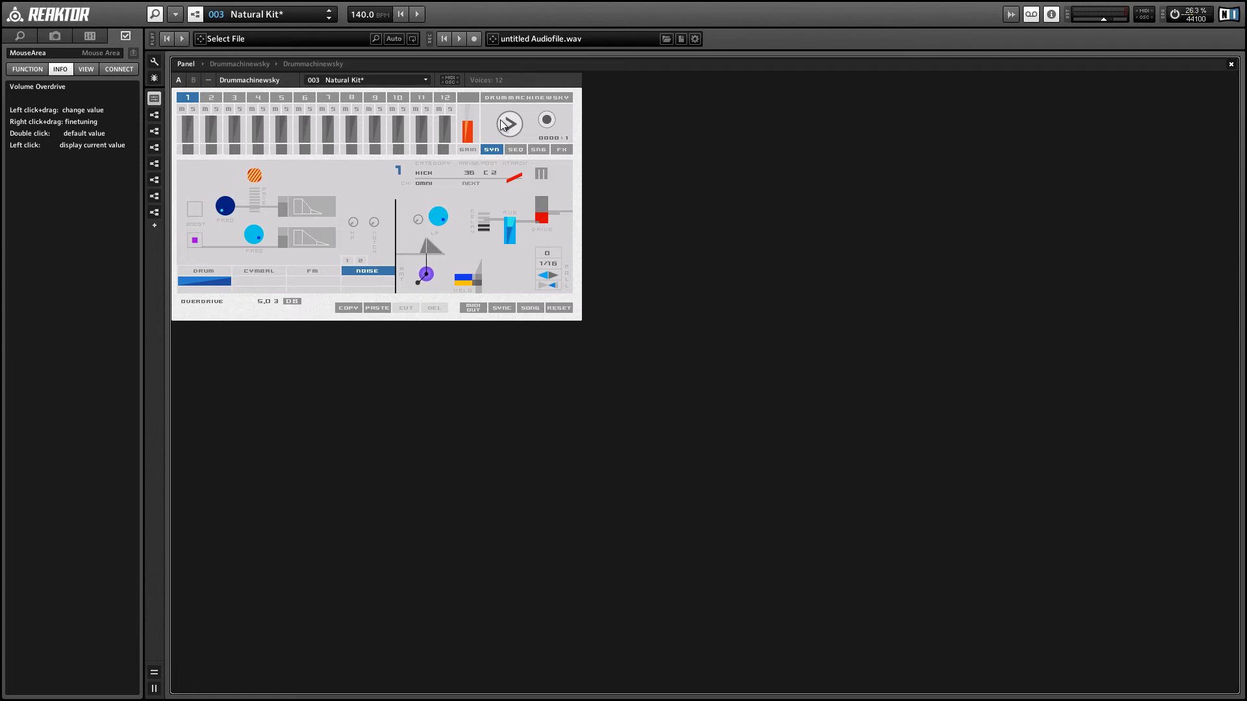
- Switch to the SEQ page showing the Natural Kit pattern grid
click(516, 149)
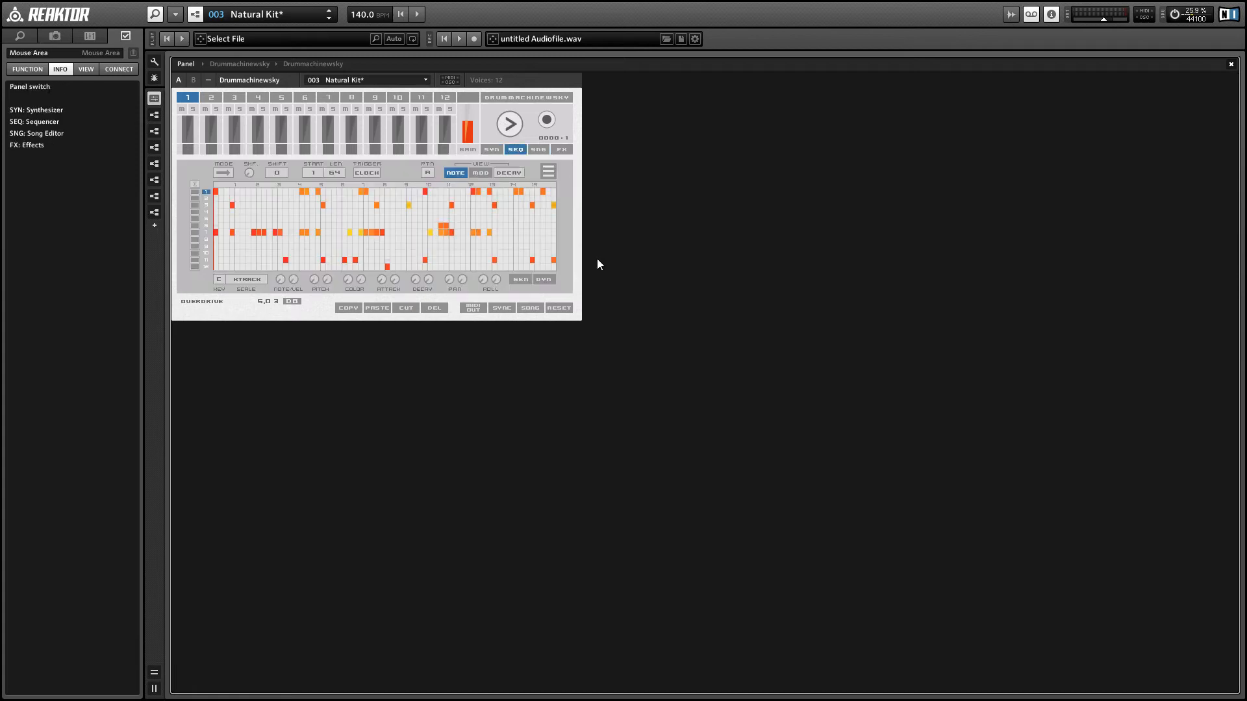
mouse_move(591, 218)
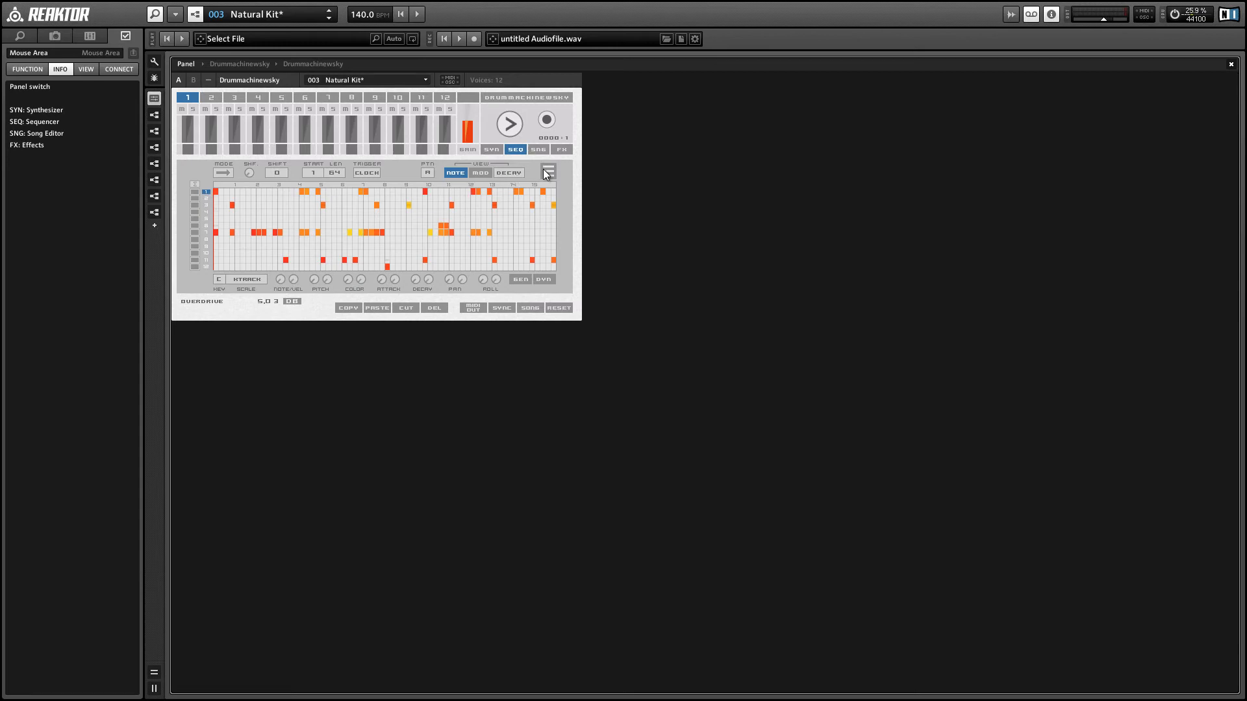
click(547, 171)
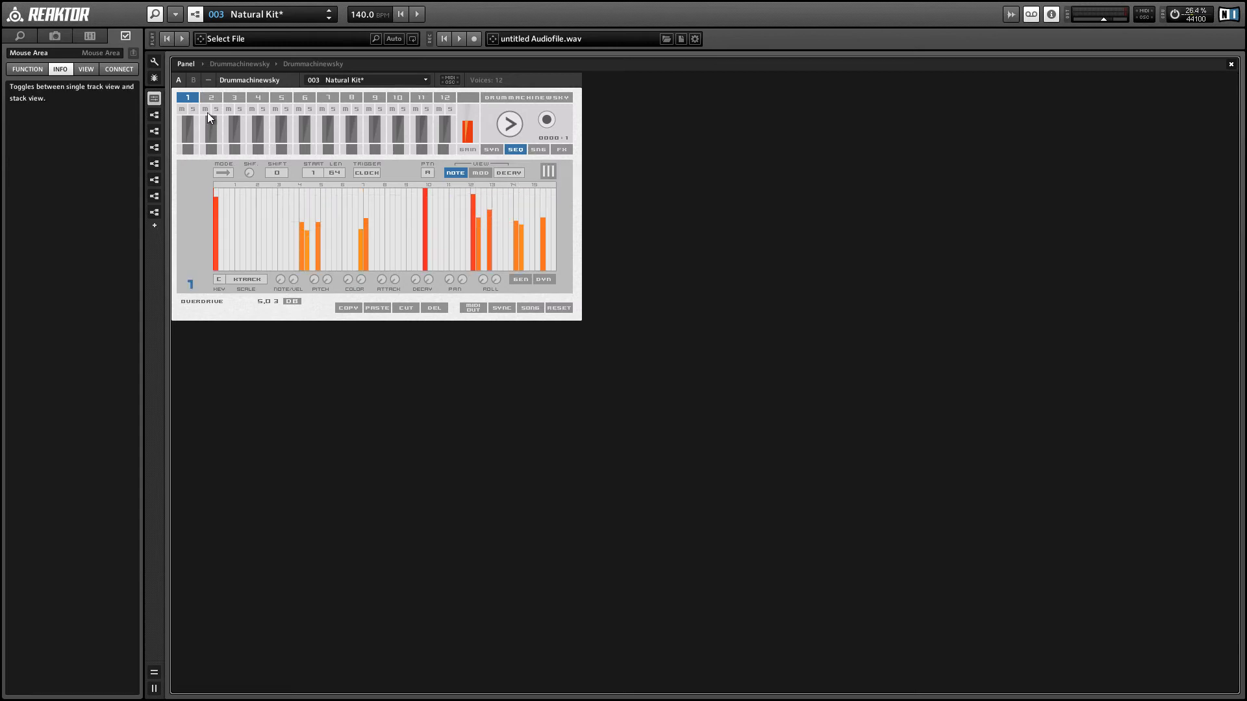
click(304, 98)
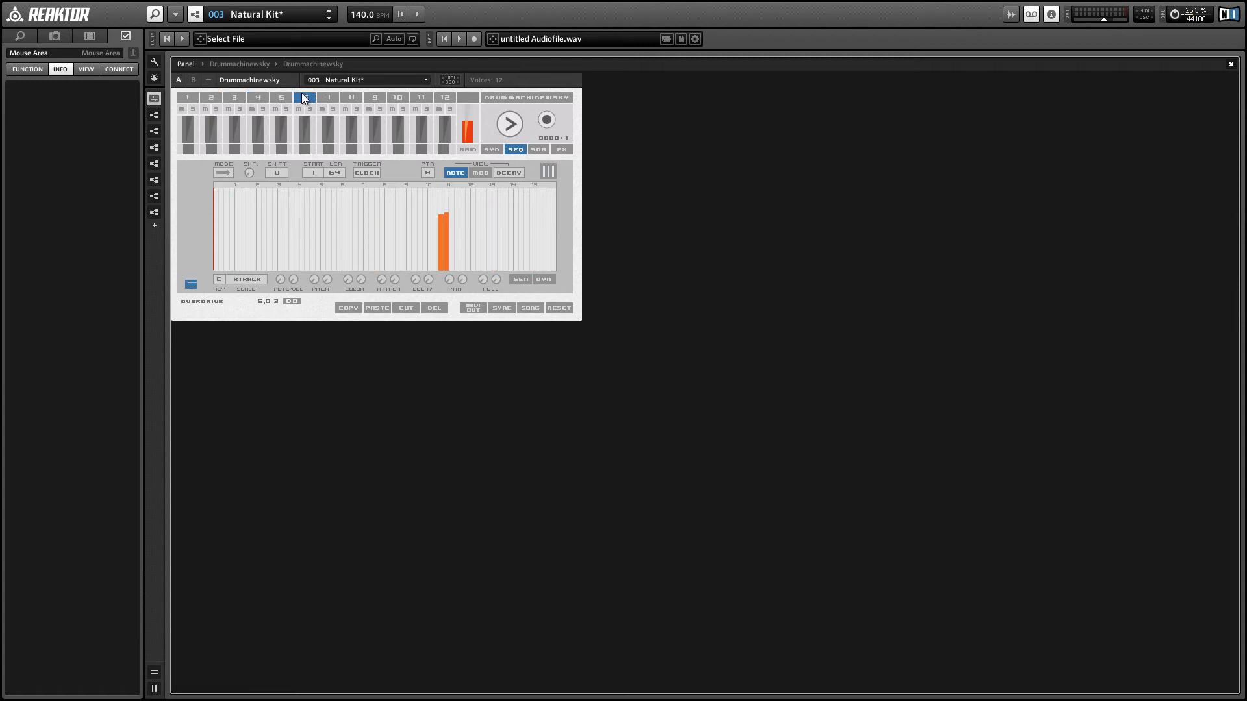
click(187, 97)
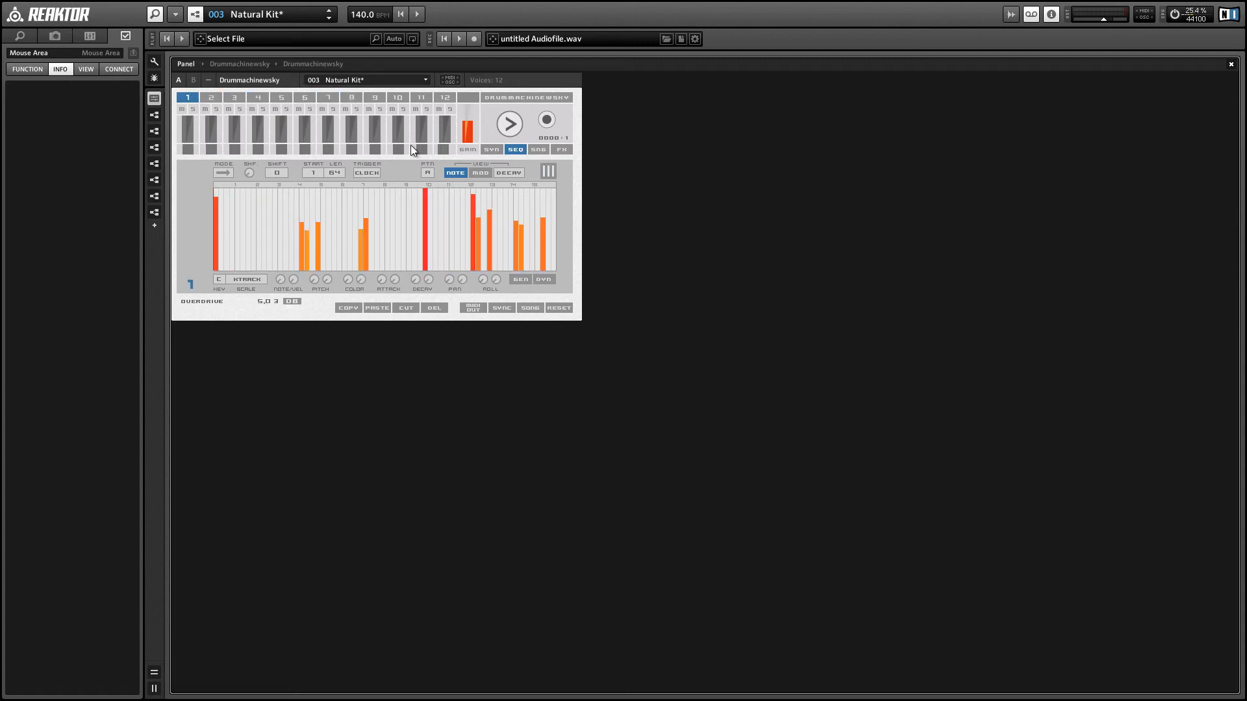
mouse_move(421, 132)
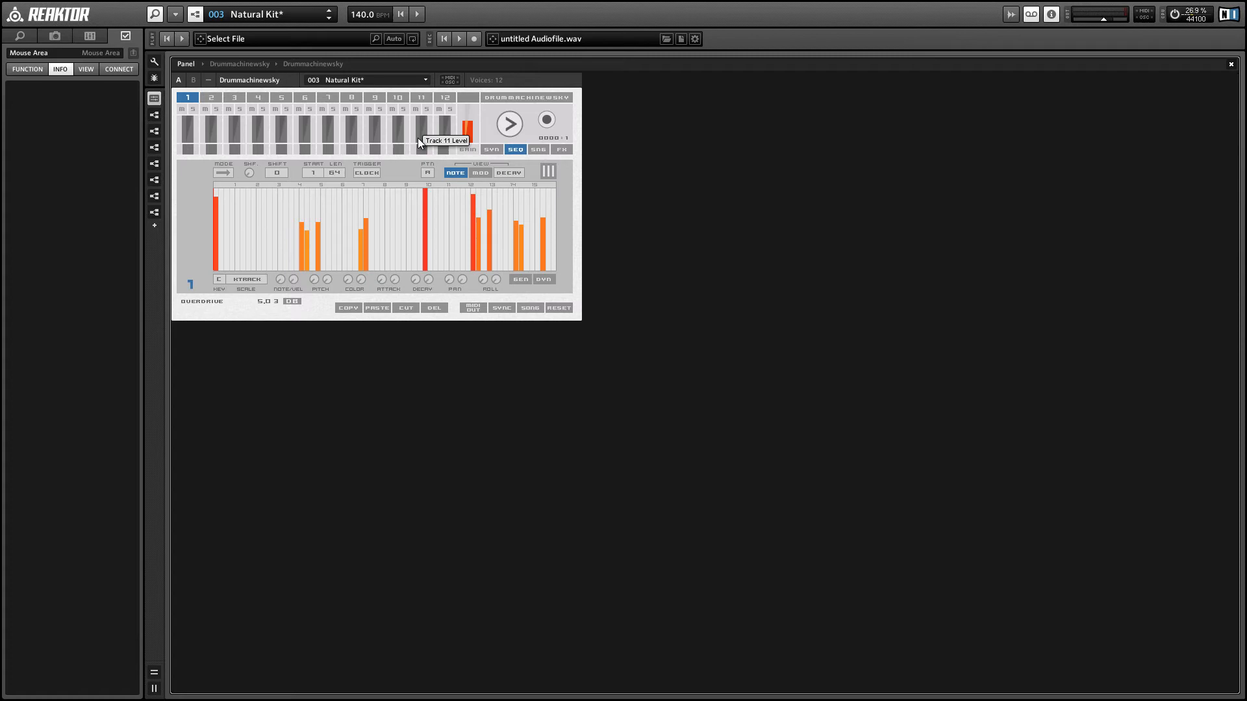
click(547, 172)
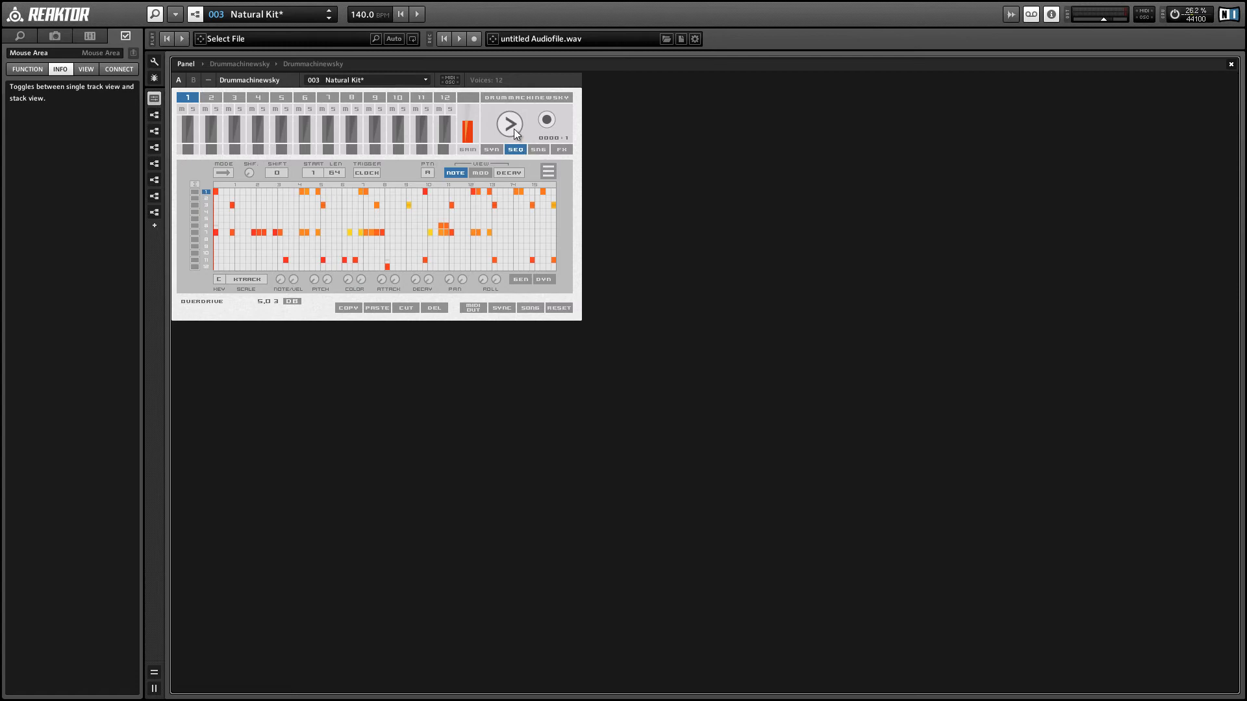
- Play the sequence, move to a different pattern, then stop playback
click(509, 124)
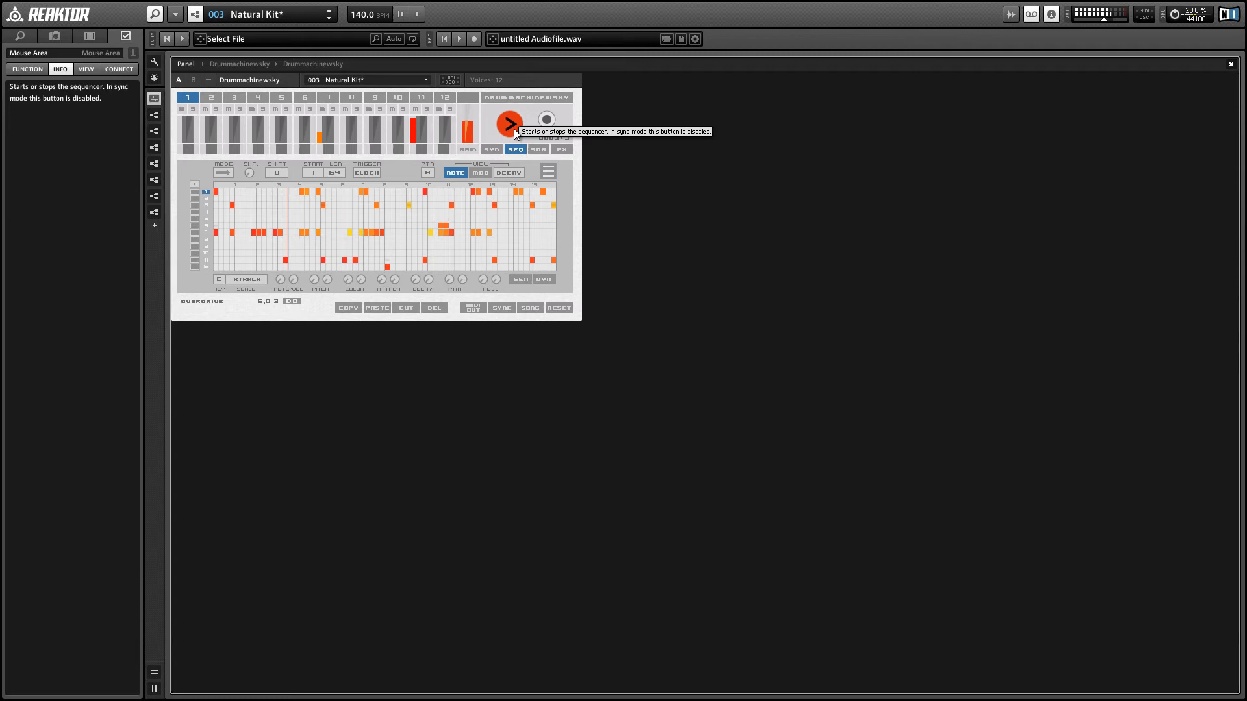
click(510, 124)
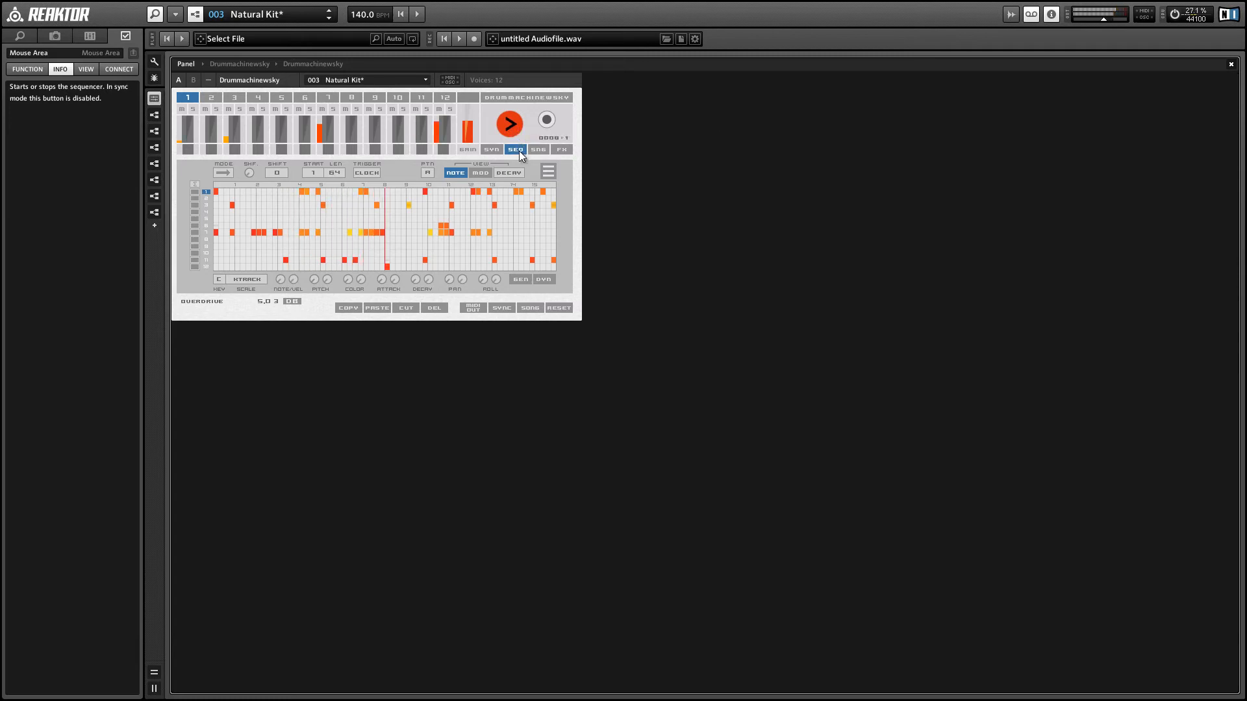
mouse_move(516, 149)
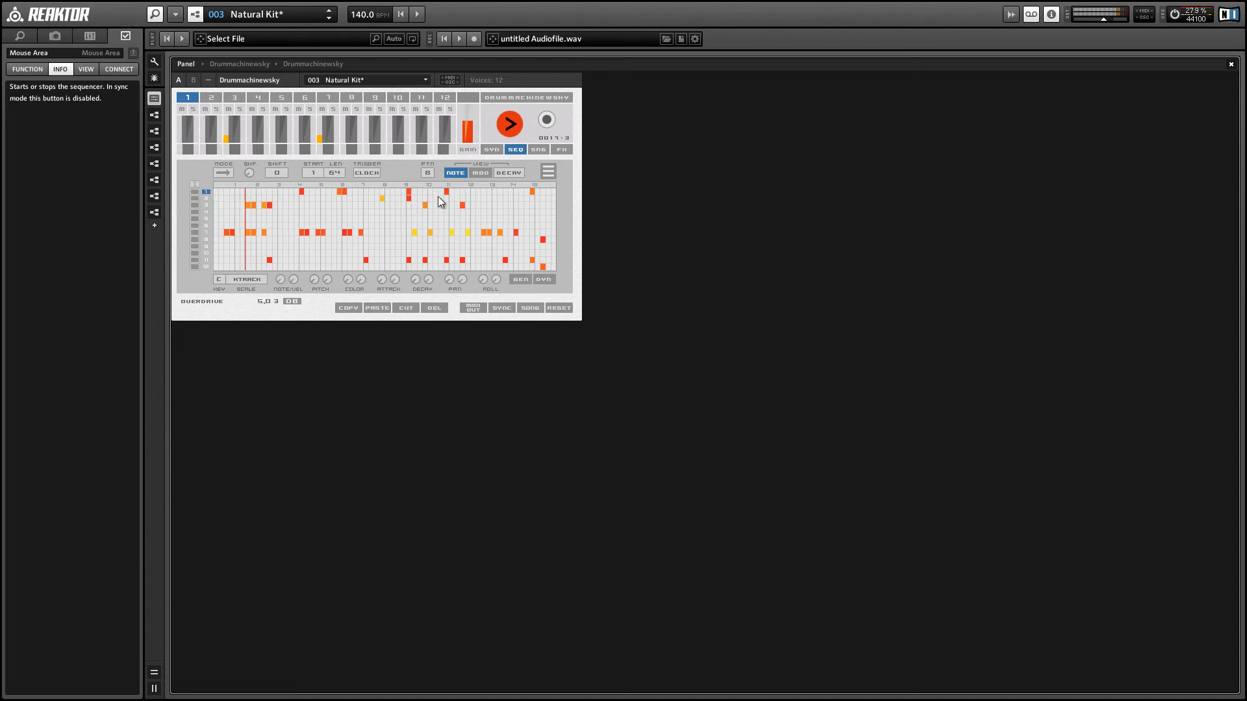
click(509, 125)
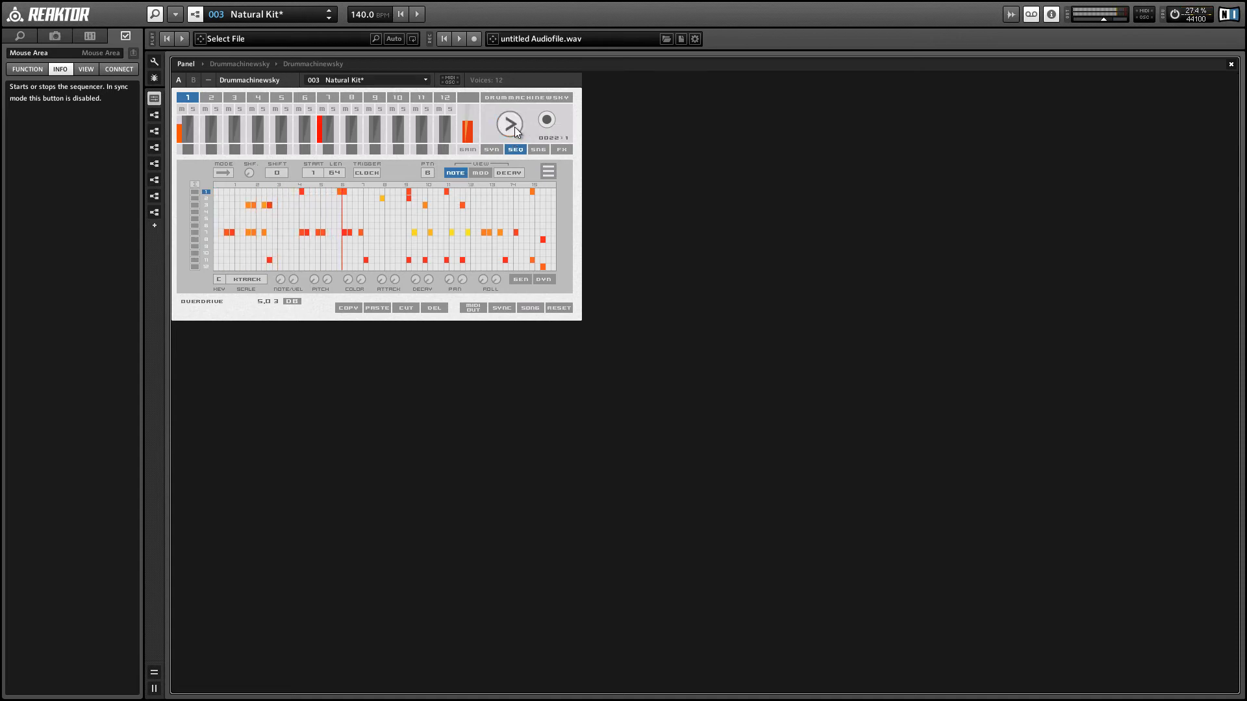
- Switch PTN back to pattern A, stop the sequencer and drive it from the host transport in SYNC mode
click(428, 173)
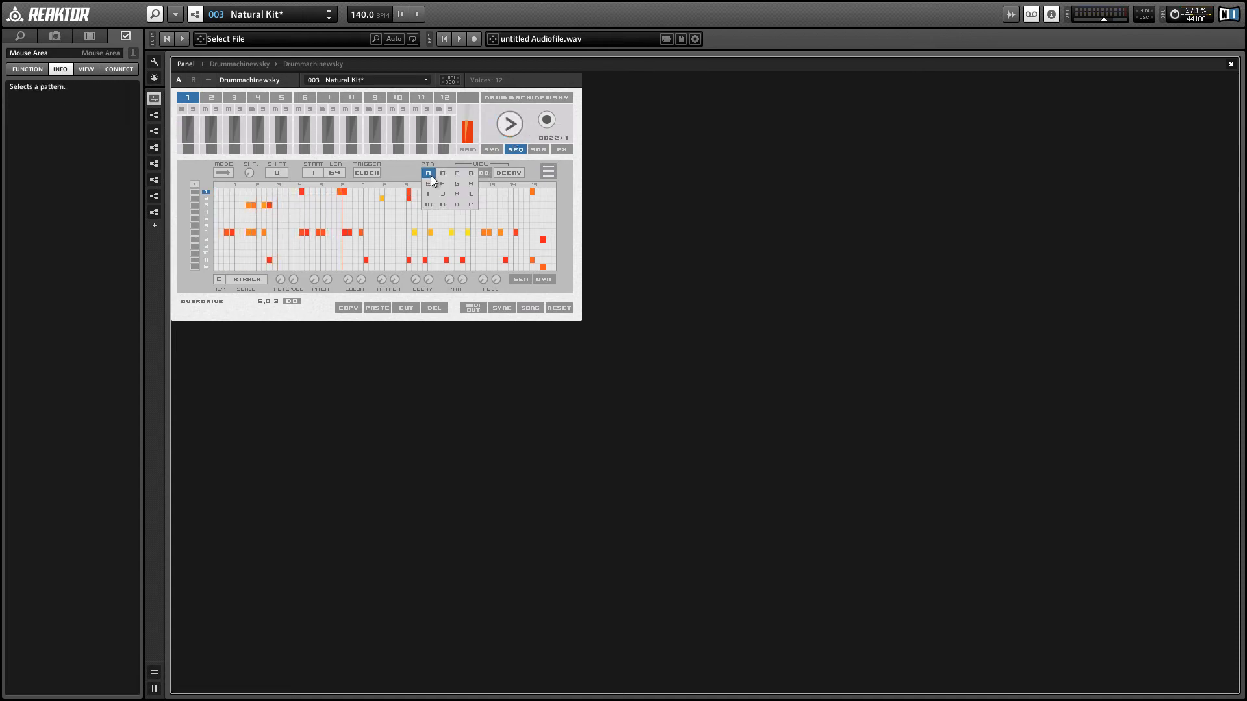
click(427, 173)
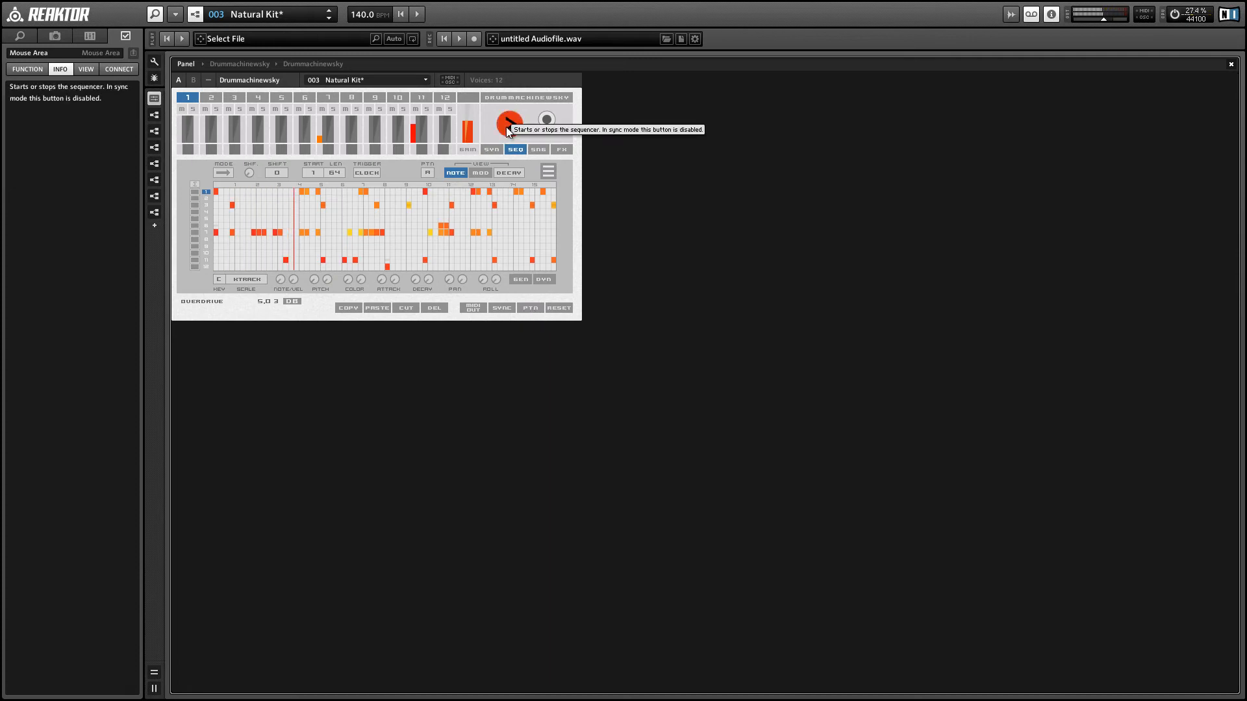
click(508, 123)
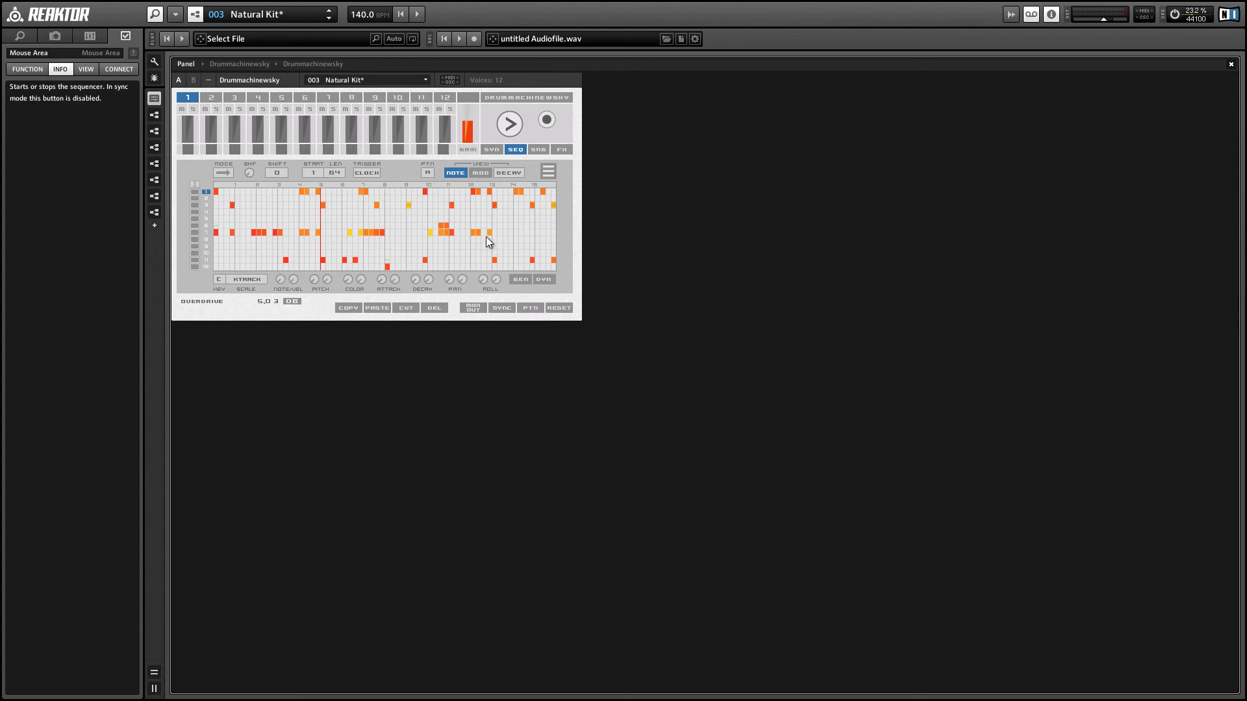
mouse_move(408, 234)
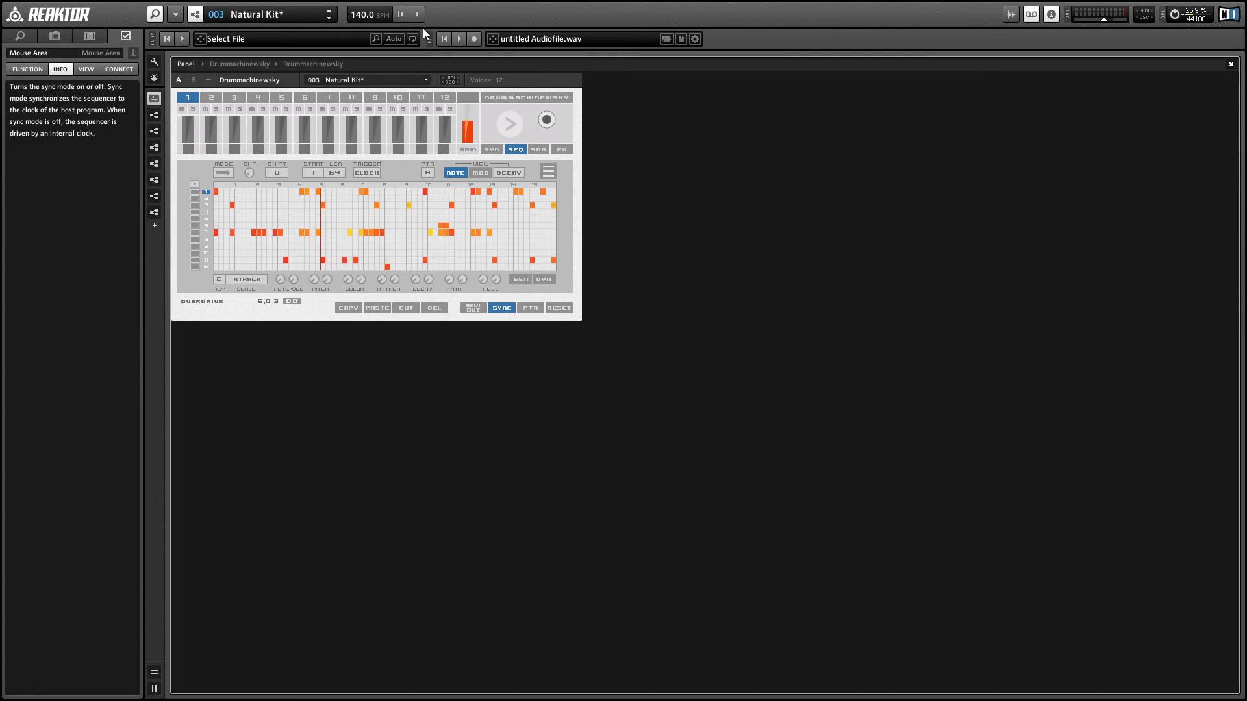
click(417, 14)
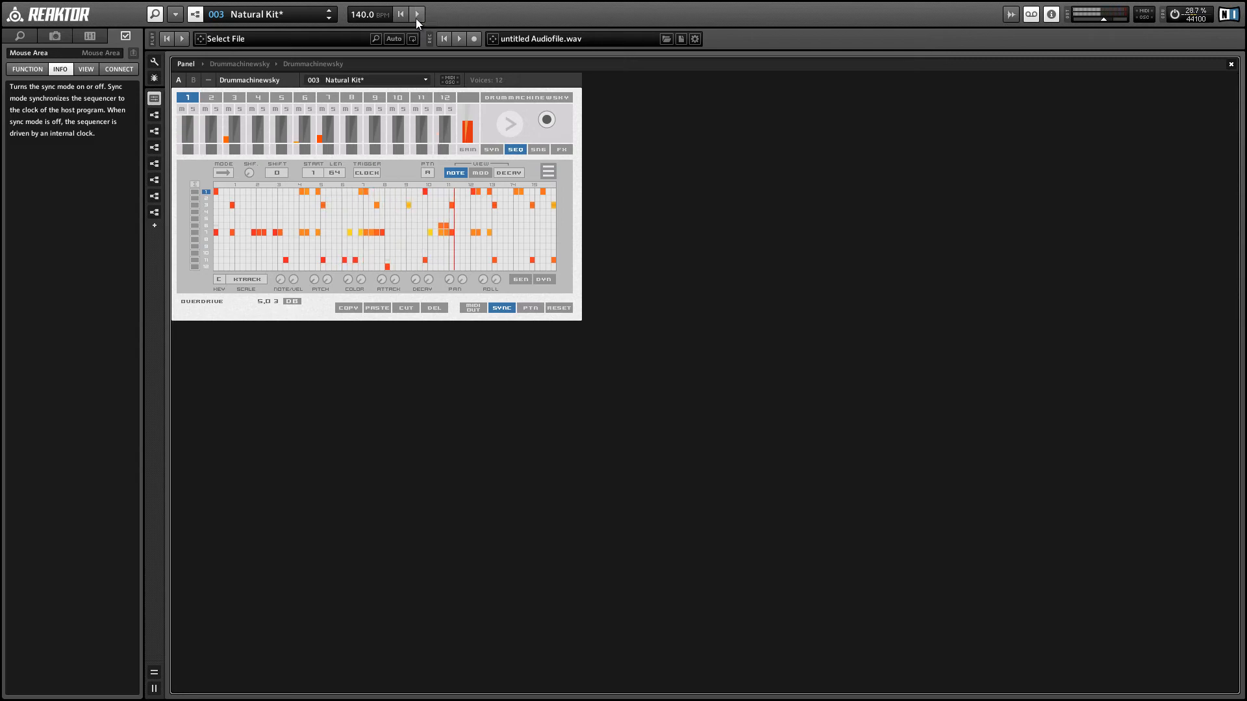
mouse_move(502, 309)
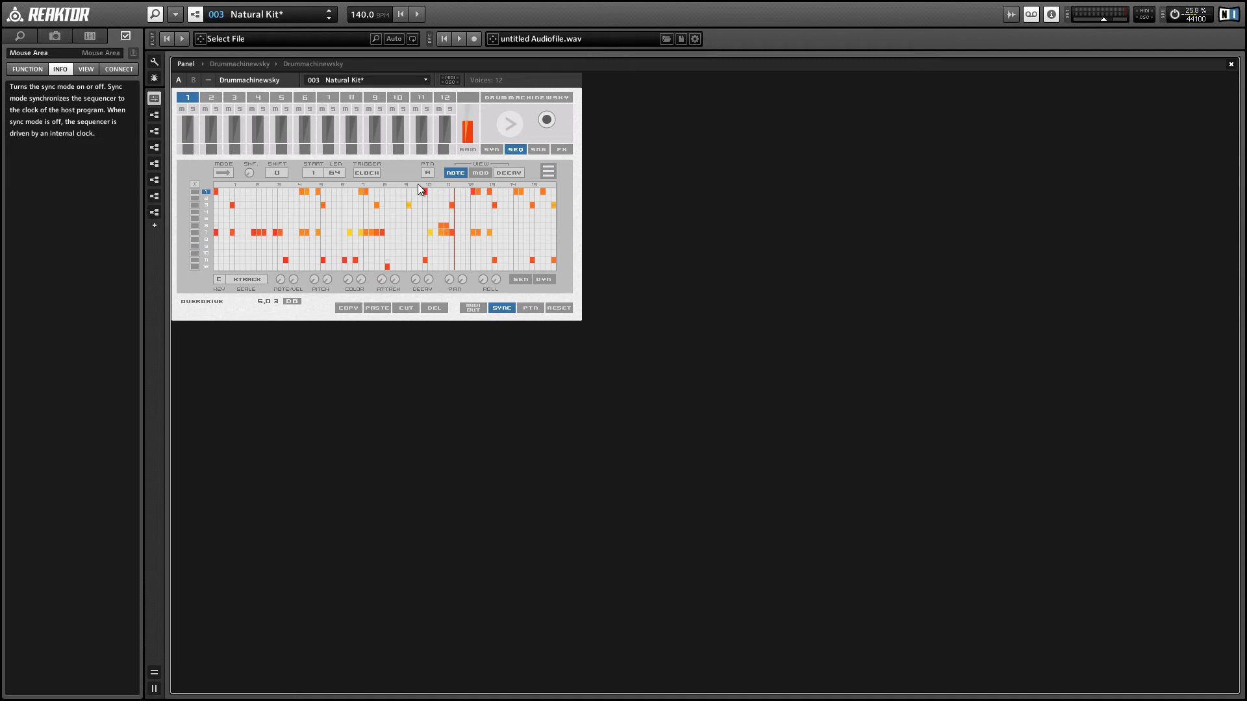
mouse_move(348, 309)
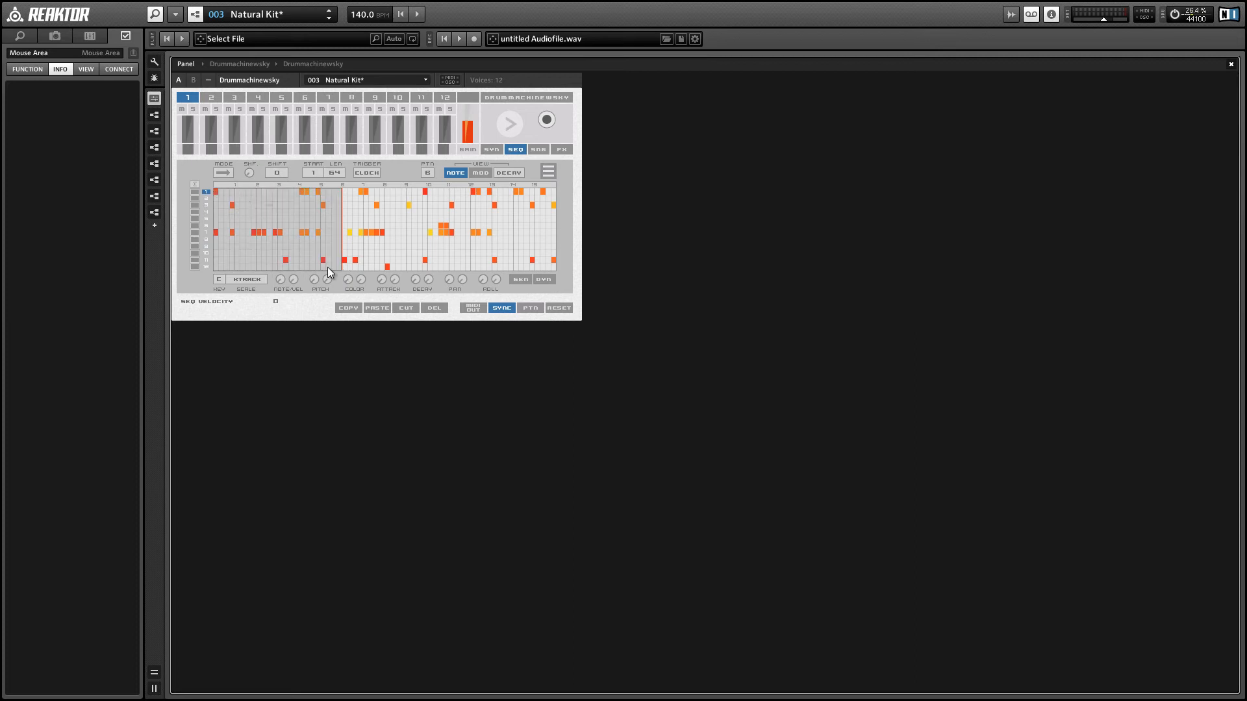
mouse_move(348, 308)
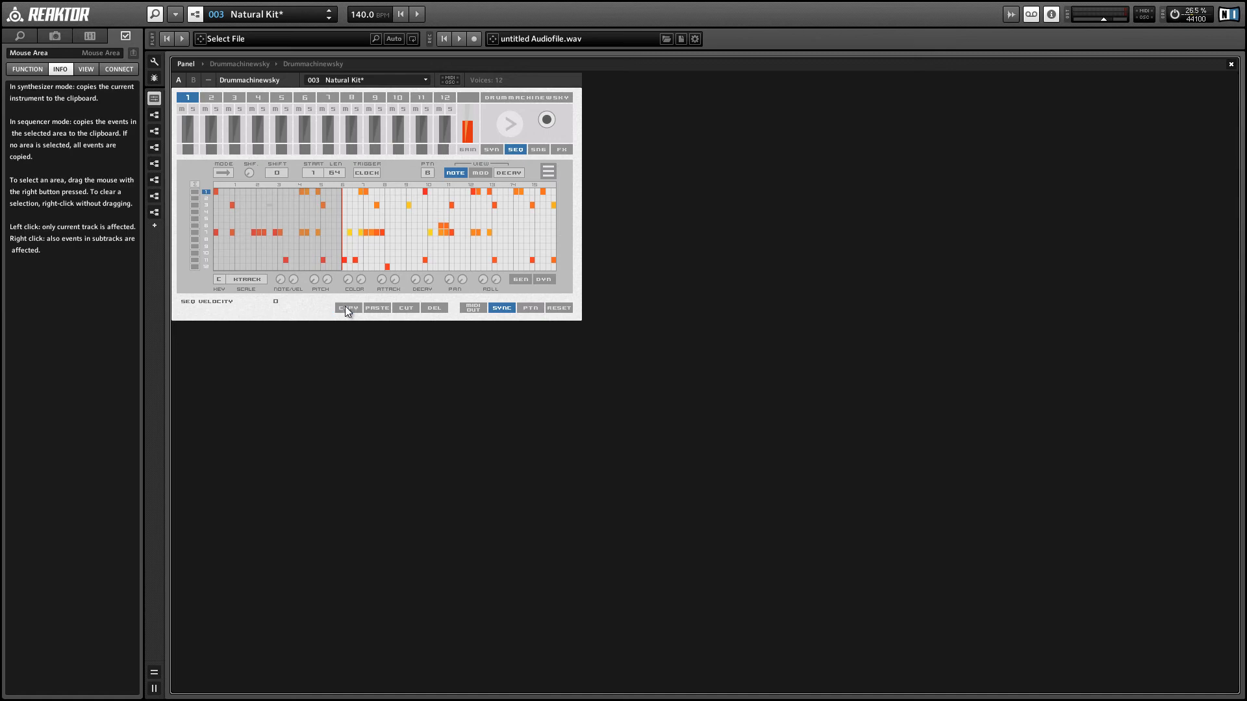
- Copy the selected opening steps of pattern A and paste them at the start of pattern C
click(428, 172)
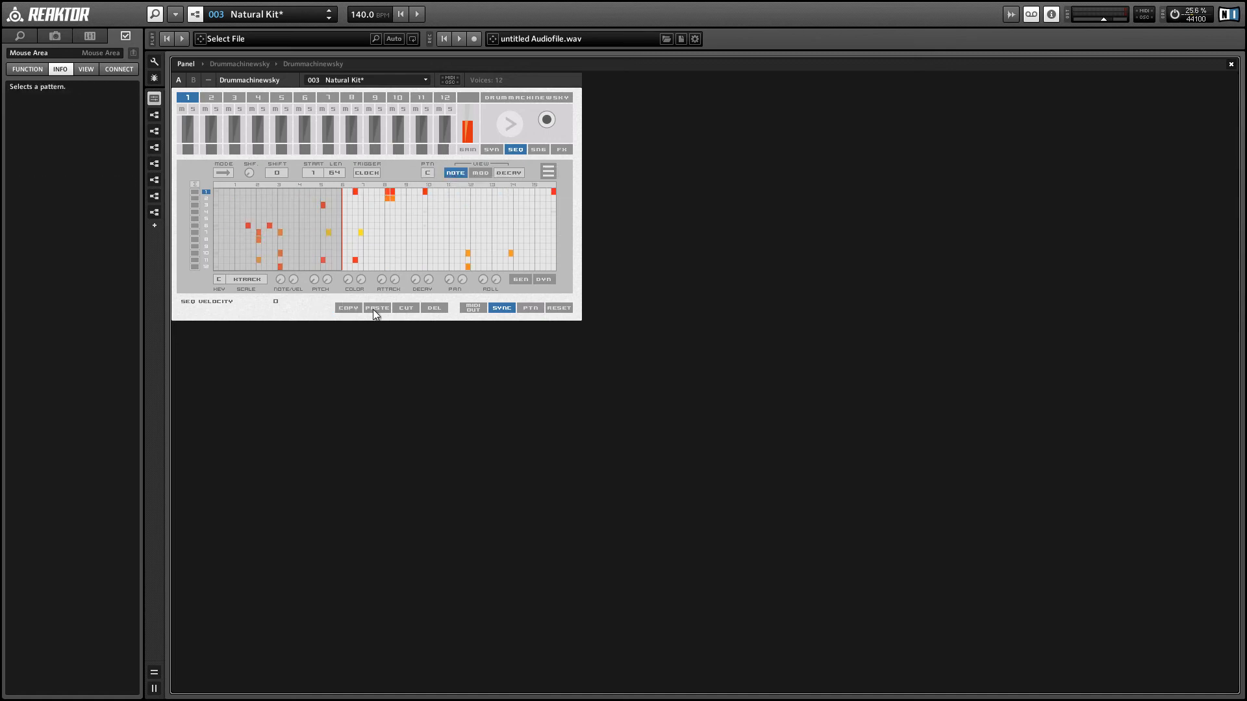
click(377, 307)
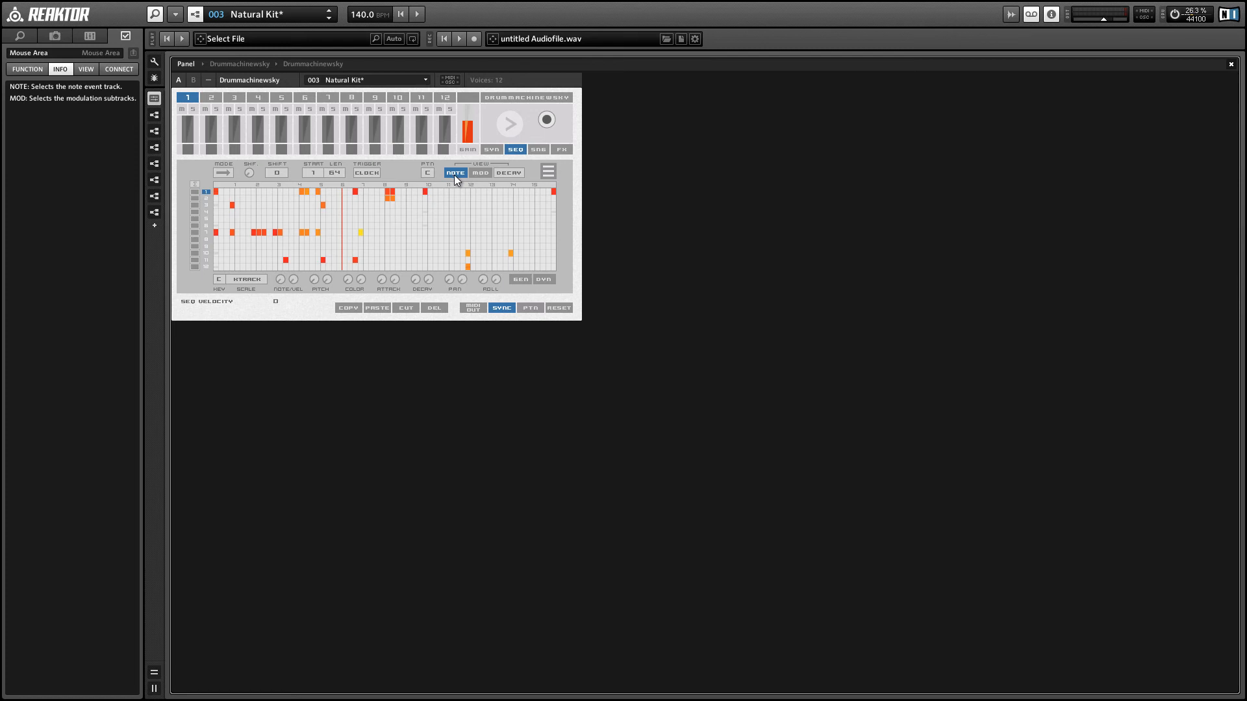
mouse_move(478, 178)
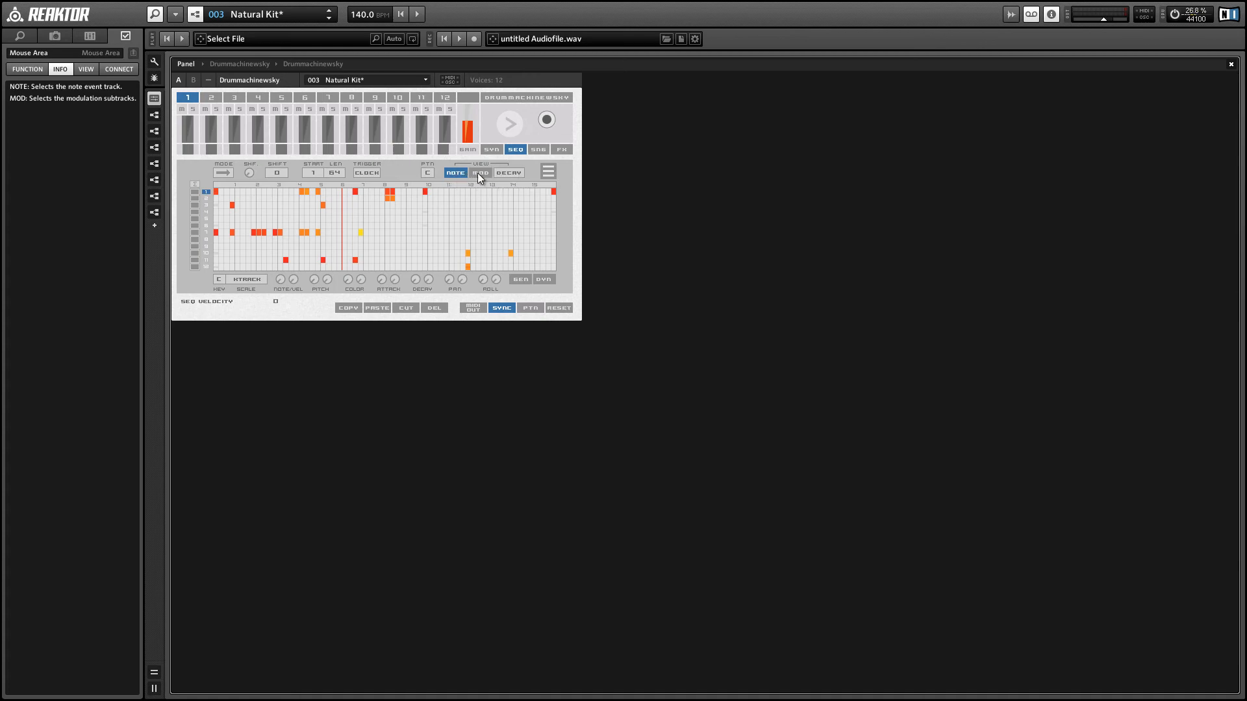
- Show the MOD subtracks and browse the modulation types through COLOR, ATTACK and PAN
click(479, 173)
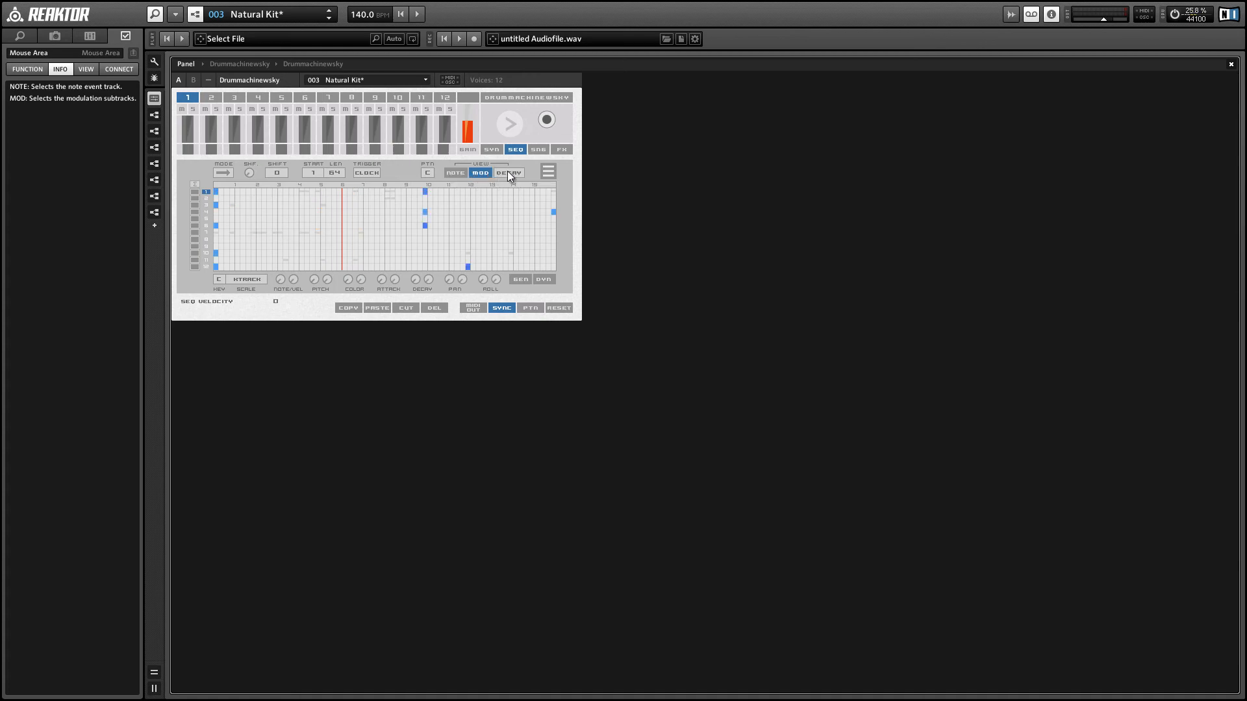
click(508, 172)
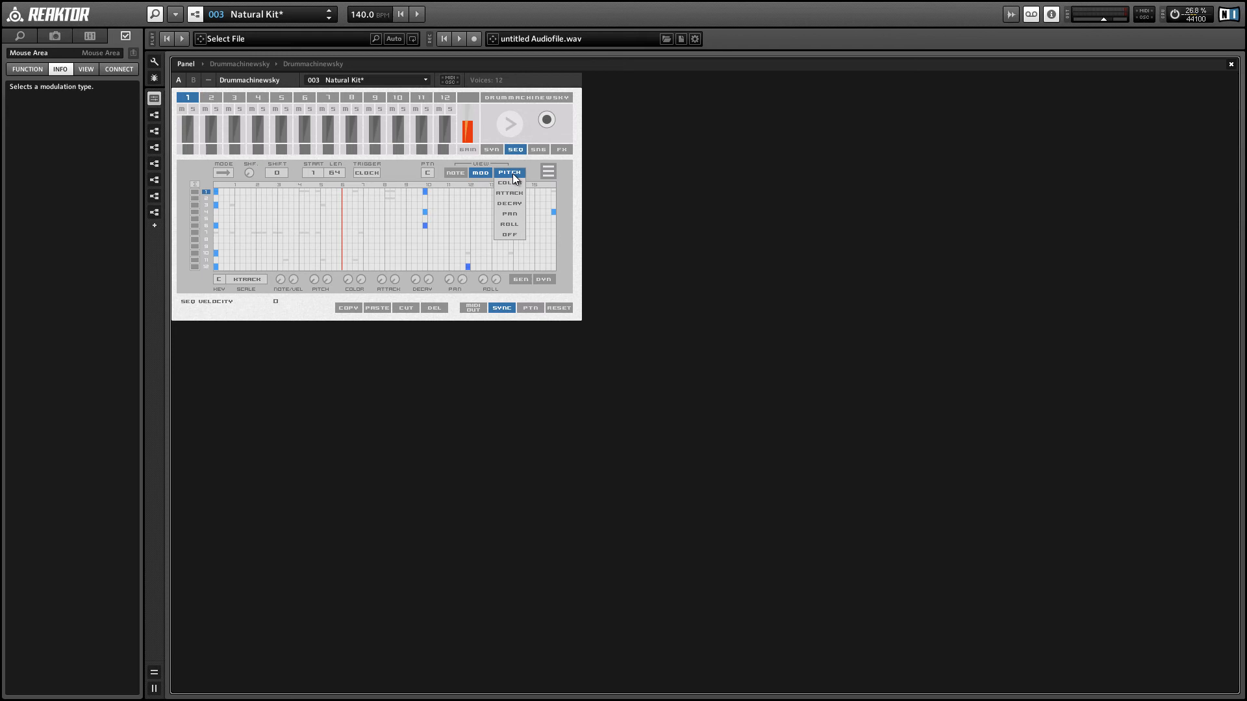
click(508, 181)
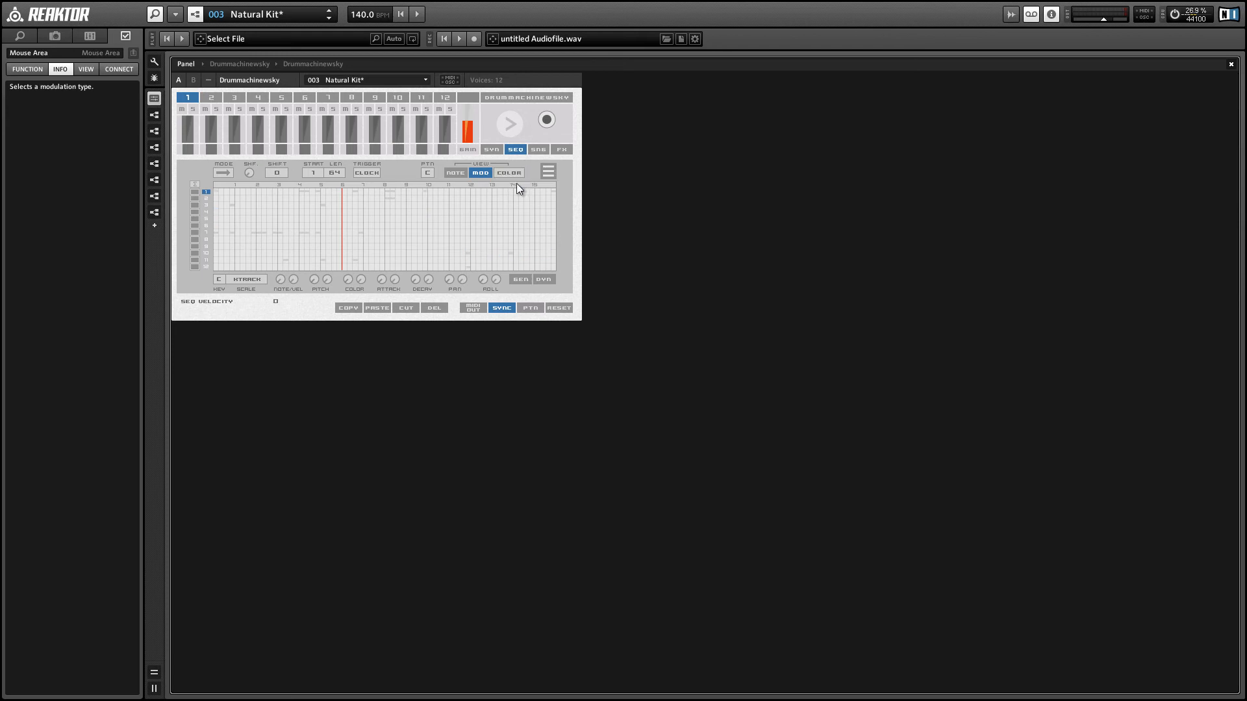
click(508, 173)
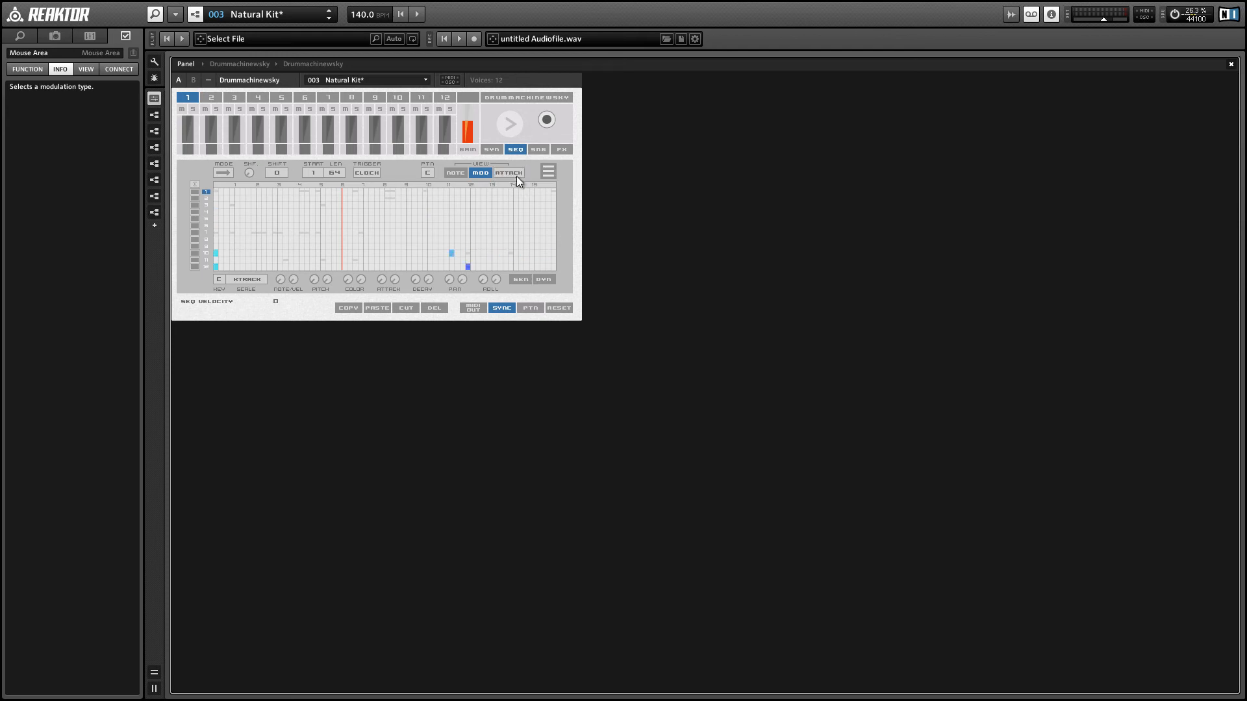
click(508, 173)
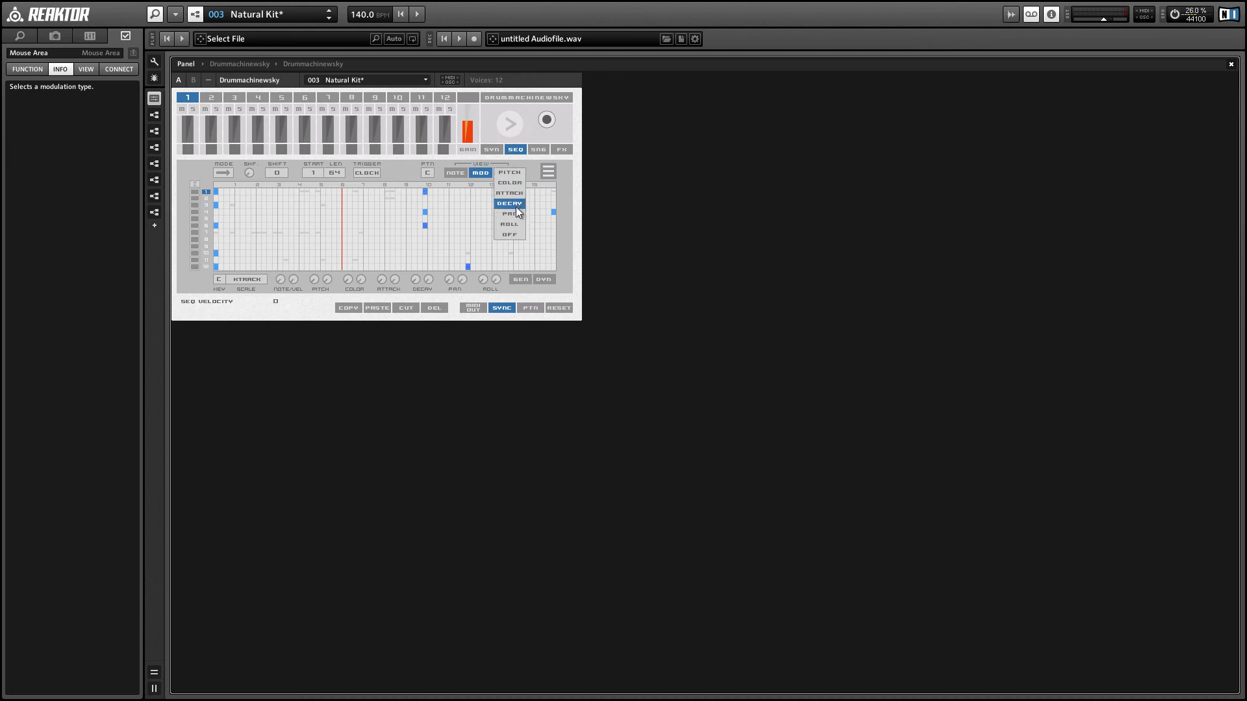
click(509, 213)
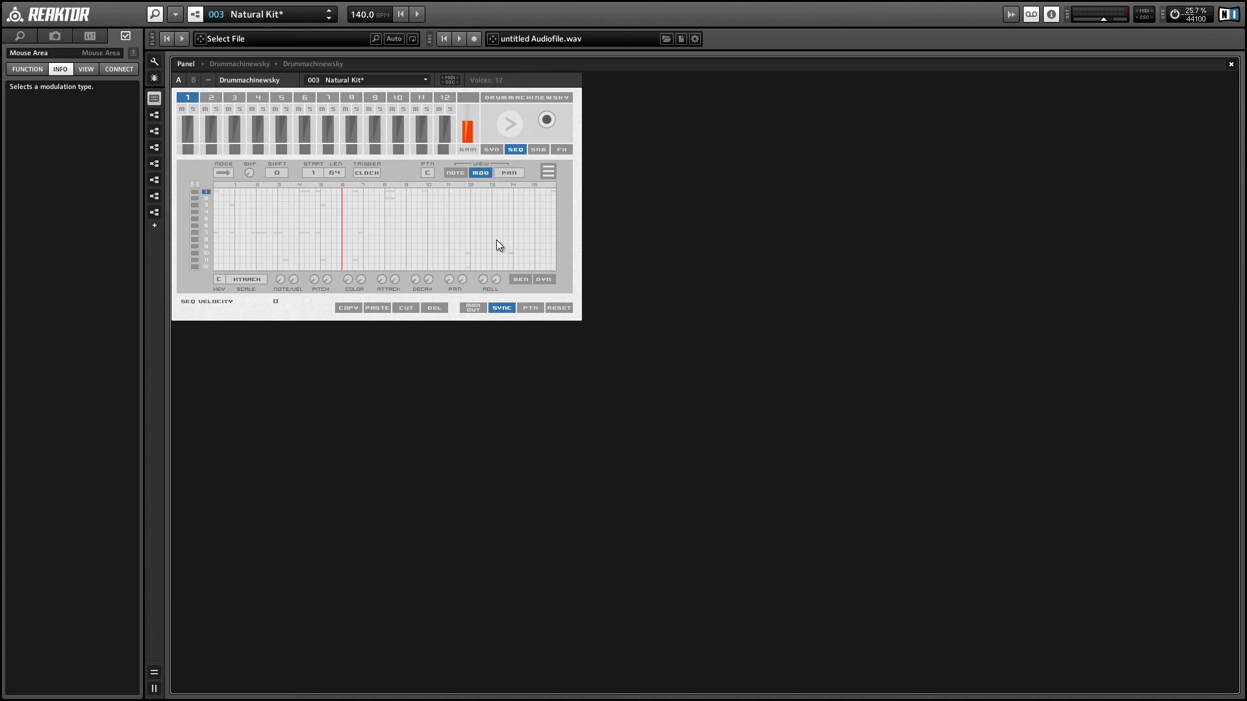
mouse_move(500, 240)
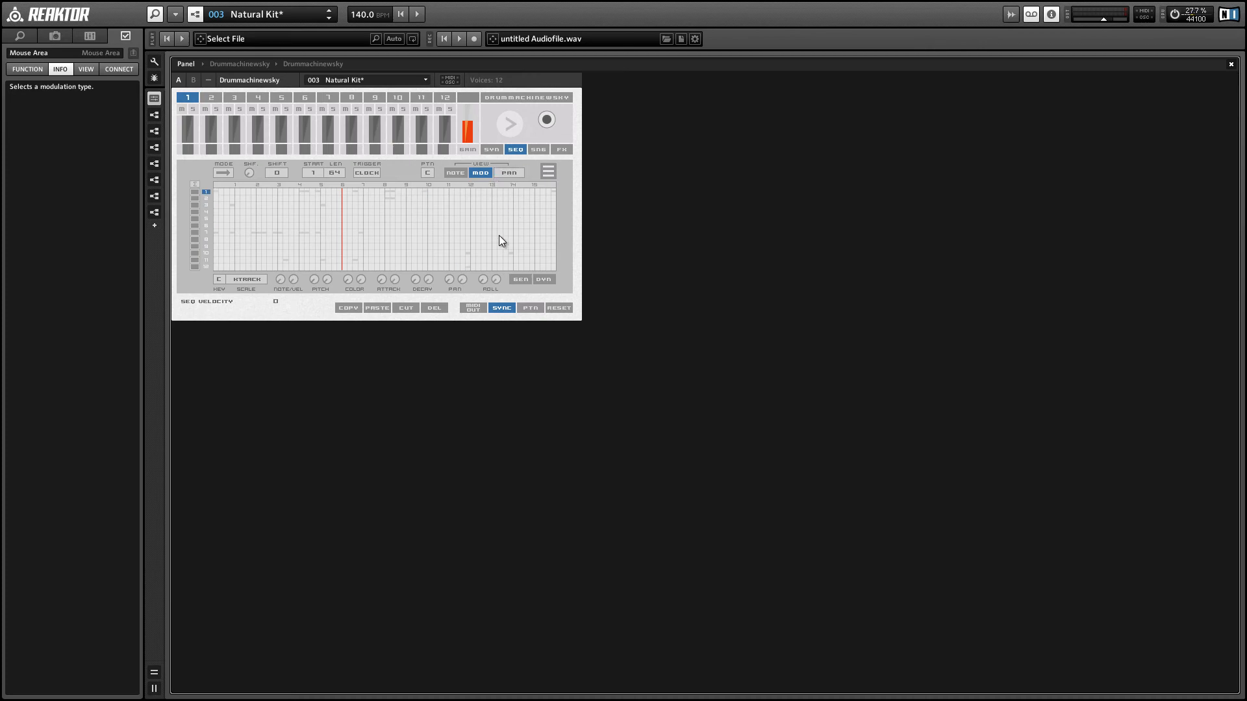
mouse_move(493, 243)
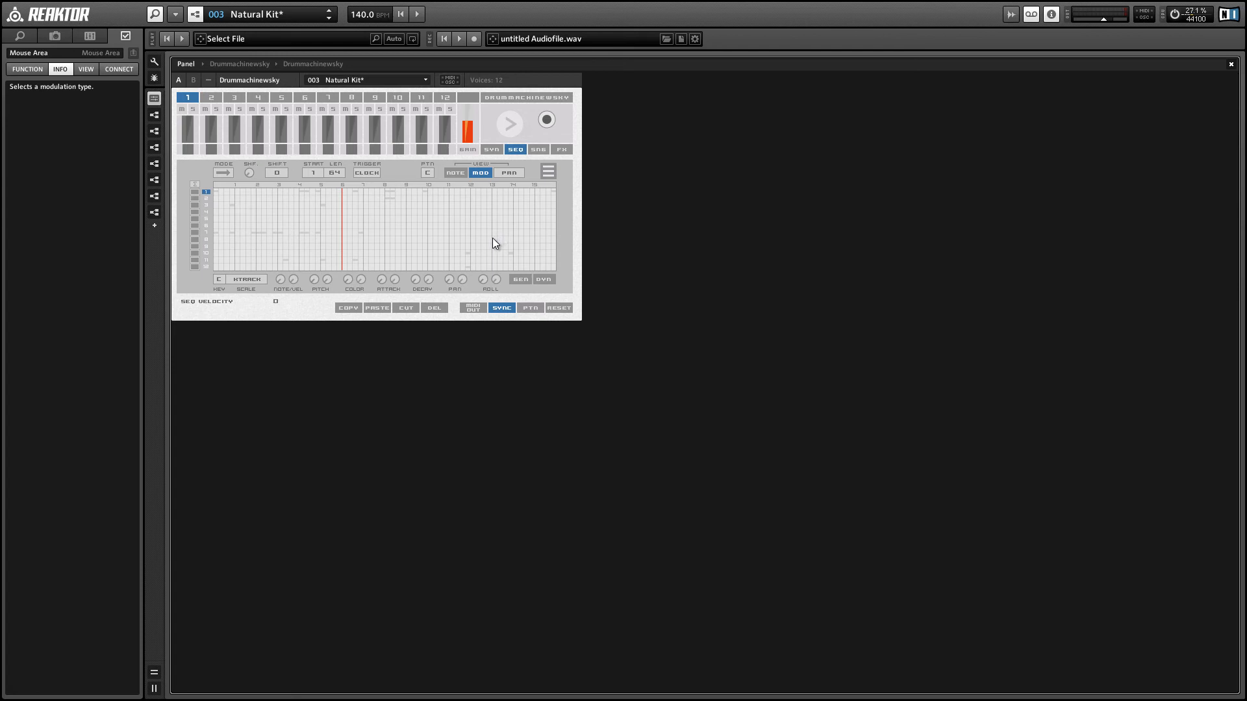
mouse_move(204, 192)
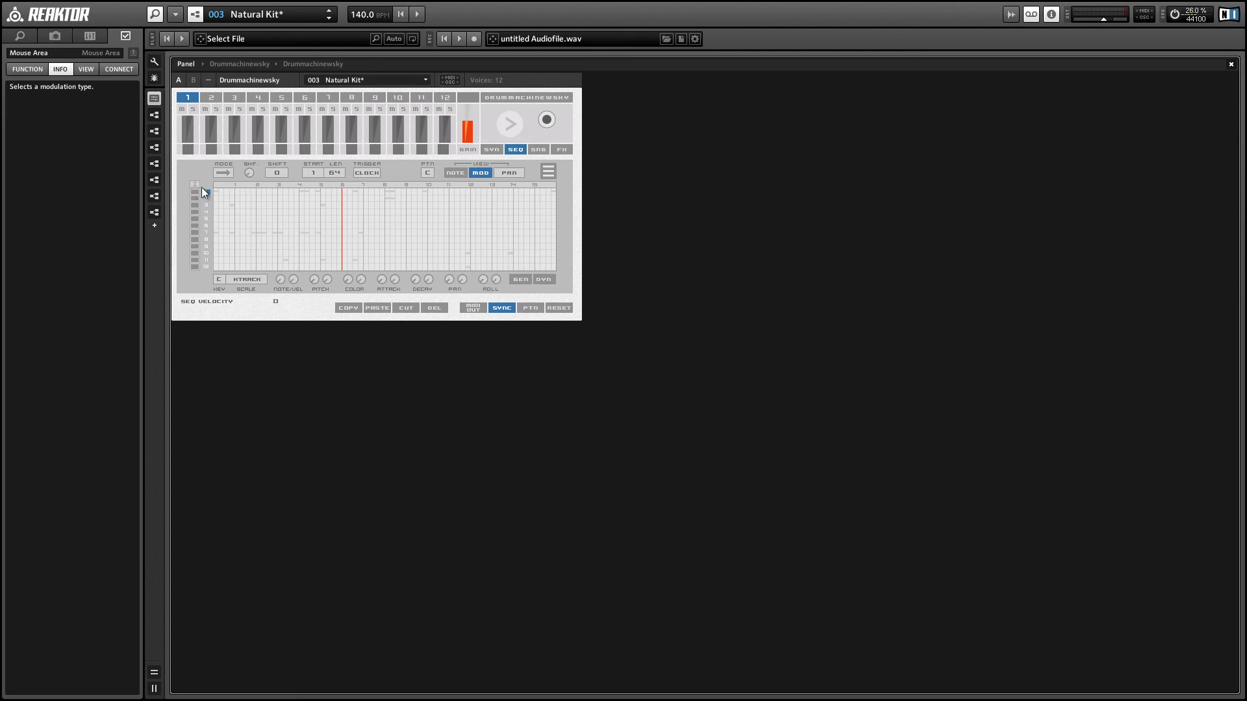
- Select drum track 1, switch its lane to PITCH and draw pitch steps into its row
click(216, 191)
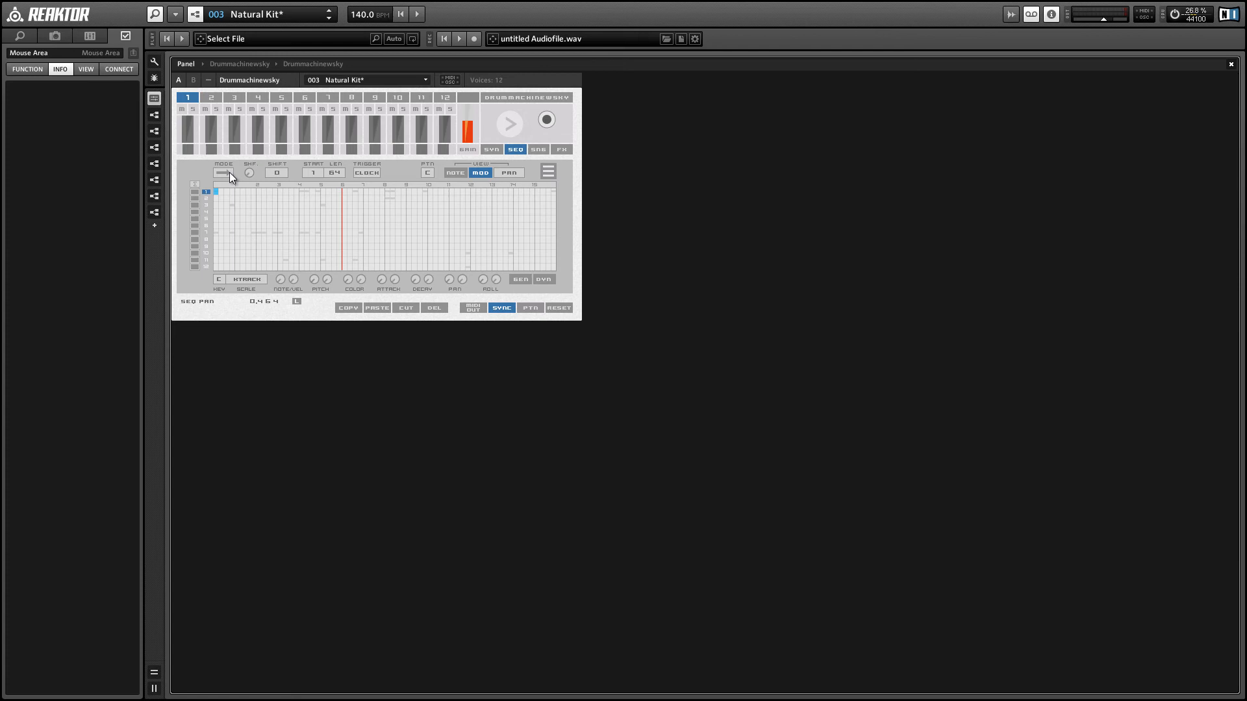
click(509, 173)
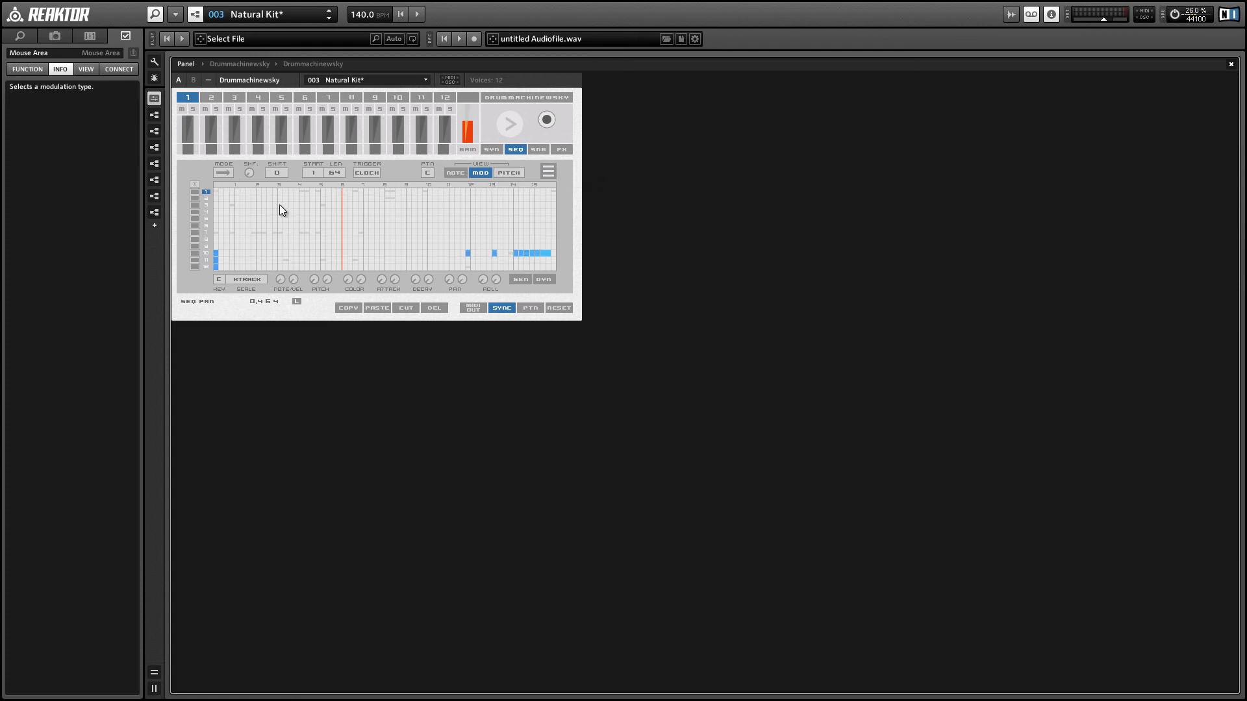
click(300, 193)
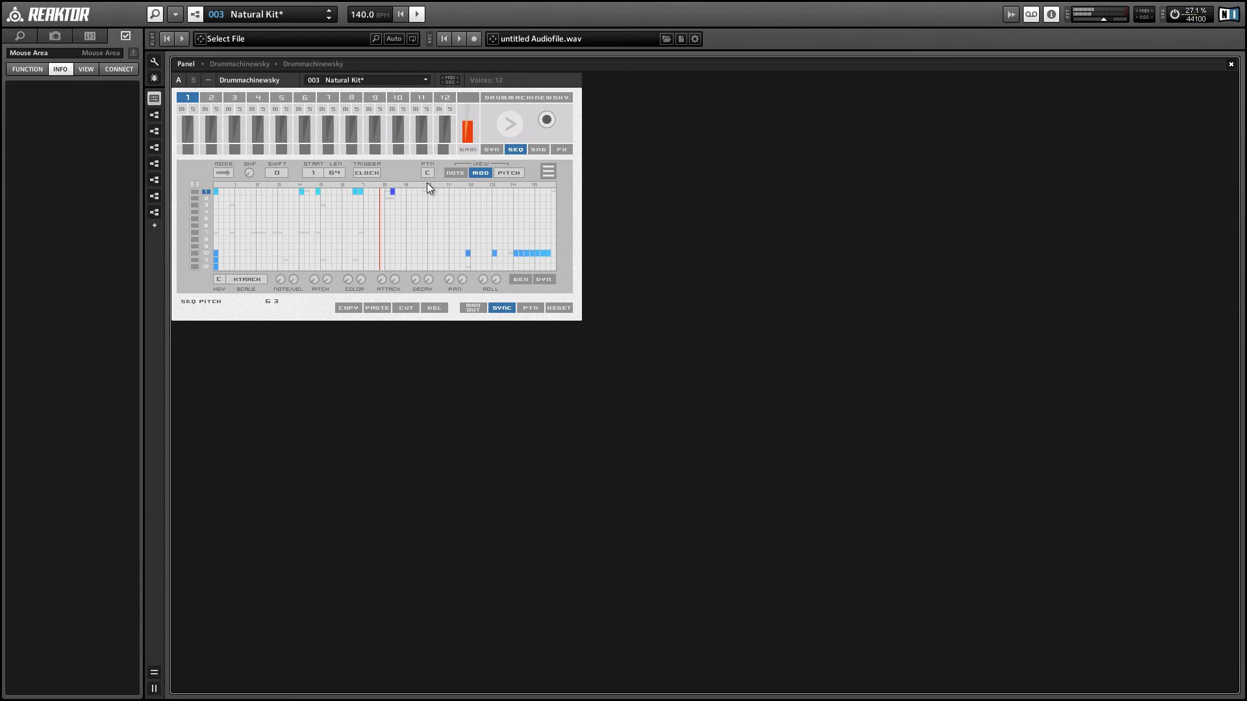
click(426, 192)
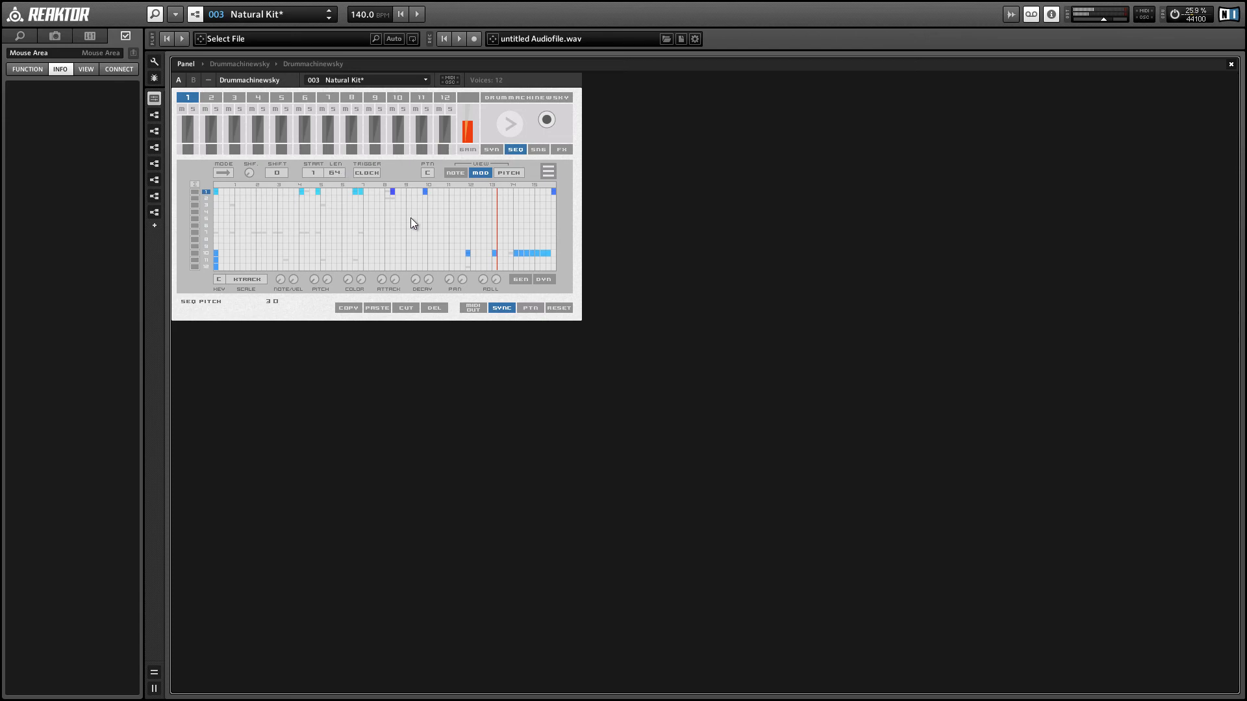
mouse_move(405, 234)
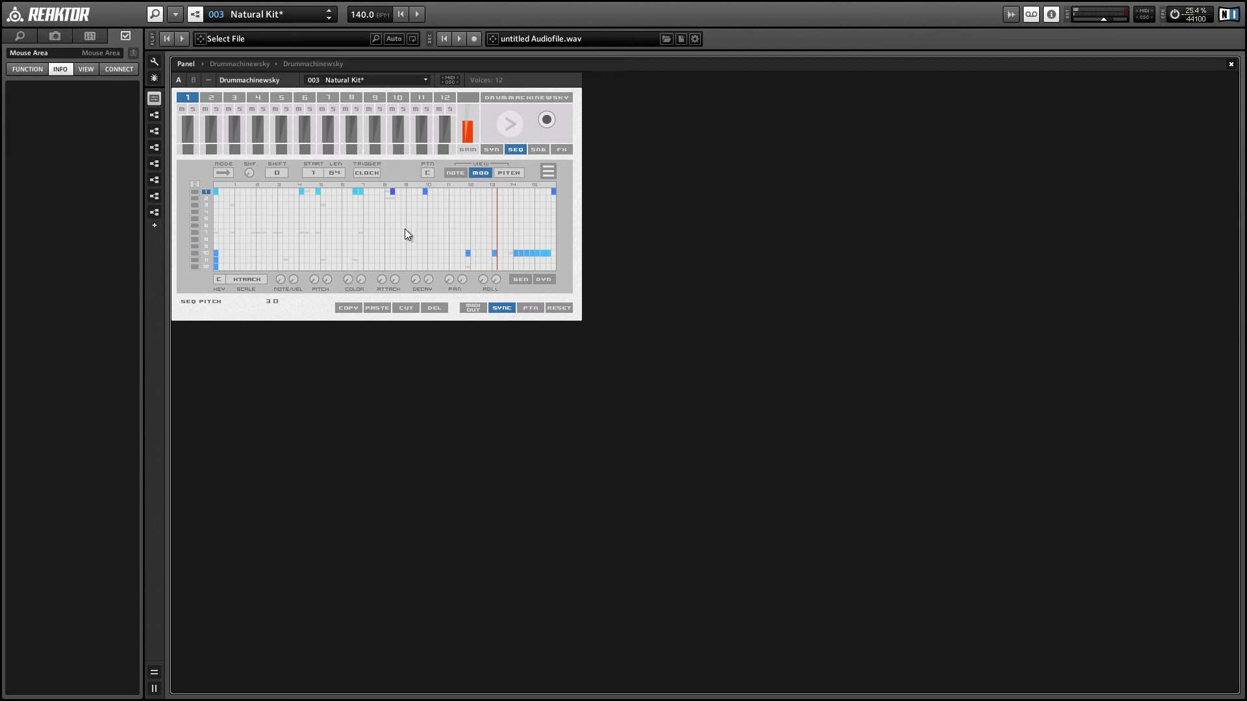
- Return to the NOTE grid on another pattern and raise the NOTE/VEL and COLOR randomization amounts
click(454, 173)
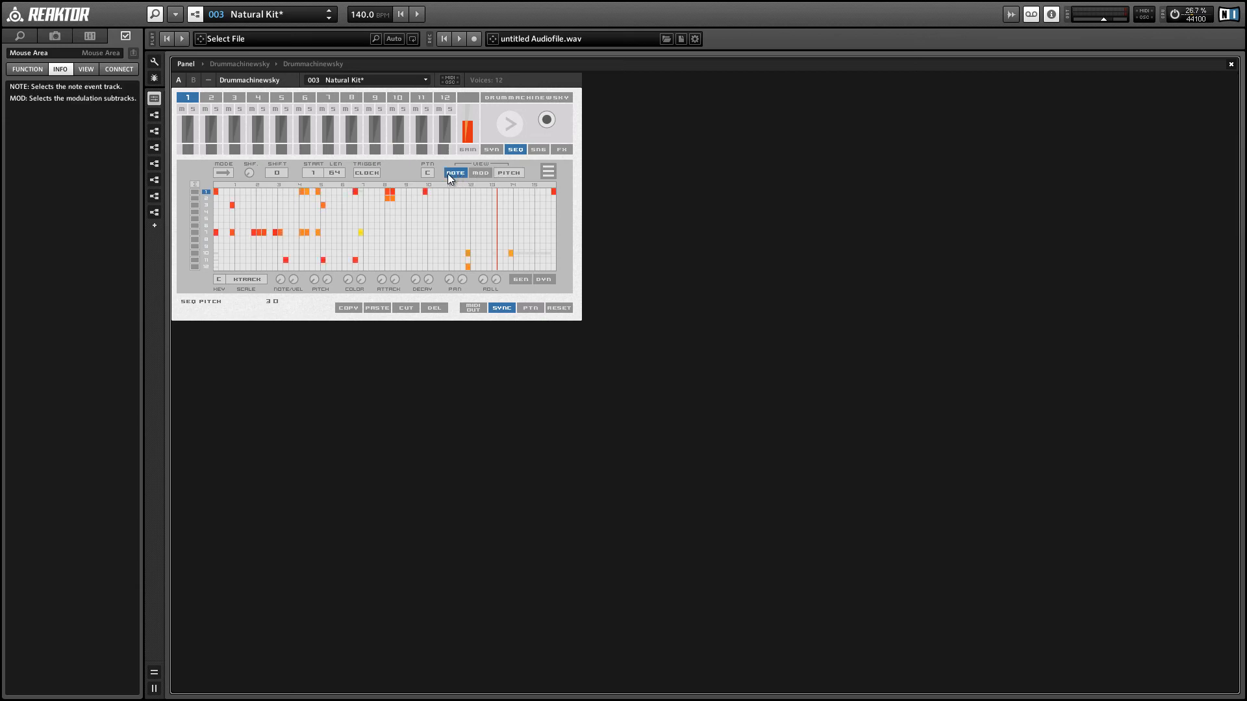
click(427, 172)
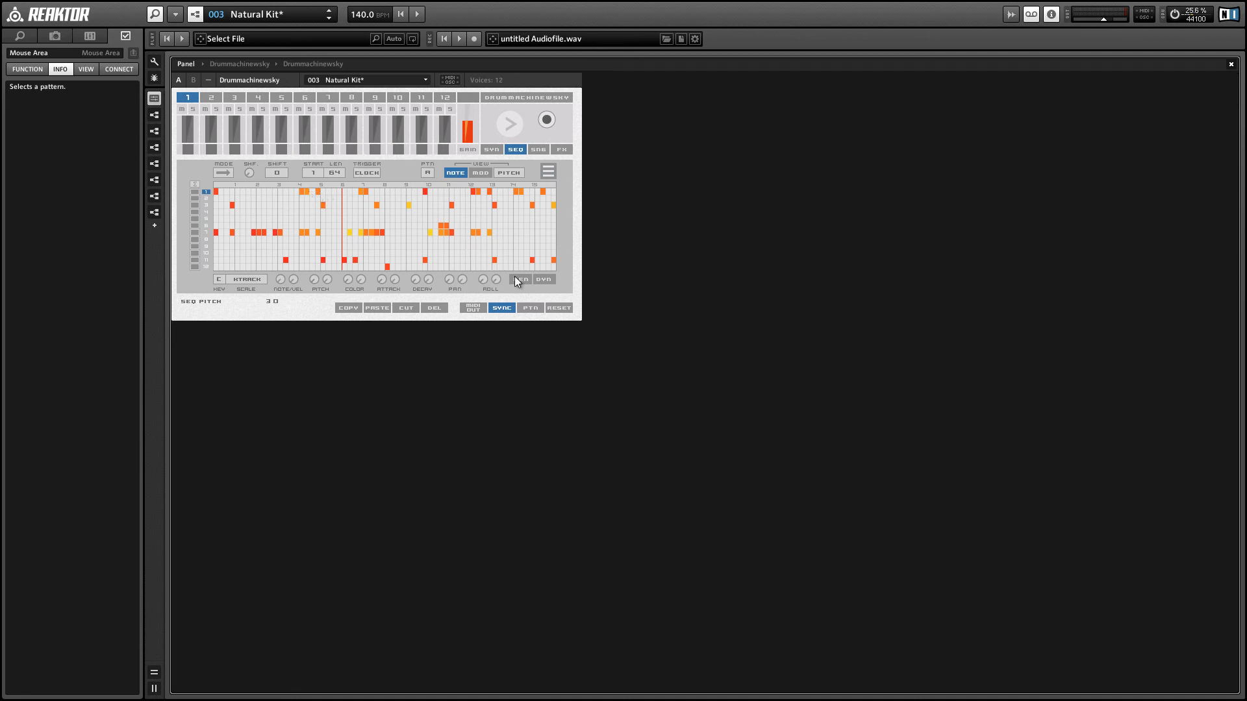
mouse_move(544, 279)
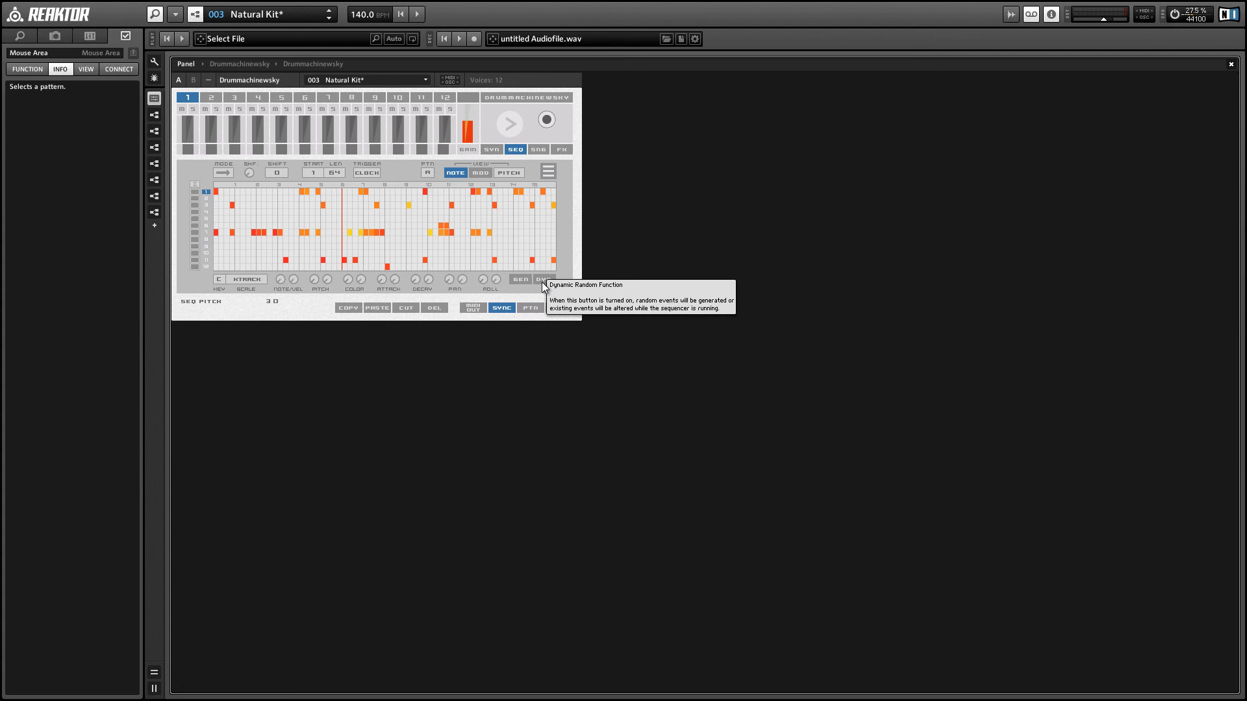
mouse_move(521, 280)
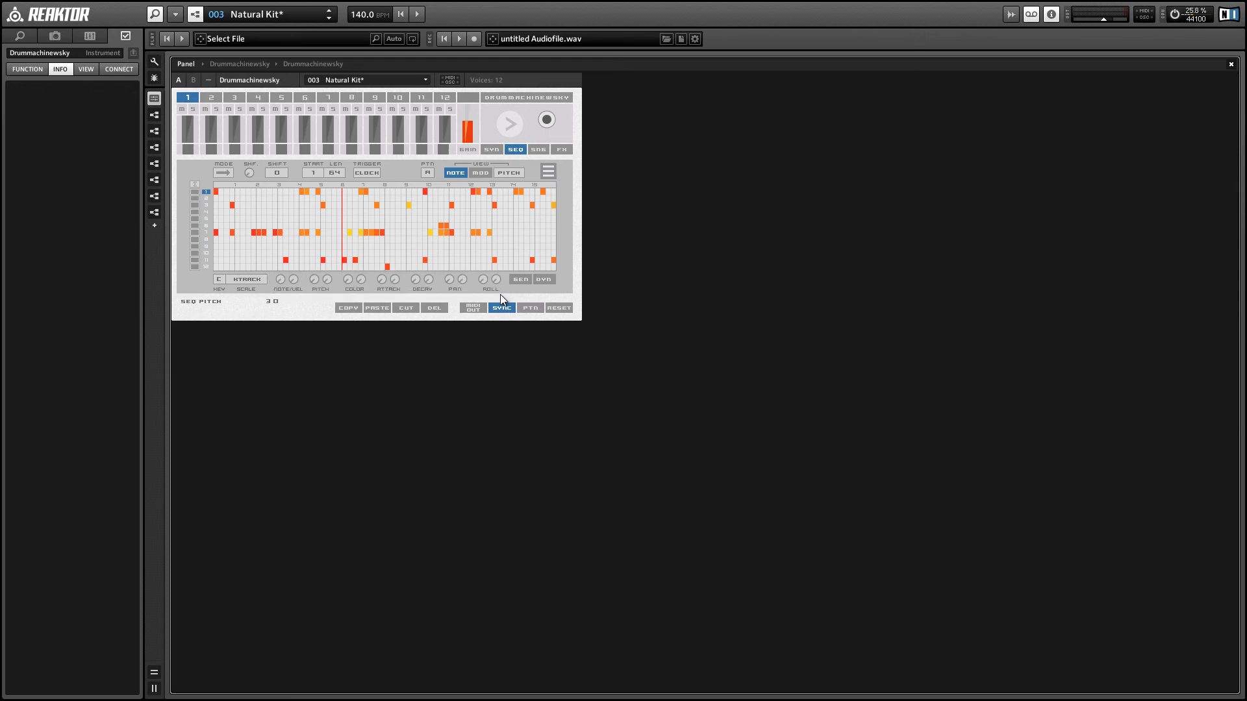
mouse_move(302, 203)
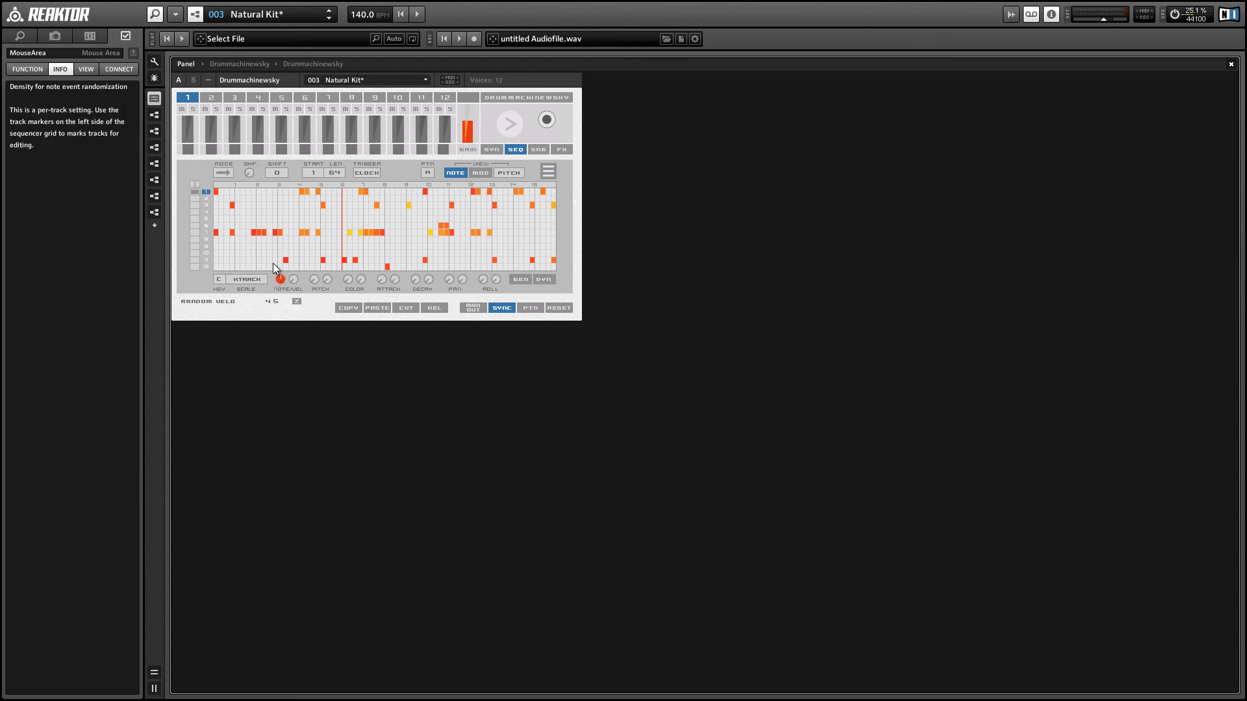
click(280, 279)
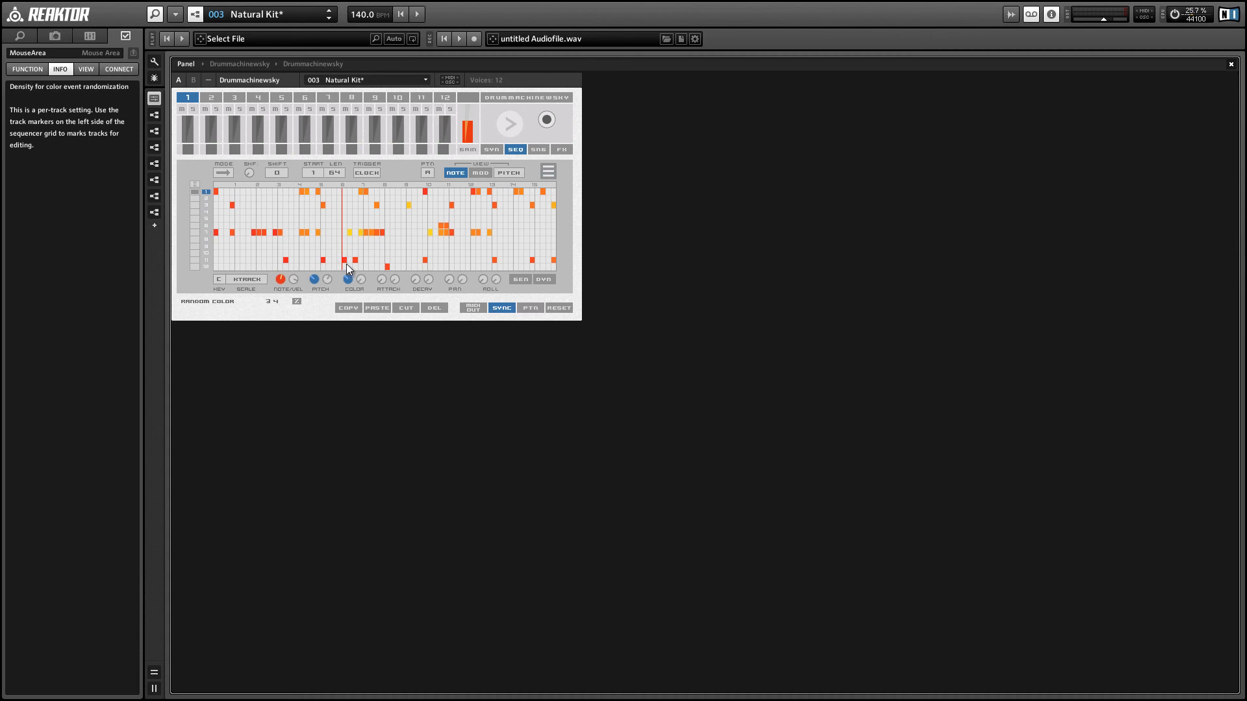
click(380, 281)
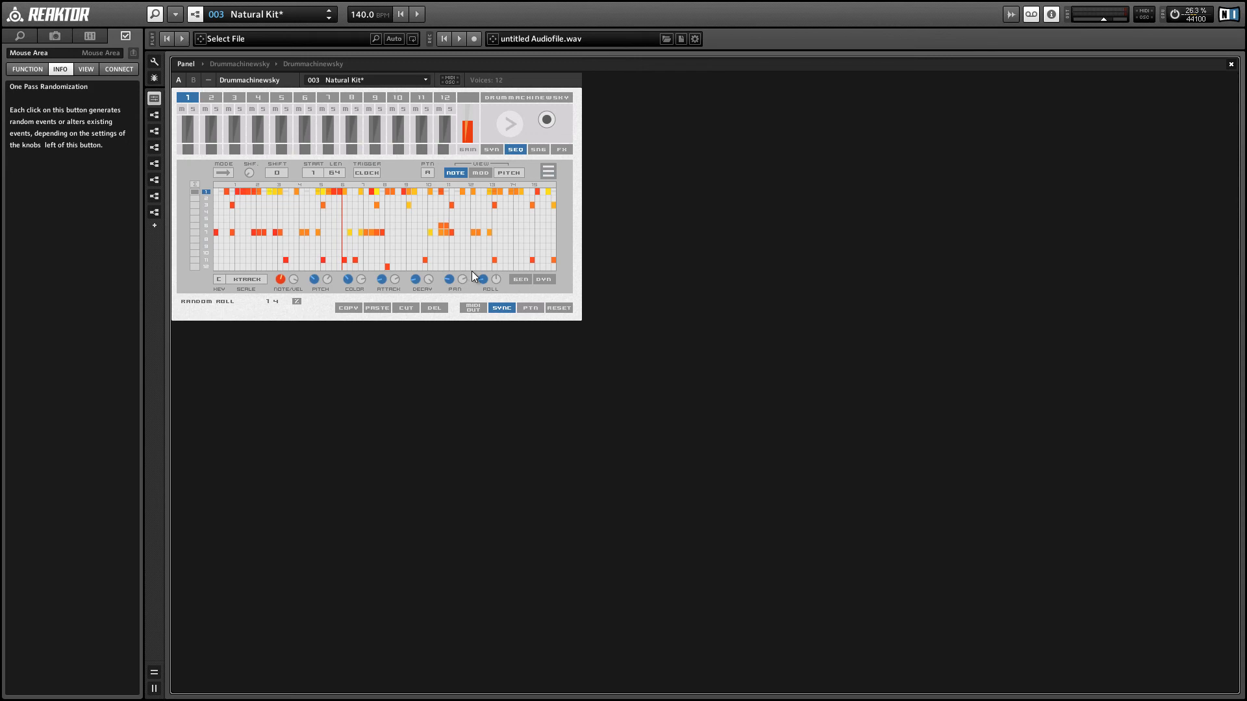
mouse_move(265, 180)
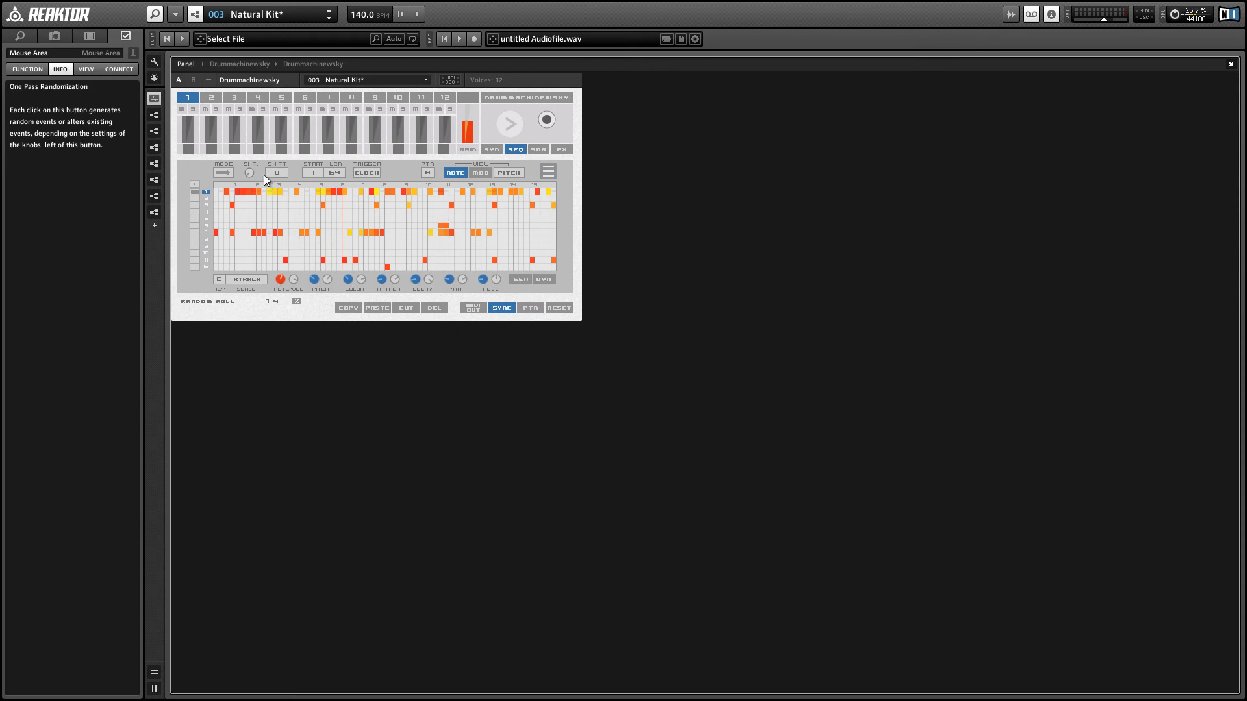
mouse_move(509, 130)
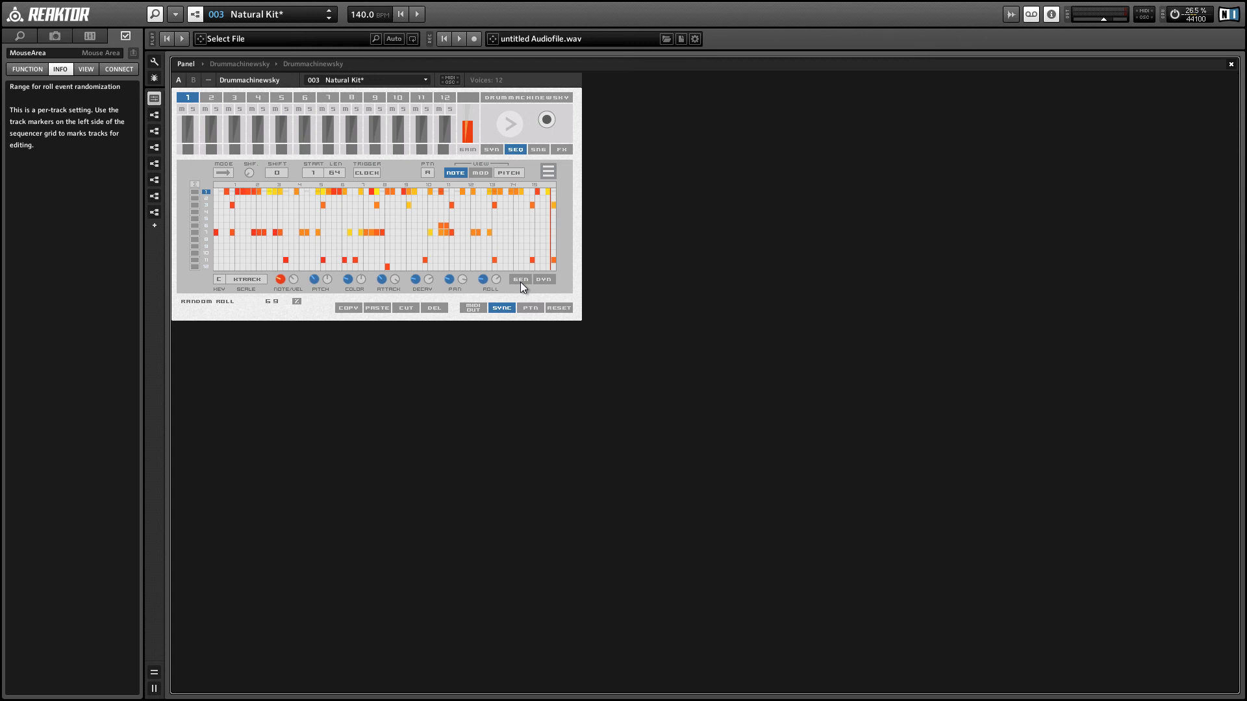
- Generate random events across every drum track with GEN and start the randomized pattern playing
click(519, 279)
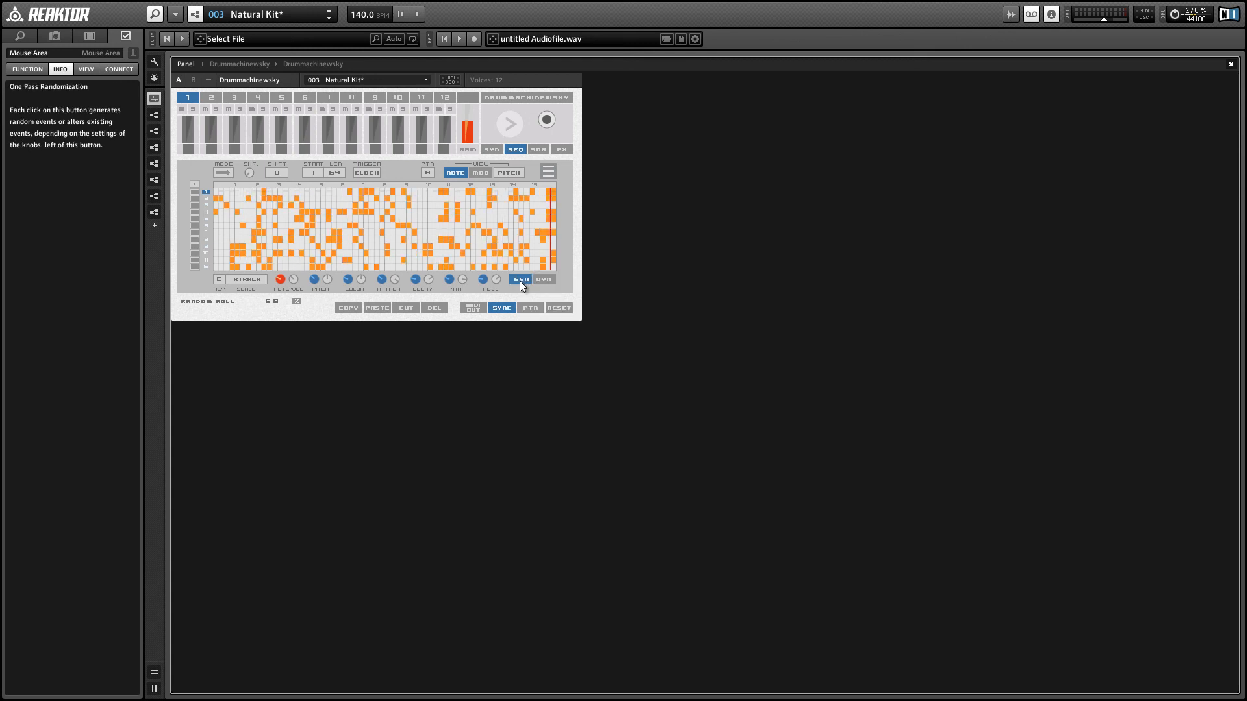
click(519, 278)
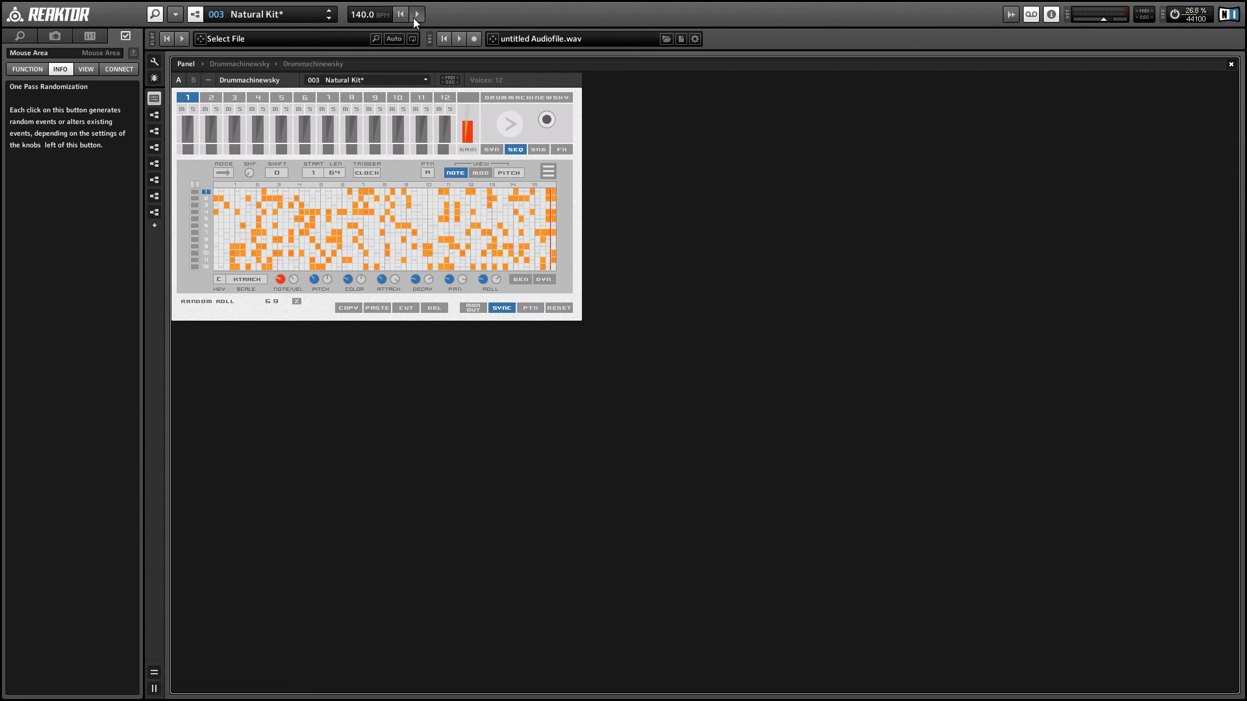
click(417, 14)
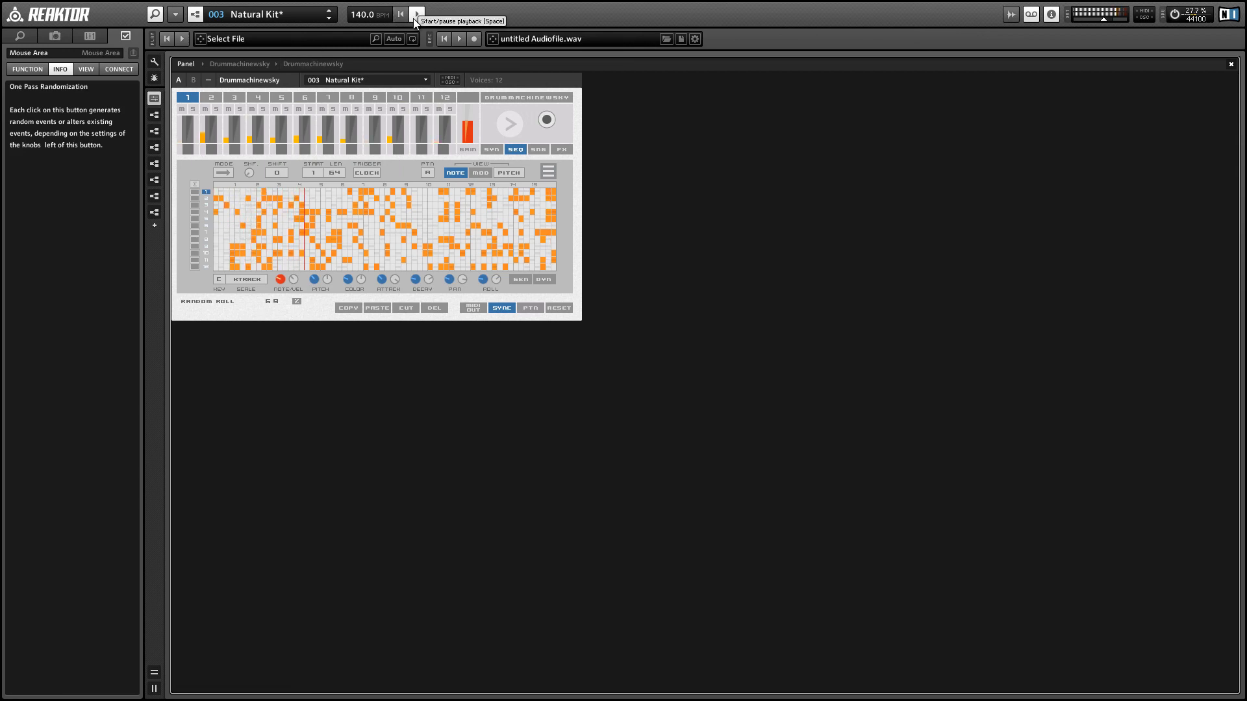
click(415, 14)
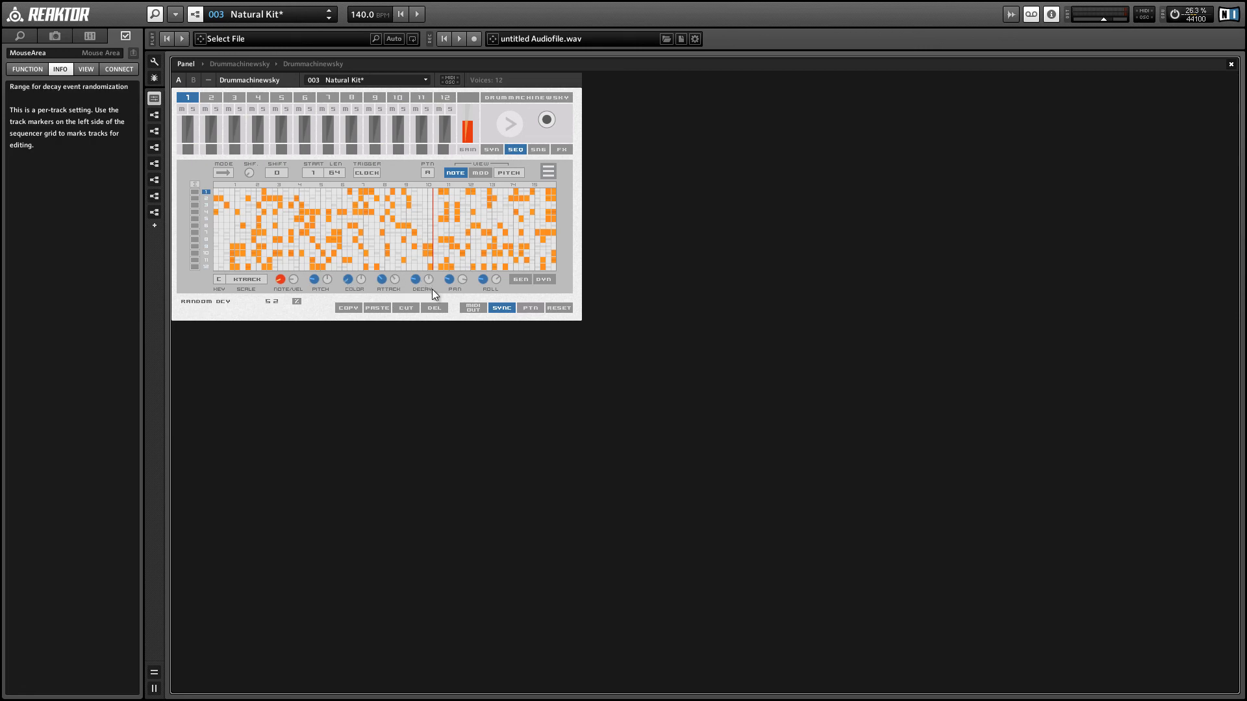
- Turn PAN randomization to 0 for a sparser regenerated pattern and toggle the transport Play/Pause
click(520, 279)
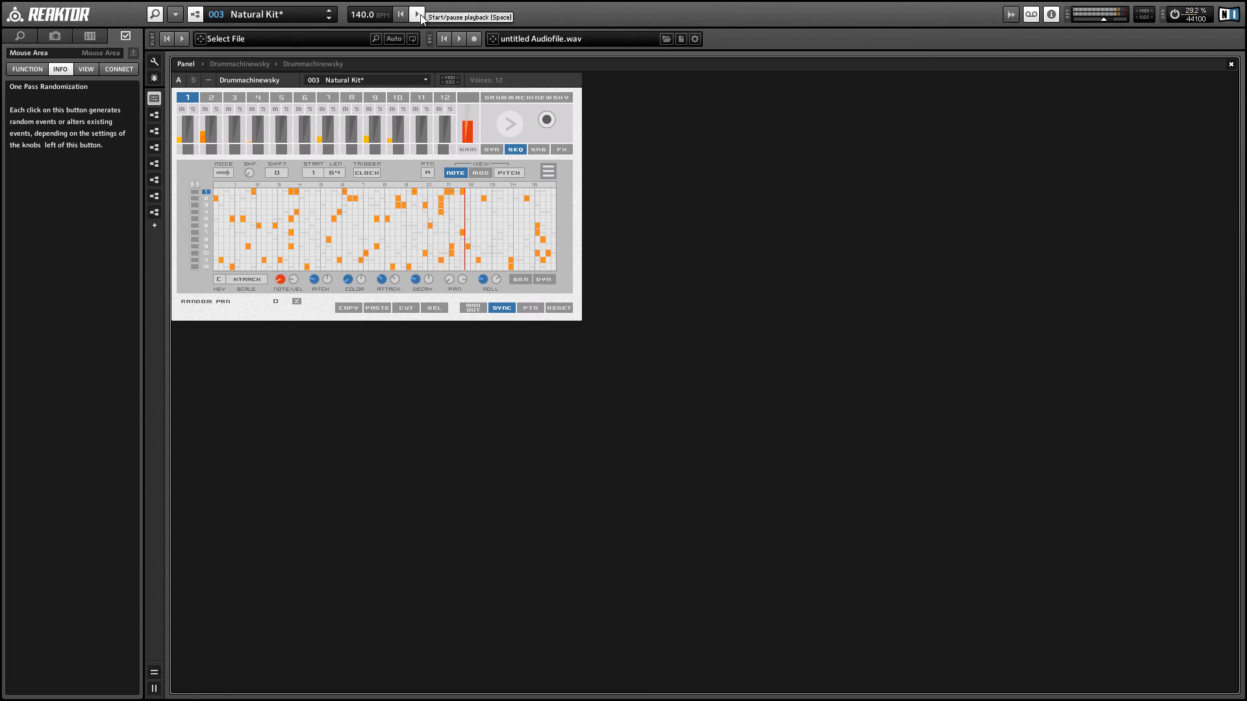
click(419, 14)
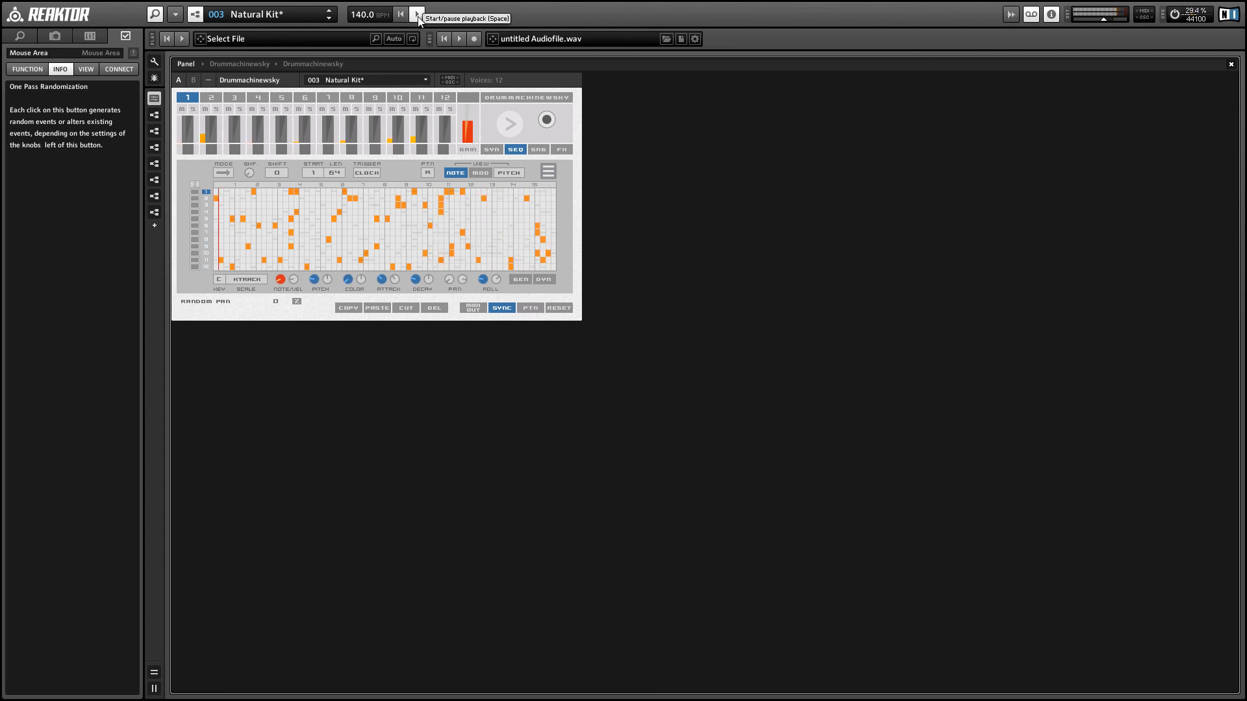
click(419, 20)
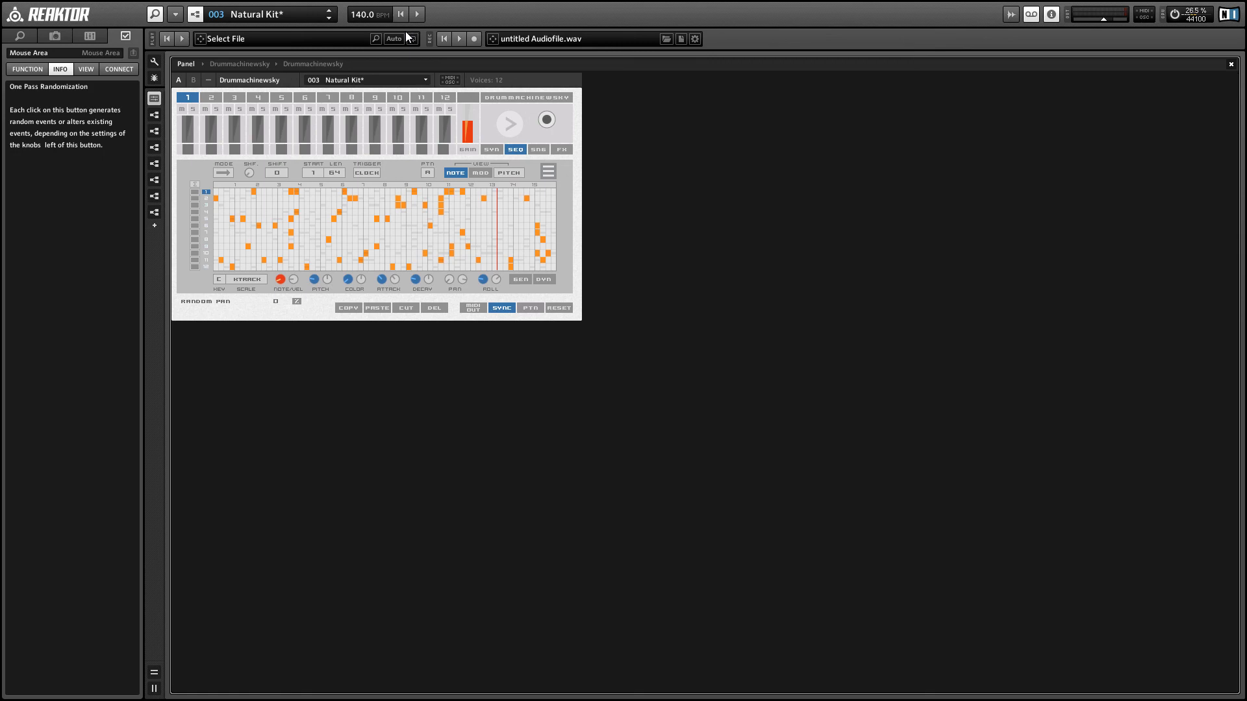
mouse_move(205, 189)
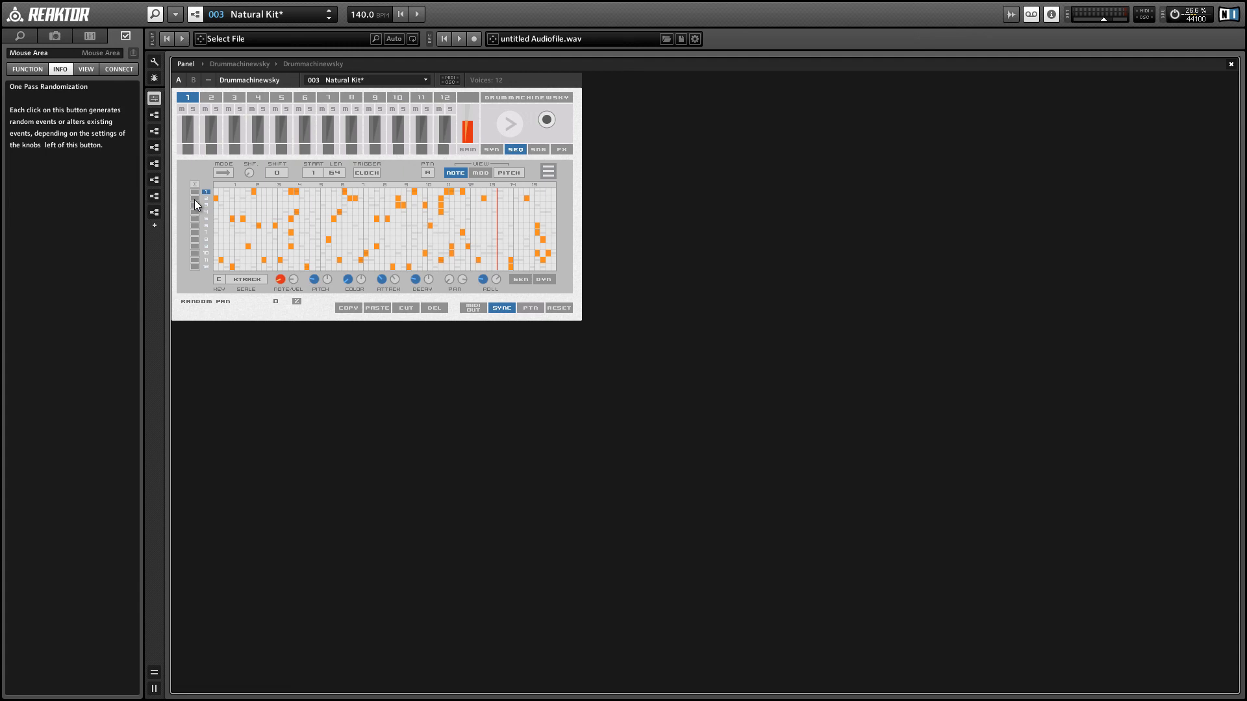
mouse_move(182, 214)
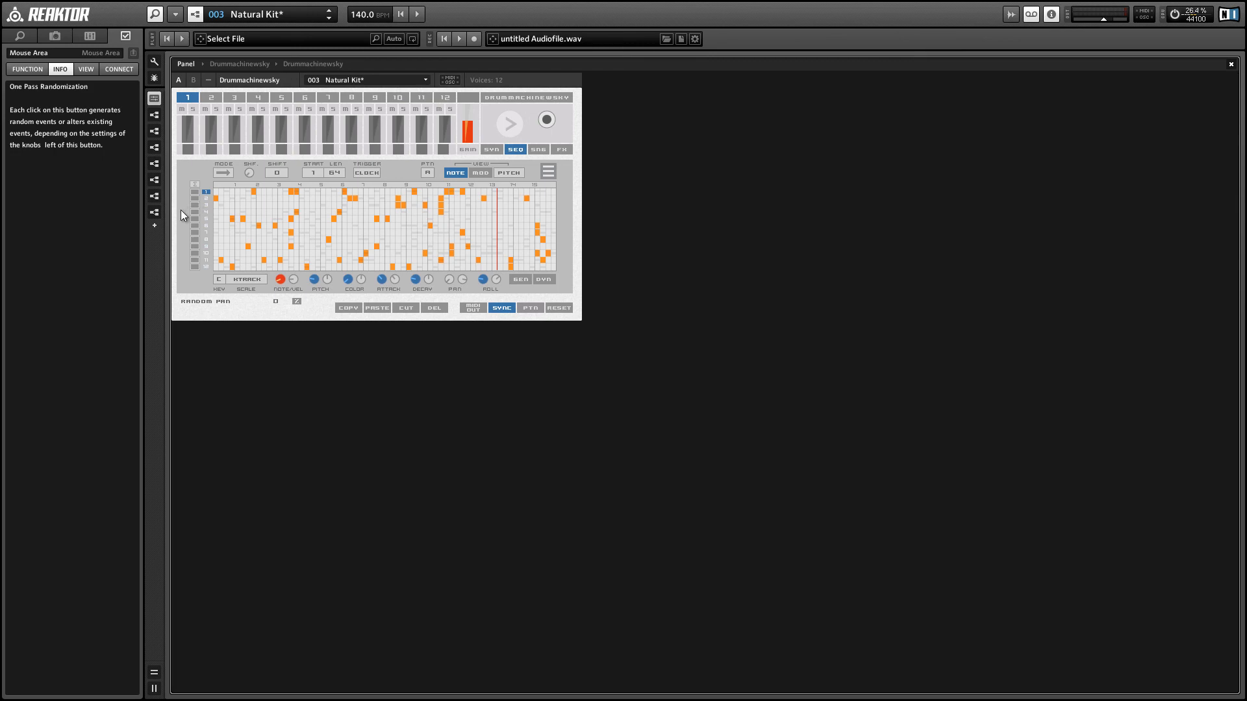
mouse_move(183, 219)
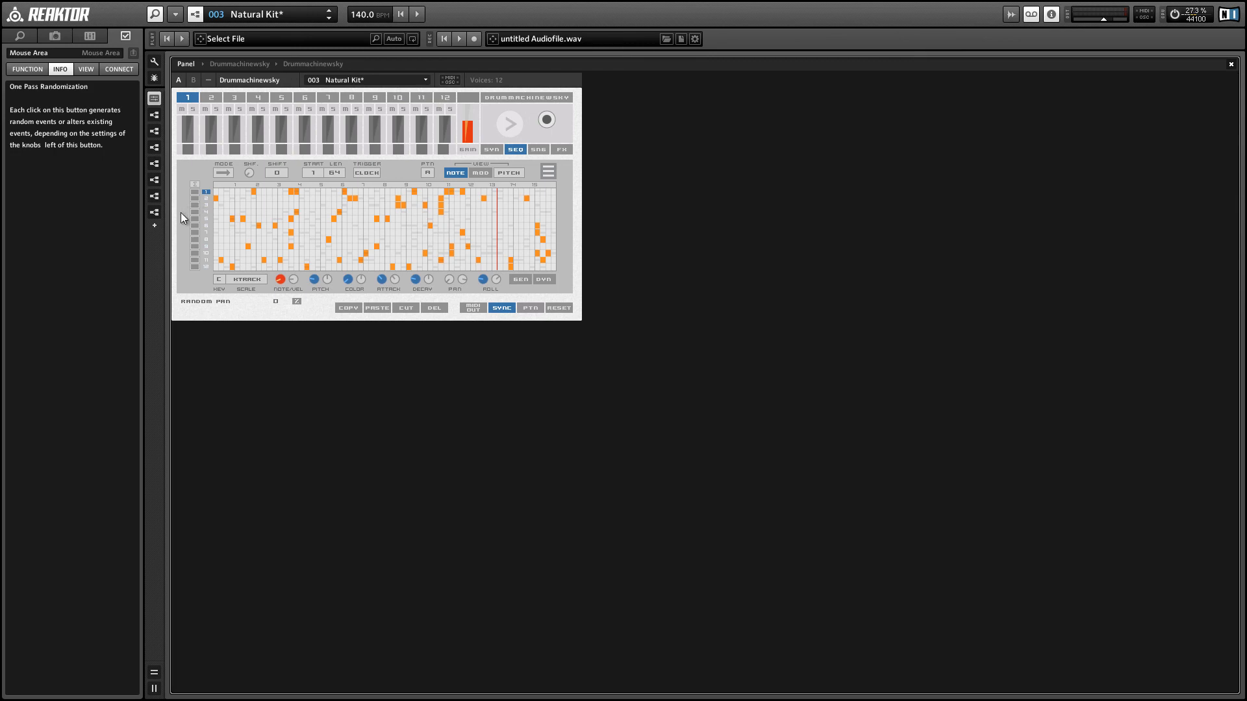